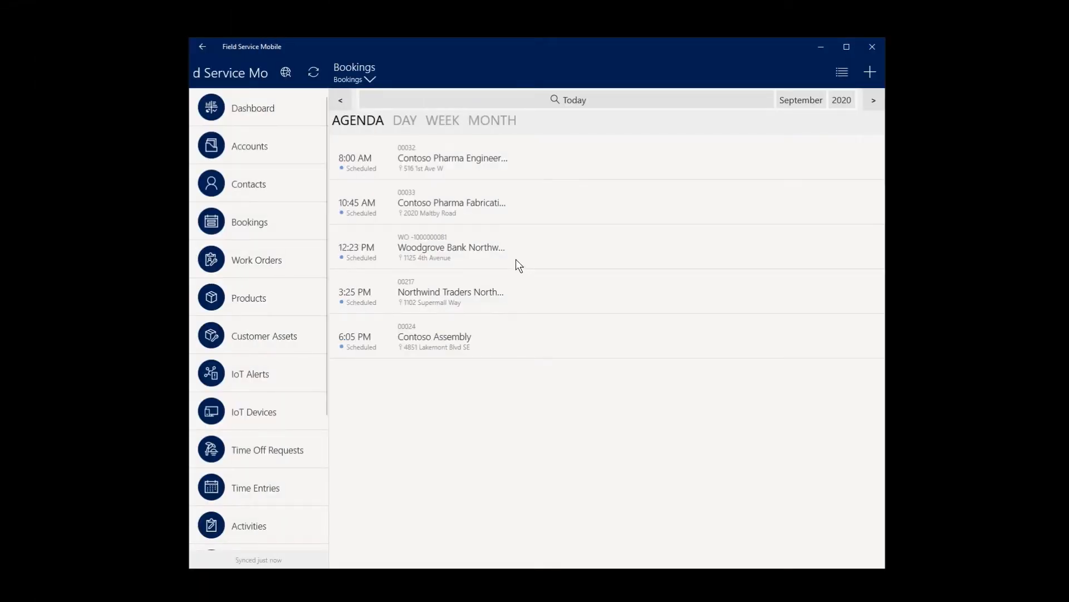
{"action": "left_click", "coordinate": [450, 247]}
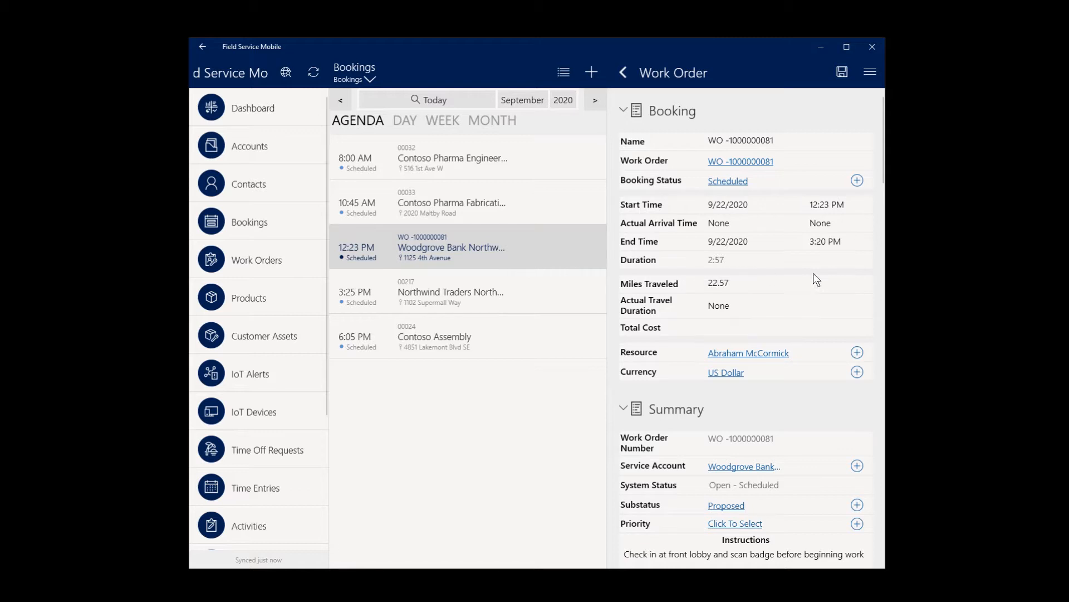
{"action": "mouse_move", "coordinate": [883, 285]}
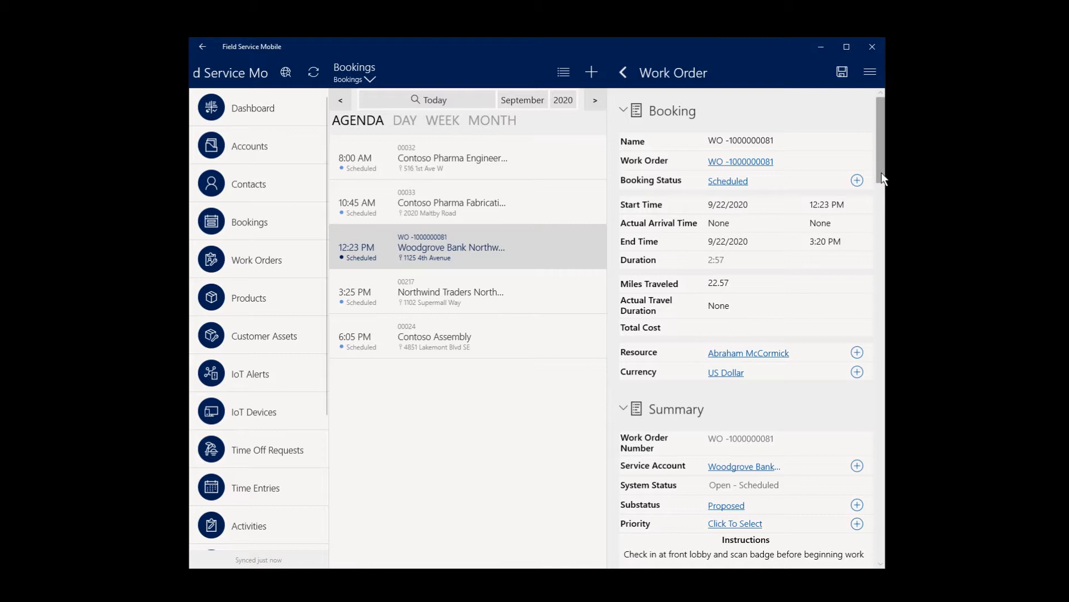
{"action": "scroll", "scroll_direction": "down", "scroll_amount": 3}
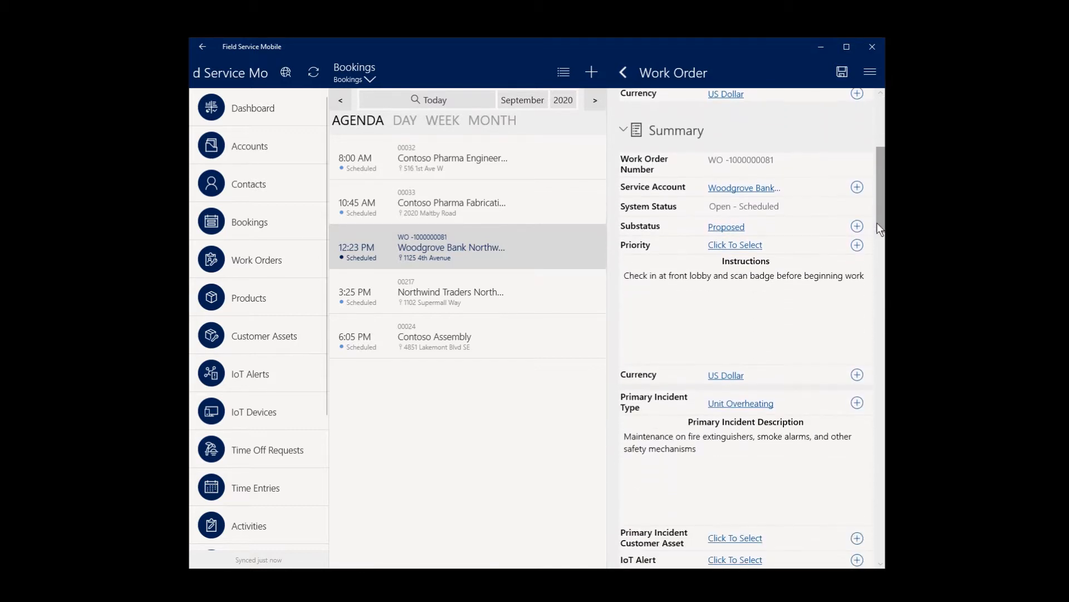
{"action": "scroll", "scroll_direction": "up", "scroll_amount": 3}
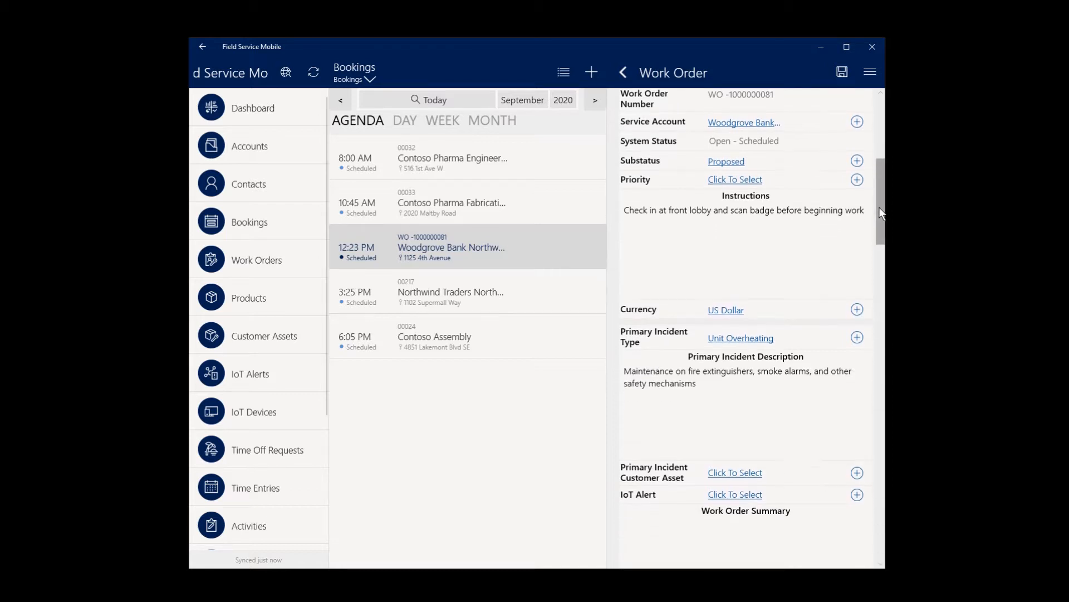
{"action": "scroll", "scroll_direction": "down", "scroll_amount": 3}
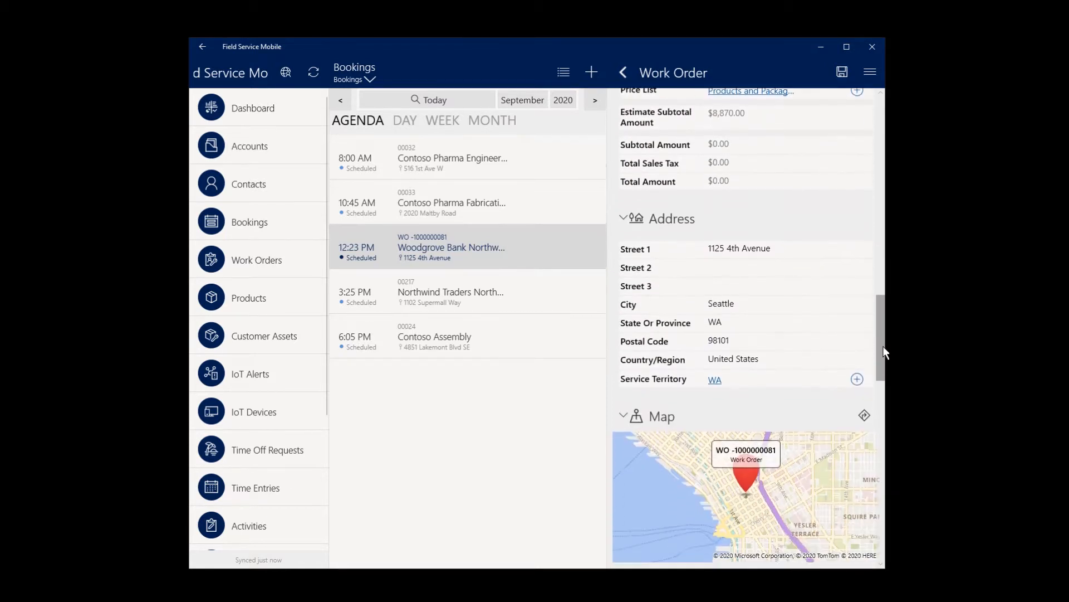
{"action": "scroll", "scroll_direction": "down", "scroll_amount": 3}
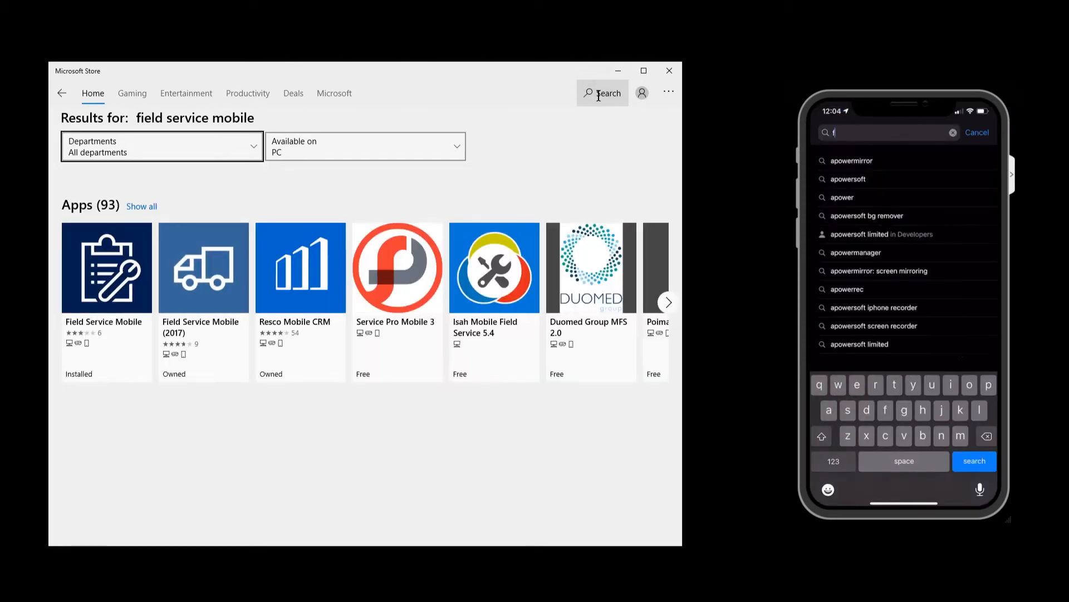
Search Microsoft Store for 'field service', open Field Service Mobile's page, and launch it.
{"action": "type", "text": "field s"}
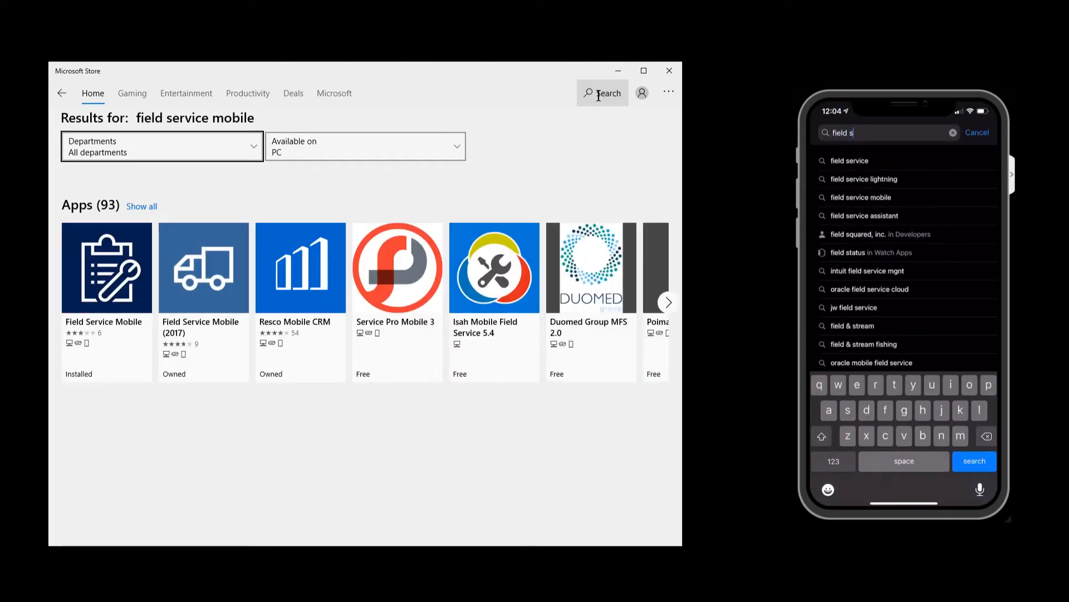
{"action": "type", "text": "ervice mobile"}
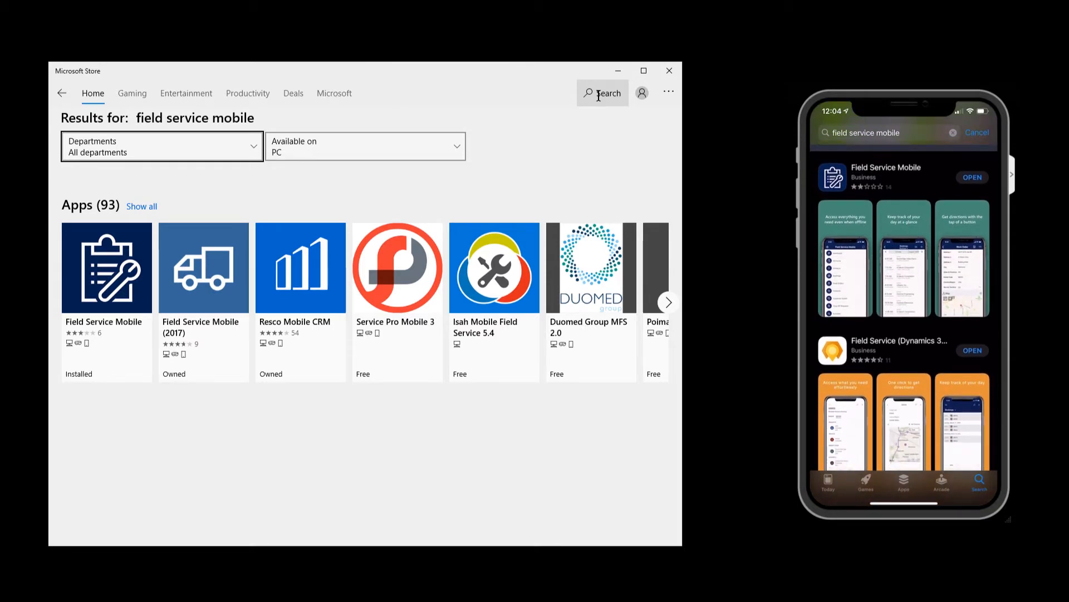
{"action": "mouse_move", "coordinate": [99, 312]}
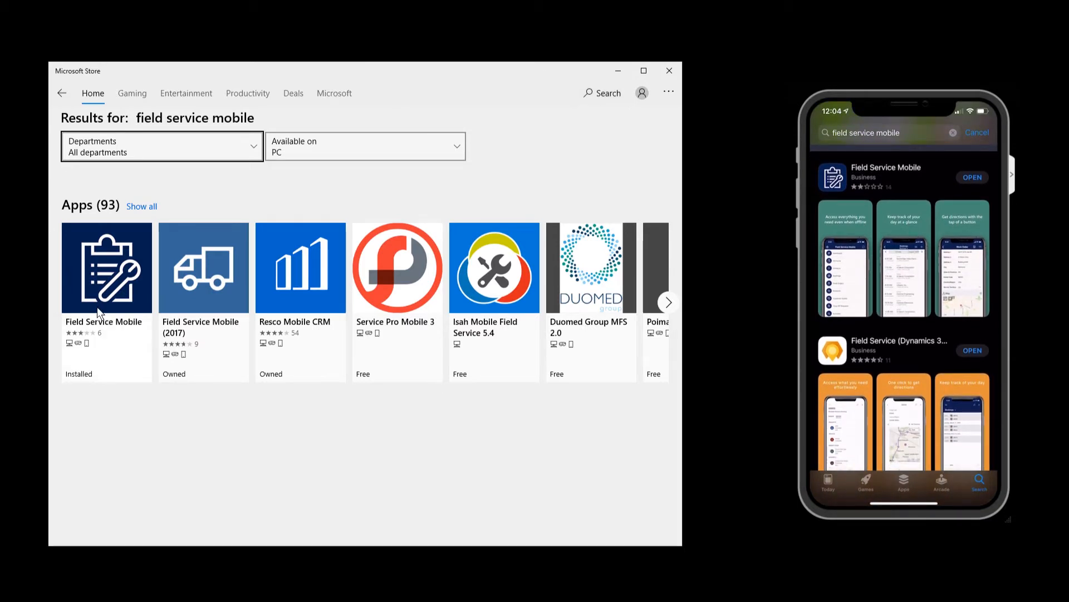
{"action": "left_click", "coordinate": [106, 268]}
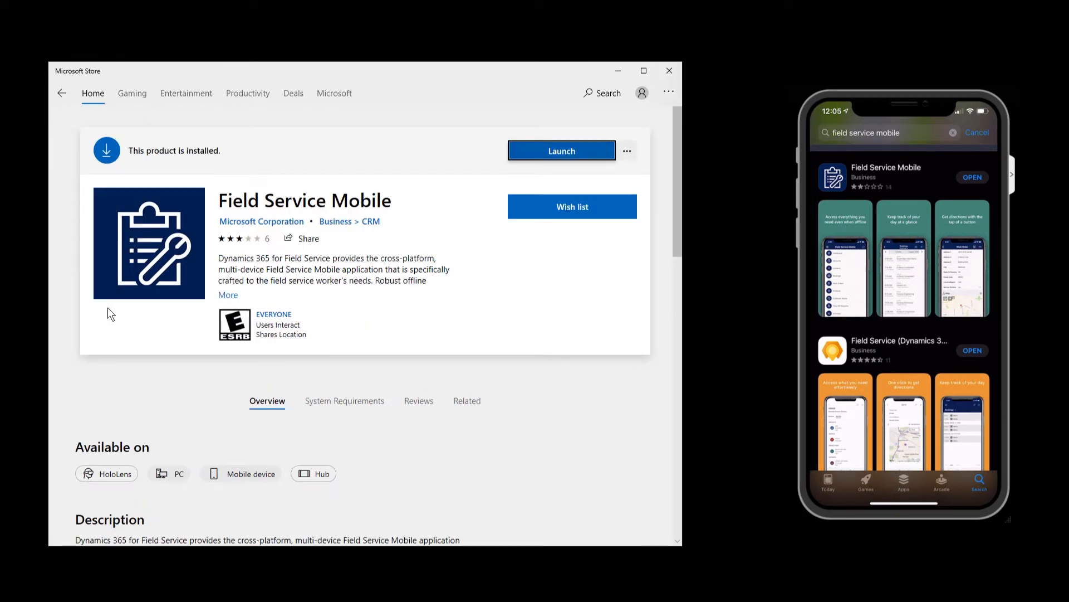
{"action": "left_click", "coordinate": [561, 150]}
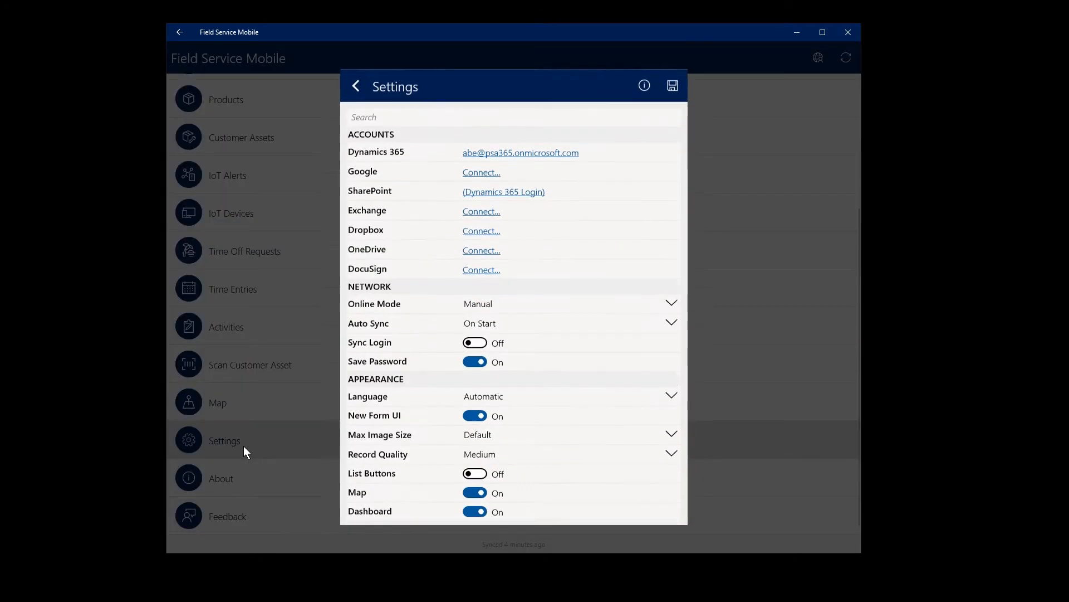
{"action": "mouse_move", "coordinate": [545, 159]}
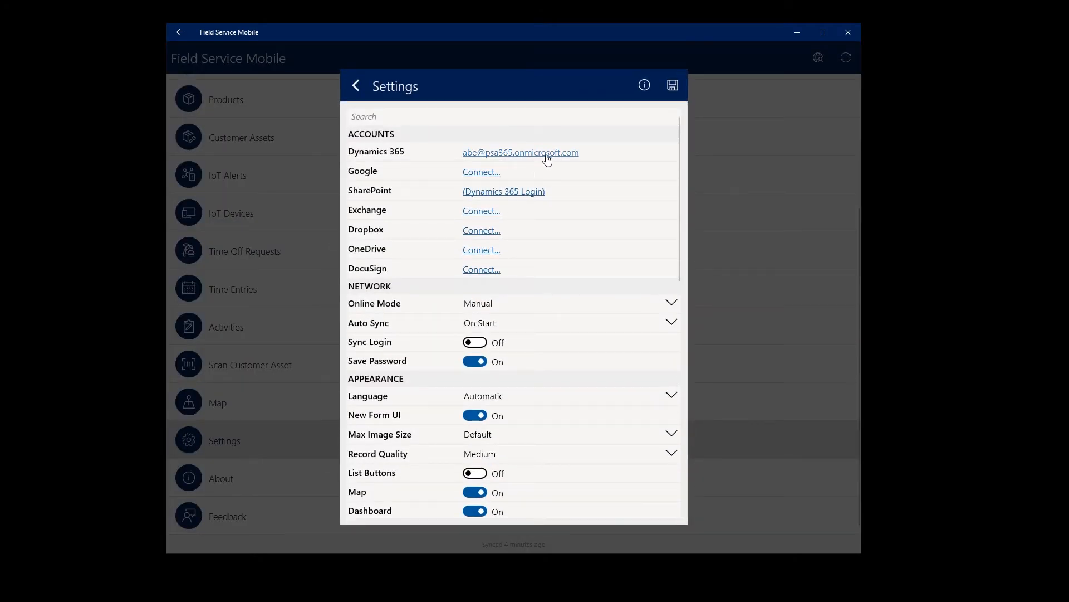
Open the Dynamics 365 account details in Settings and reconnect and sync the app.
{"action": "left_click", "coordinate": [520, 152]}
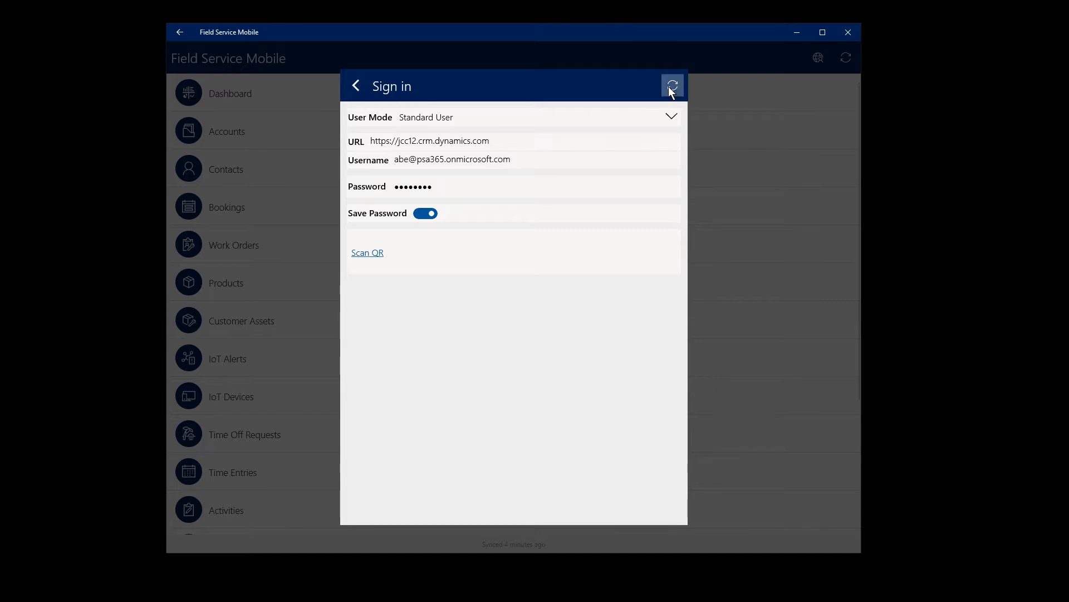
{"action": "left_click", "coordinate": [671, 86]}
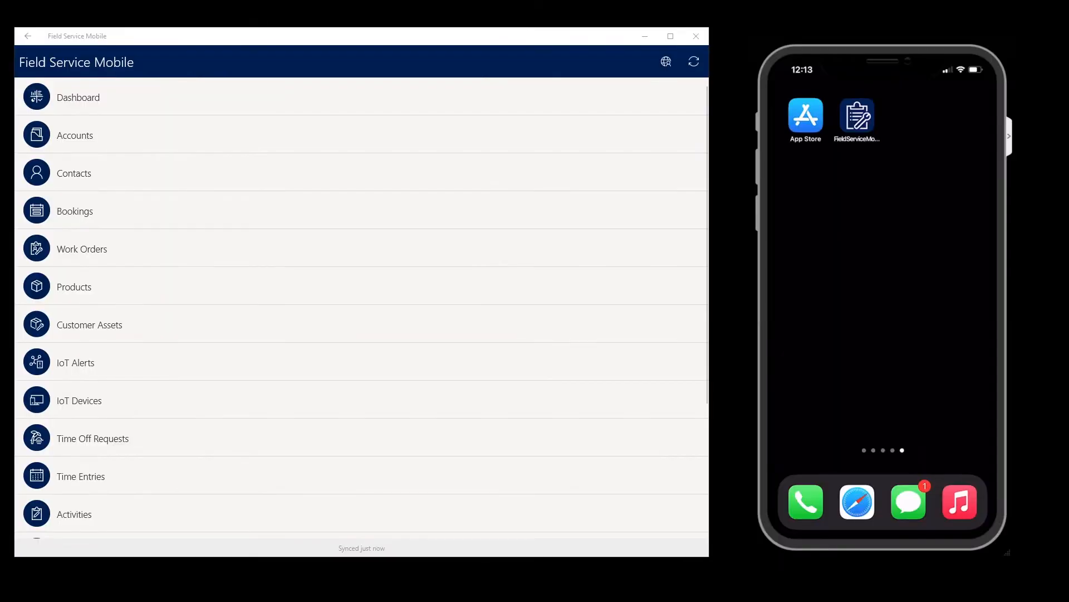
{"action": "left_click", "coordinate": [857, 113]}
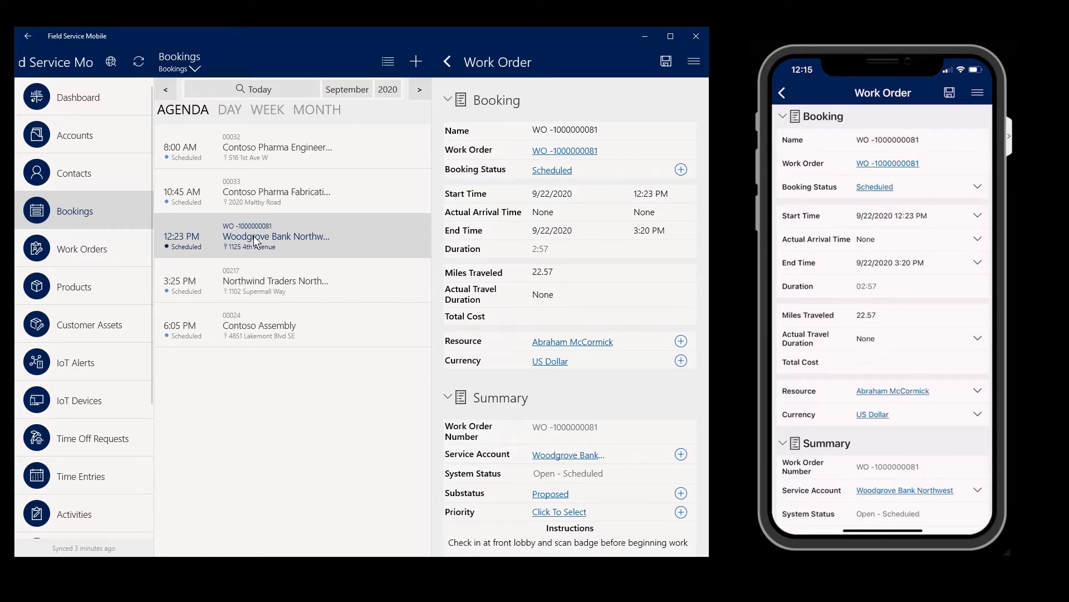
{"action": "left_click", "coordinate": [27, 36]}
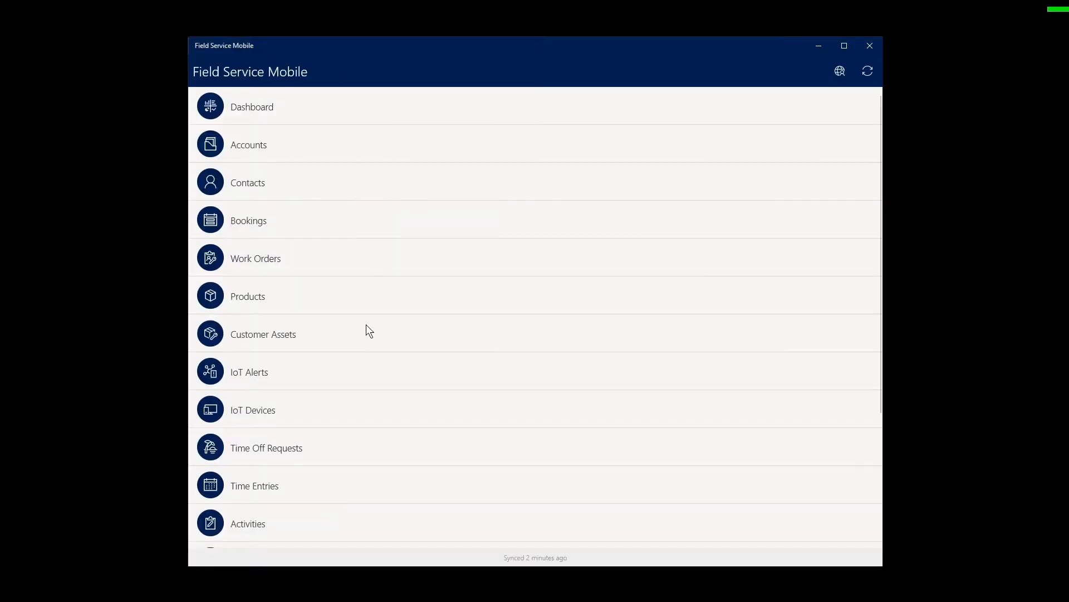
{"action": "mouse_move", "coordinate": [358, 395]}
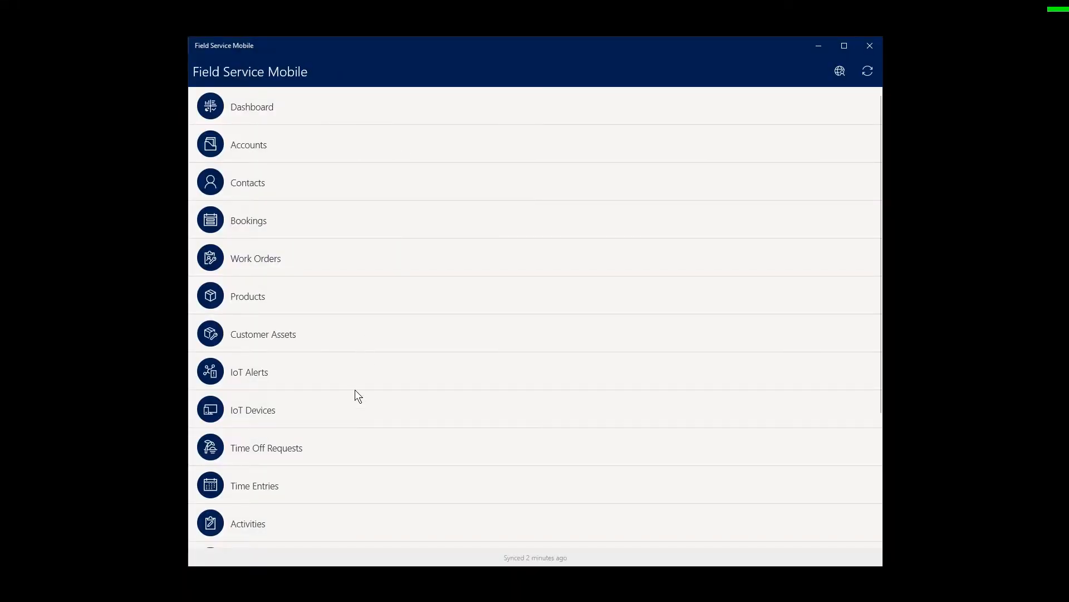
Scroll the main menu down to Feedback and back, then open the Bookings agenda.
{"action": "scroll", "scroll_direction": "down", "scroll_amount": 3}
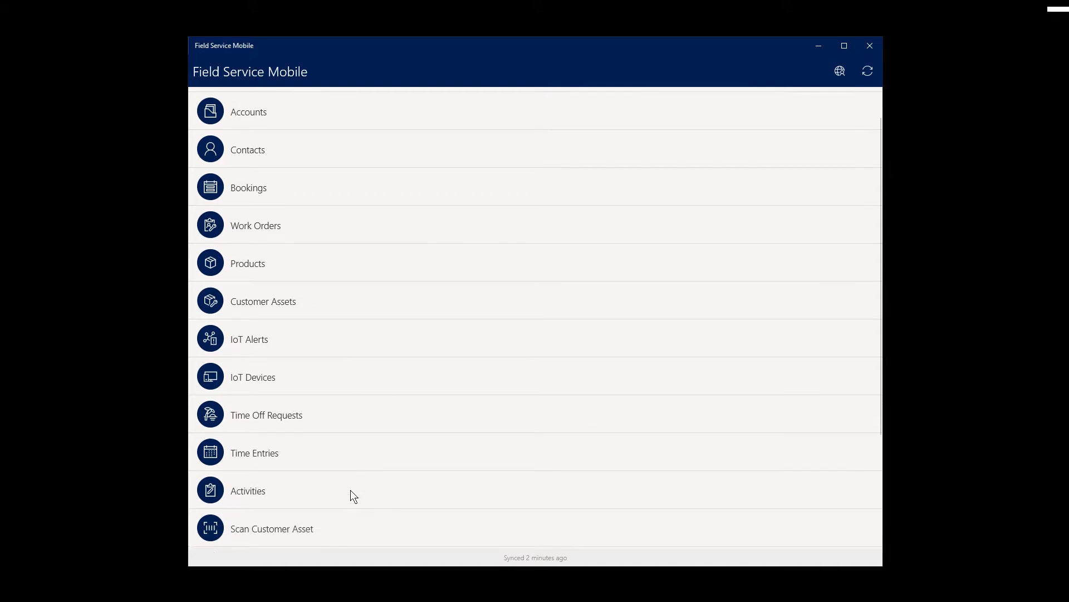
{"action": "scroll", "scroll_direction": "down", "scroll_amount": 3}
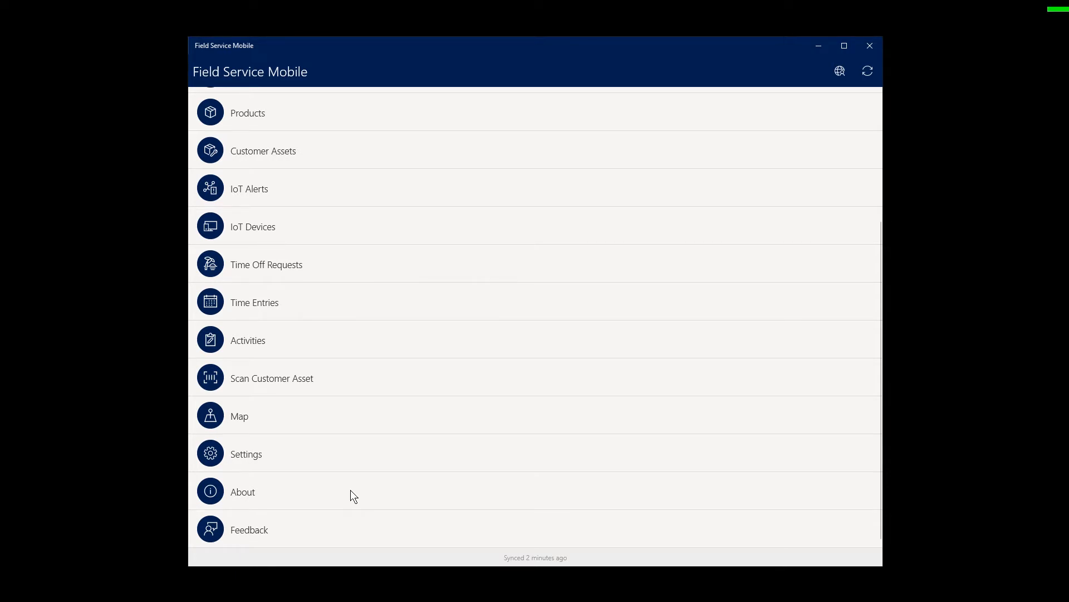
{"action": "scroll", "scroll_direction": "up", "scroll_amount": 3}
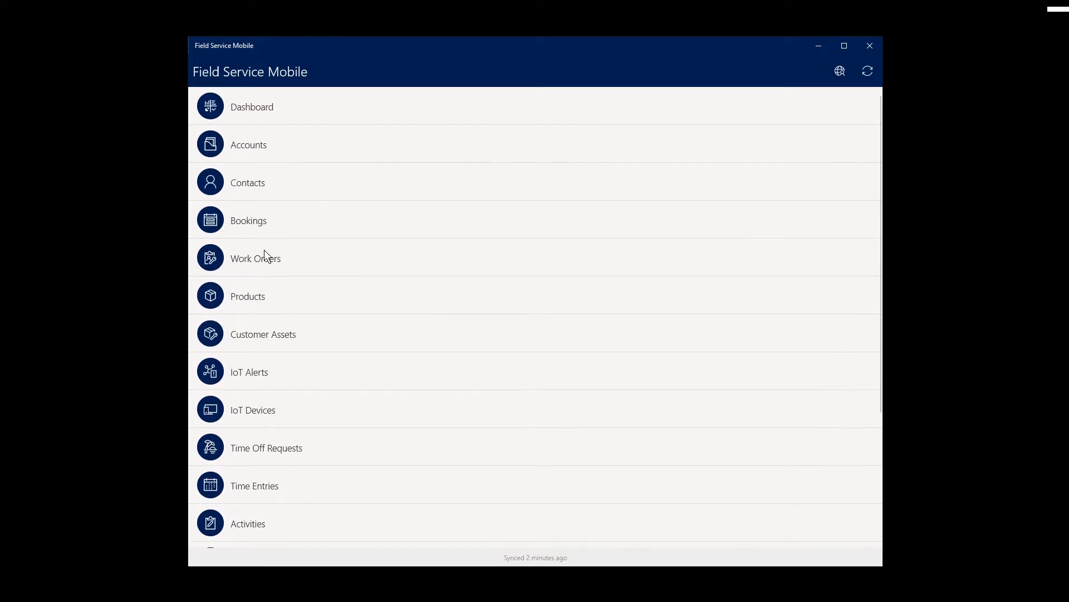
{"action": "left_click", "coordinate": [248, 219]}
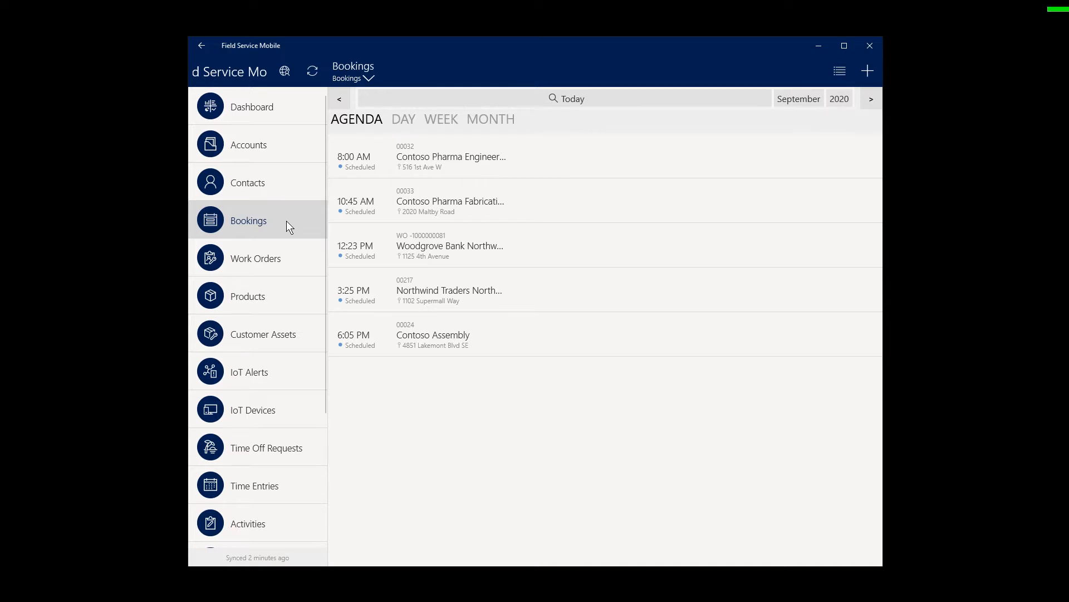
View September 22 bookings by day and week, then open the 12:23 PM booking's work order.
{"action": "left_click", "coordinate": [403, 119]}
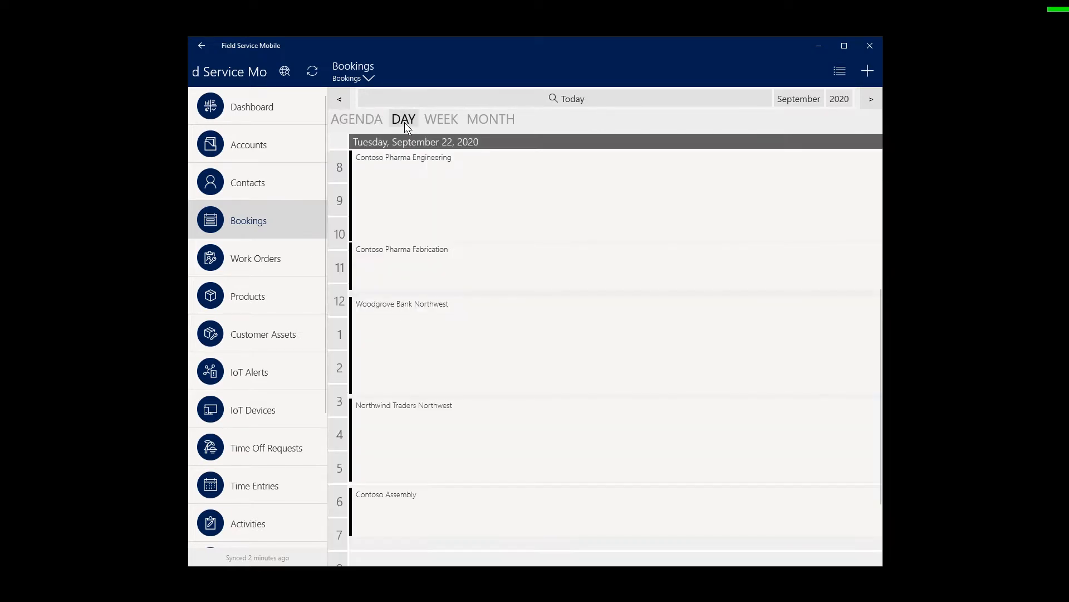
{"action": "left_click", "coordinate": [441, 119]}
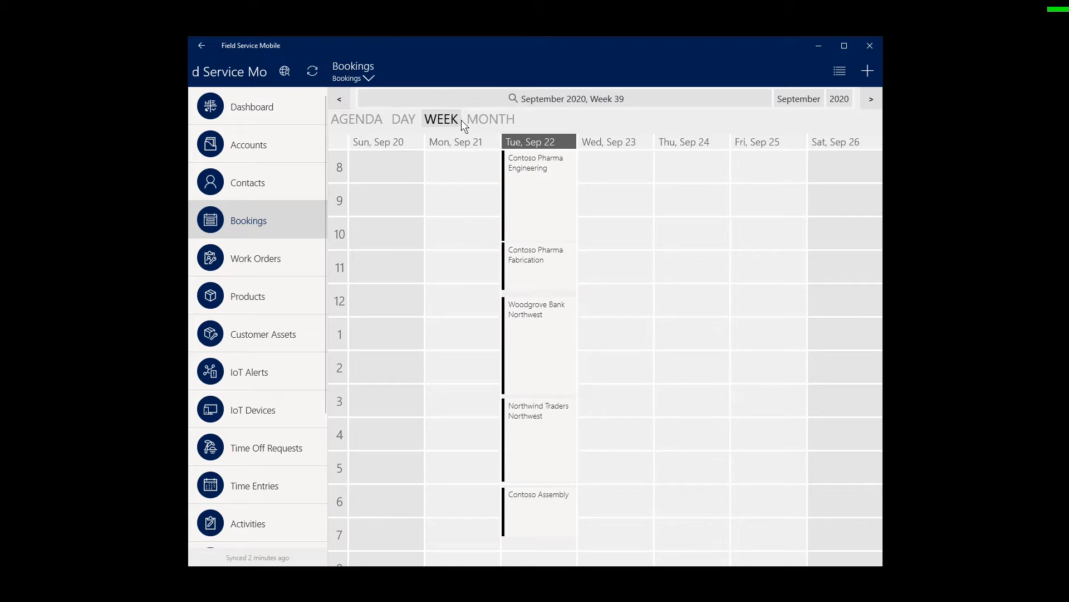
{"action": "left_click", "coordinate": [356, 118]}
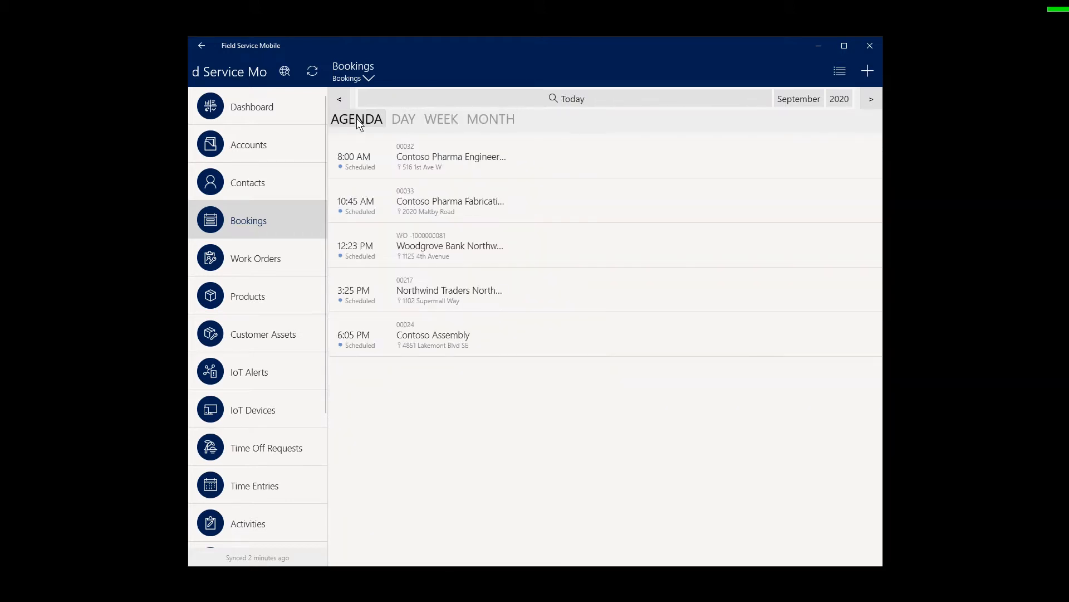
{"action": "mouse_move", "coordinate": [469, 262]}
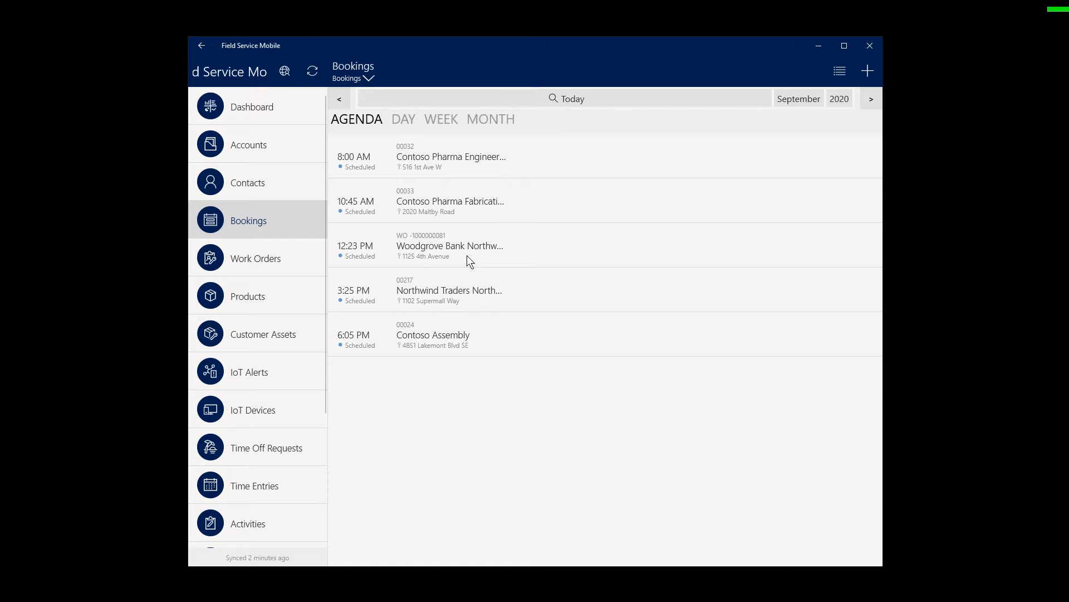
{"action": "left_click", "coordinate": [450, 245]}
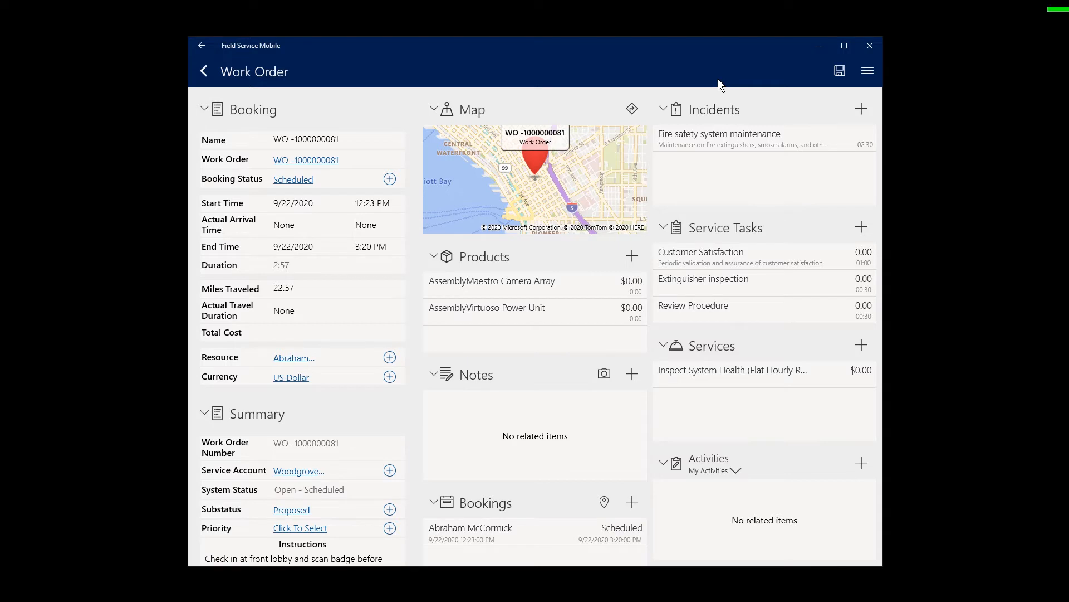
{"action": "mouse_move", "coordinate": [354, 229]}
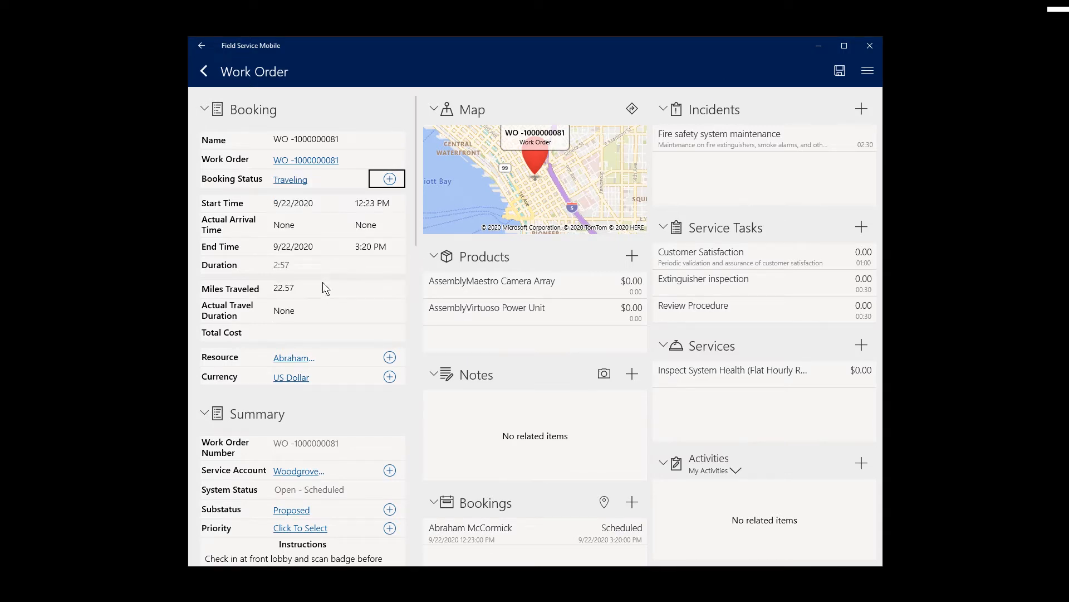
{"action": "left_click", "coordinate": [202, 70]}
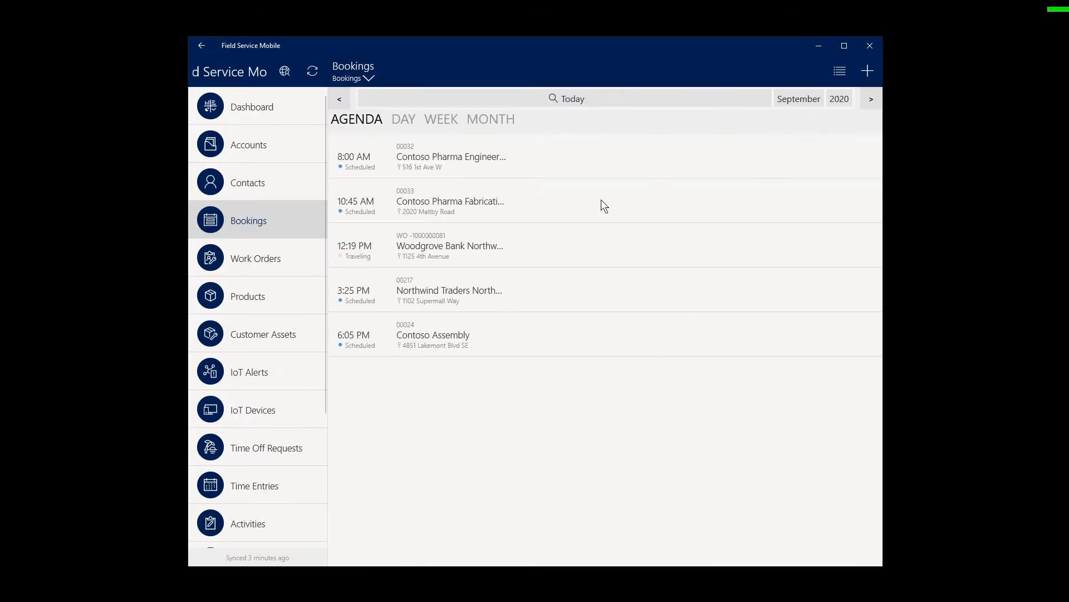
{"action": "left_click", "coordinate": [449, 245]}
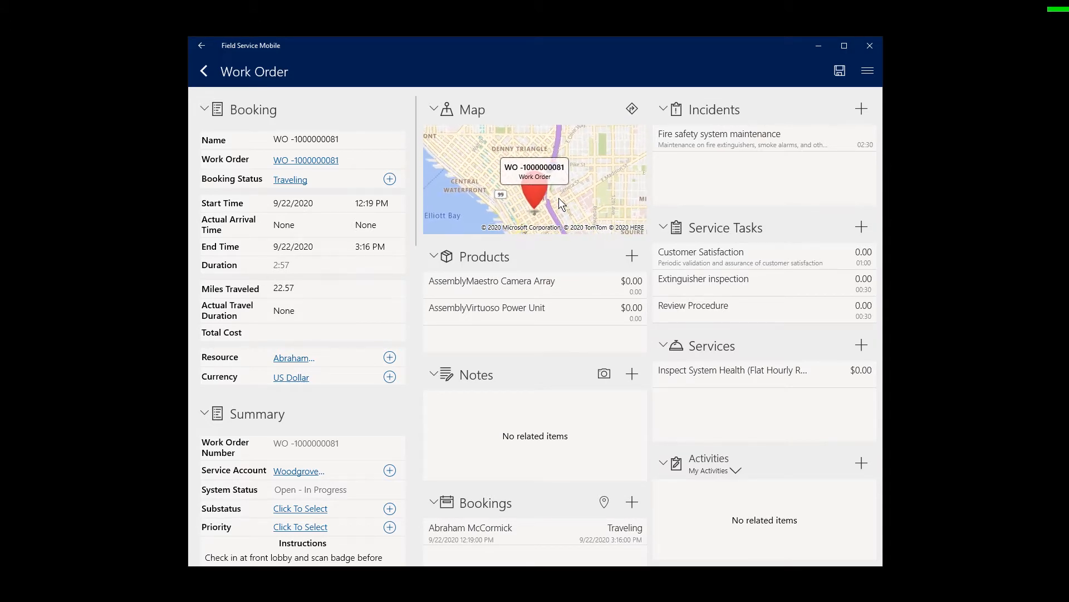
{"action": "left_click", "coordinate": [631, 109]}
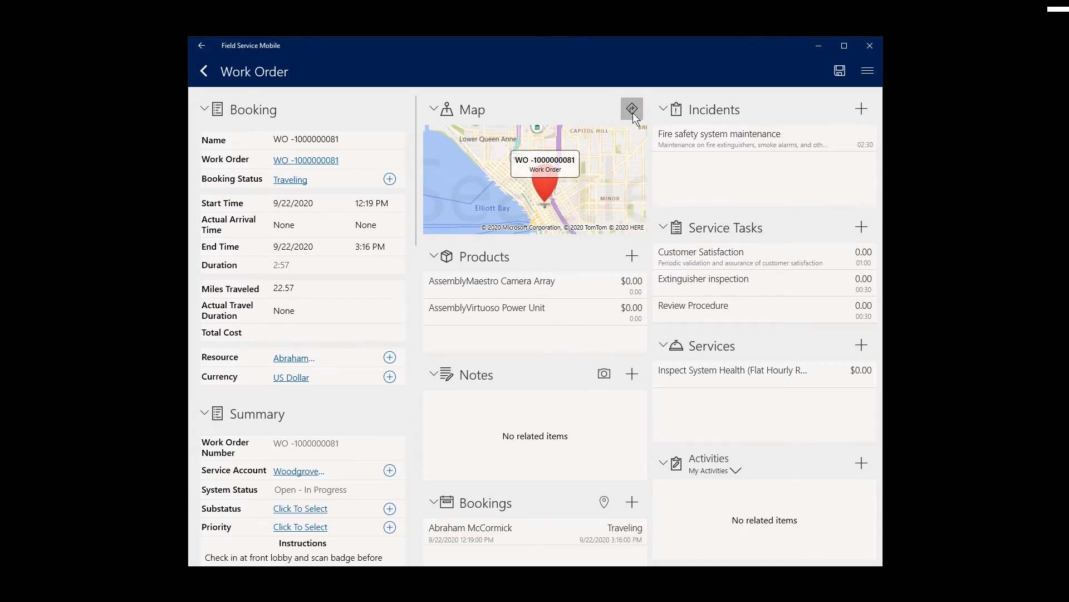
{"action": "mouse_move", "coordinate": [361, 181]}
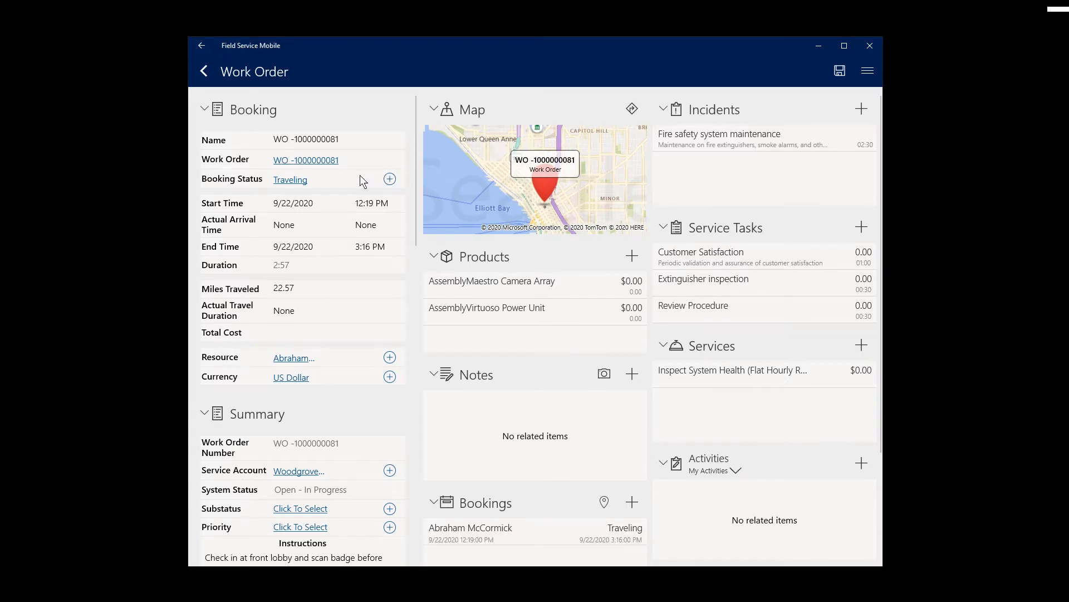
{"action": "left_click", "coordinate": [290, 179]}
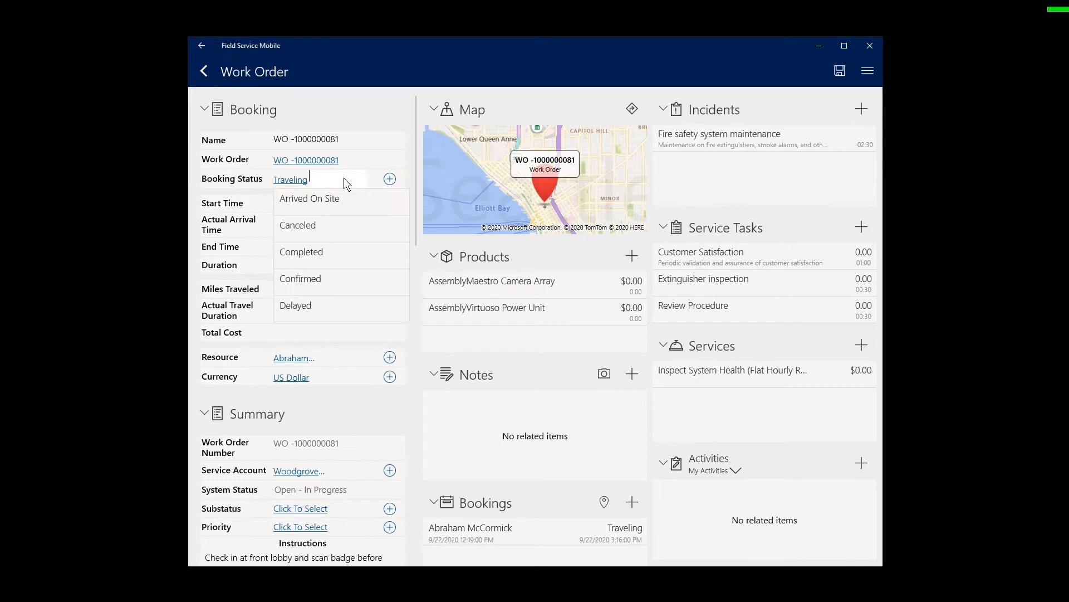
{"action": "left_click", "coordinate": [301, 252]}
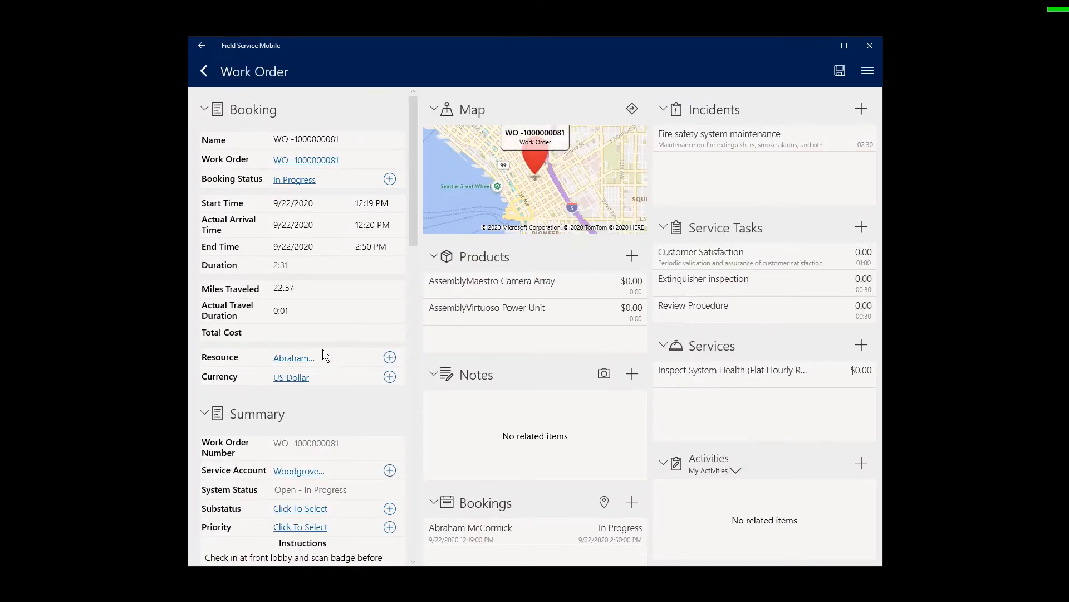
{"action": "scroll", "scroll_direction": "down", "scroll_amount": 3}
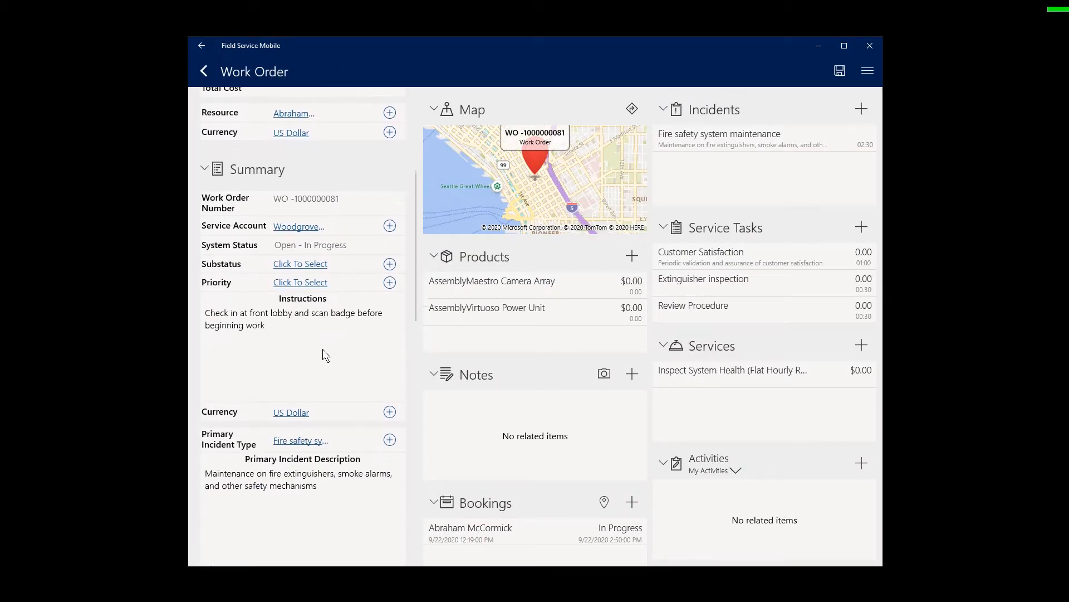
{"action": "scroll", "scroll_direction": "down", "scroll_amount": 3}
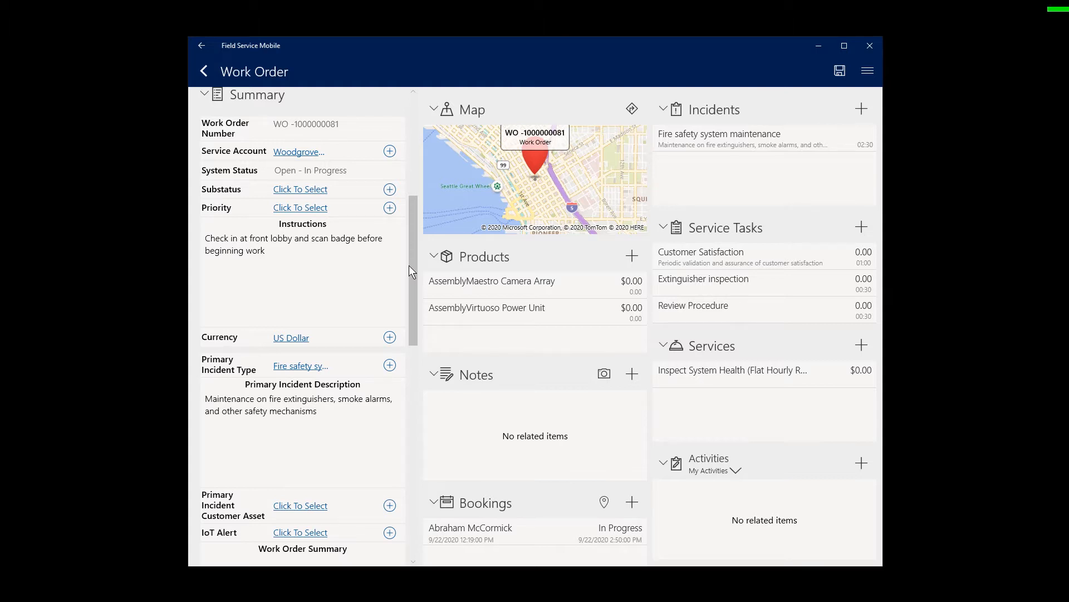
{"action": "left_click", "coordinate": [703, 279]}
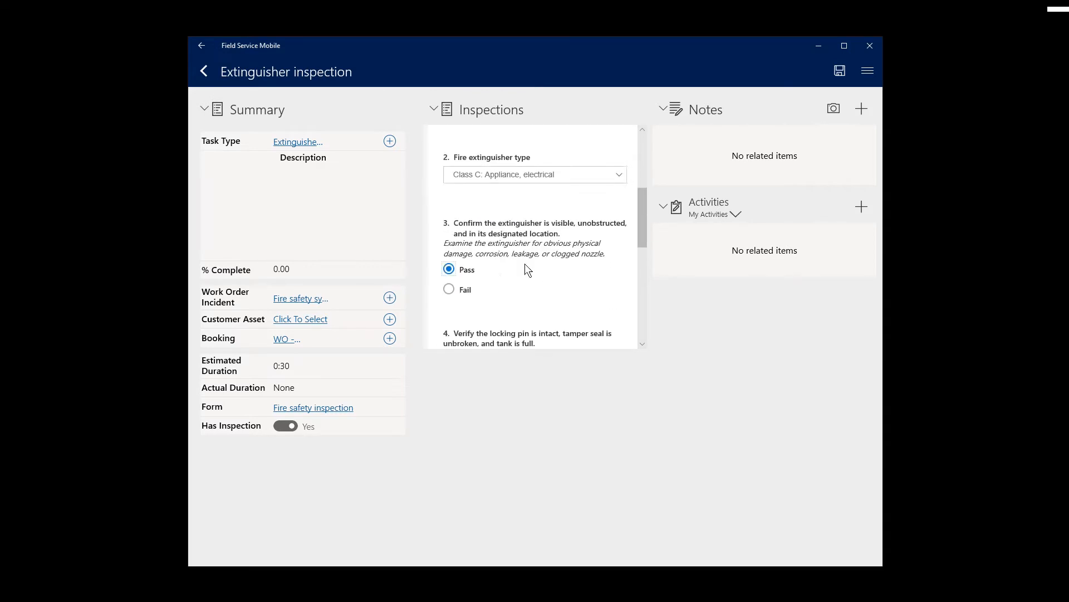
Save the extinguisher inspection at 100% with pressure 99, date 21/9/2020, note 'everything looks fine'.
{"action": "scroll", "scroll_direction": "down", "scroll_amount": 3}
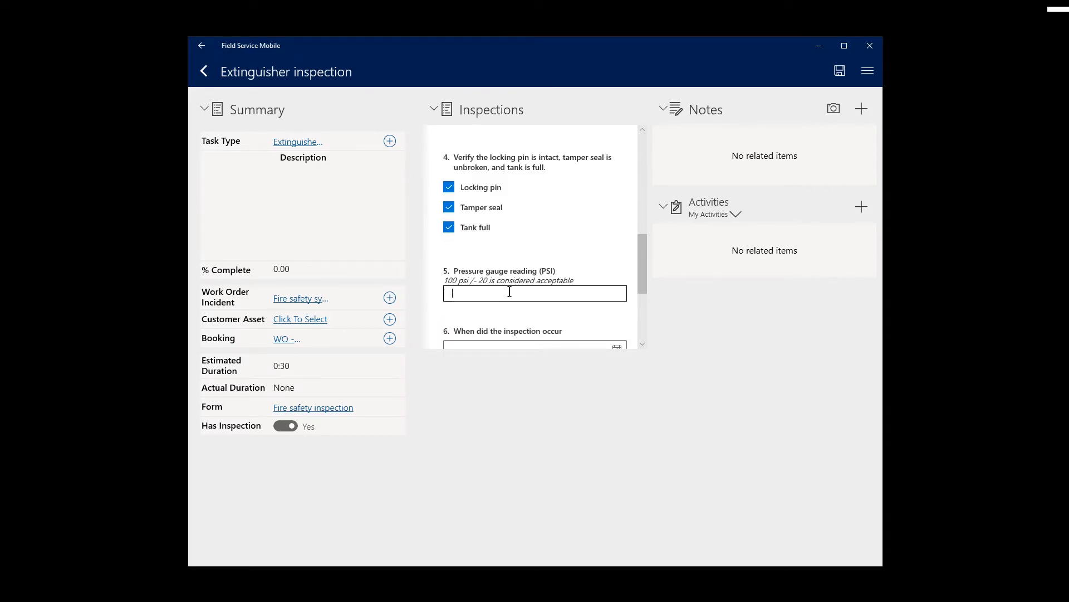
{"action": "scroll", "scroll_direction": "down", "scroll_amount": 3}
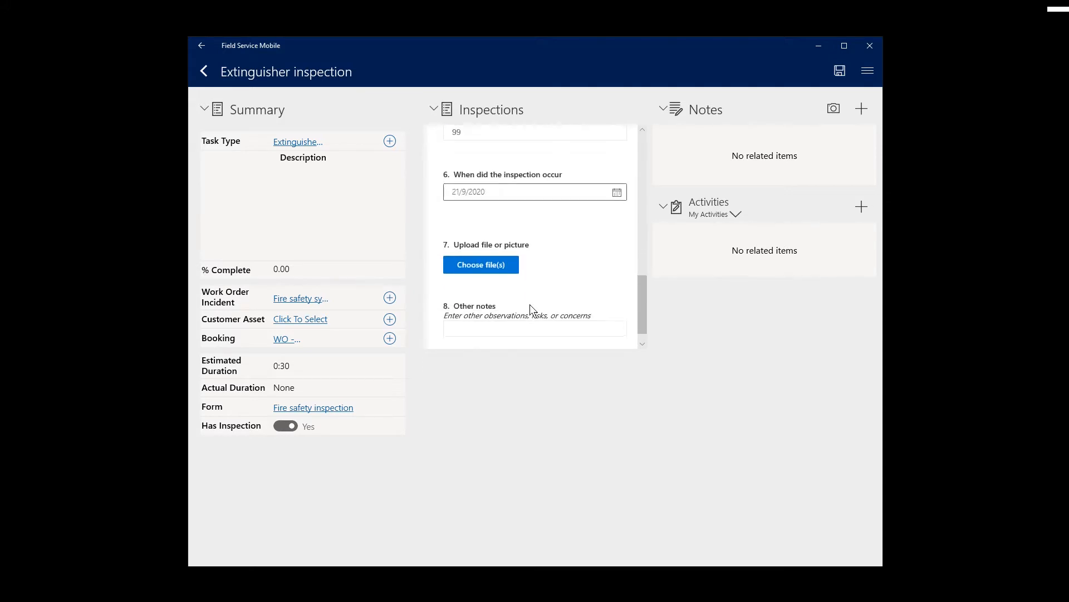
{"action": "type", "text": "everything looks"}
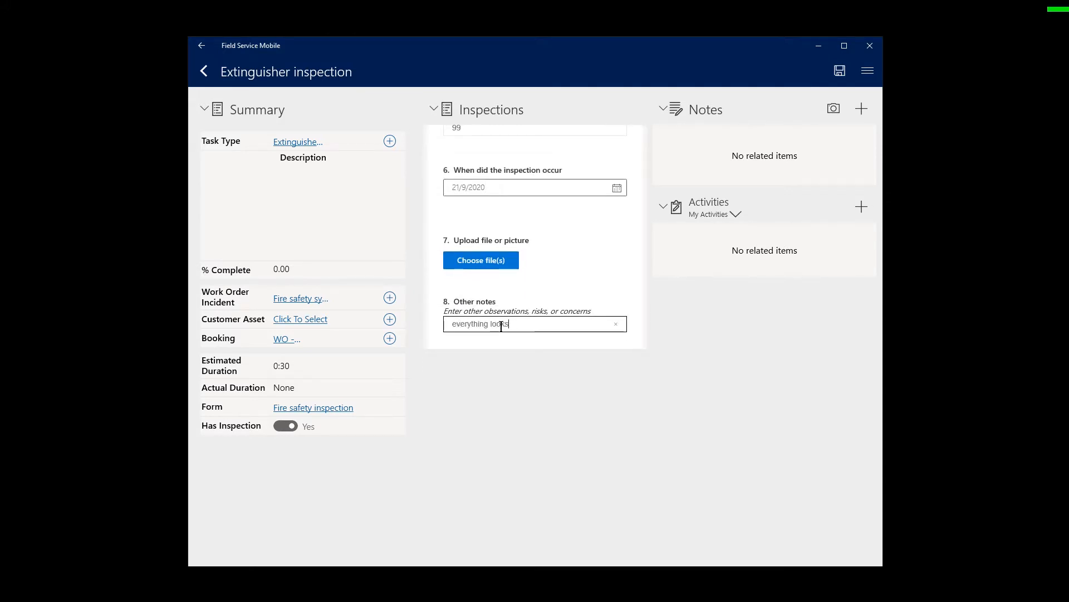
{"action": "type", "text": "fine"}
{"action": "left_click", "coordinate": [337, 269]}
{"action": "type", "text": "100"}
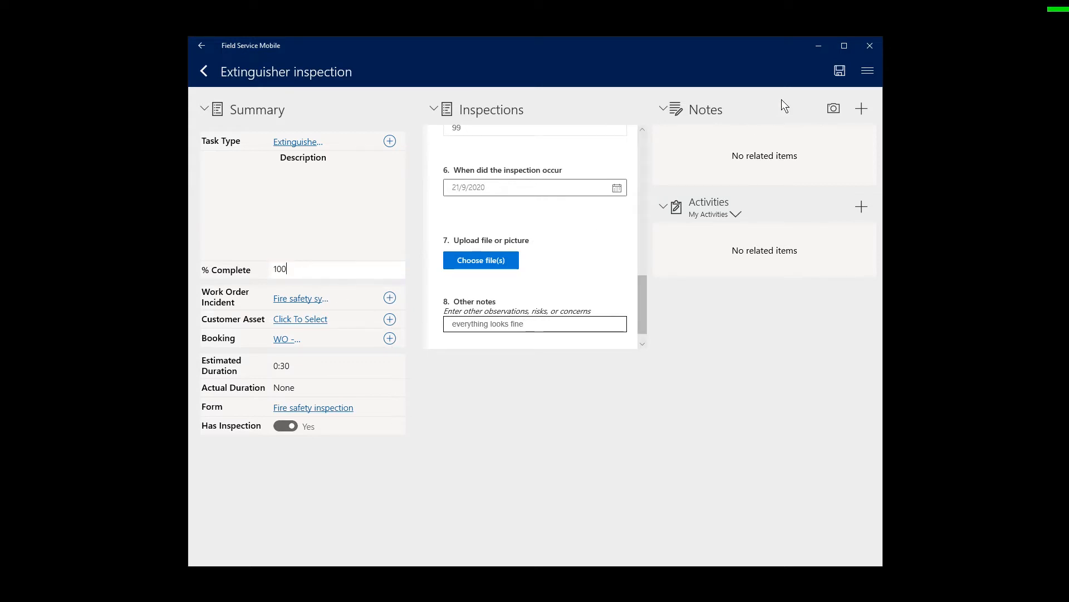
{"action": "left_click", "coordinate": [839, 71]}
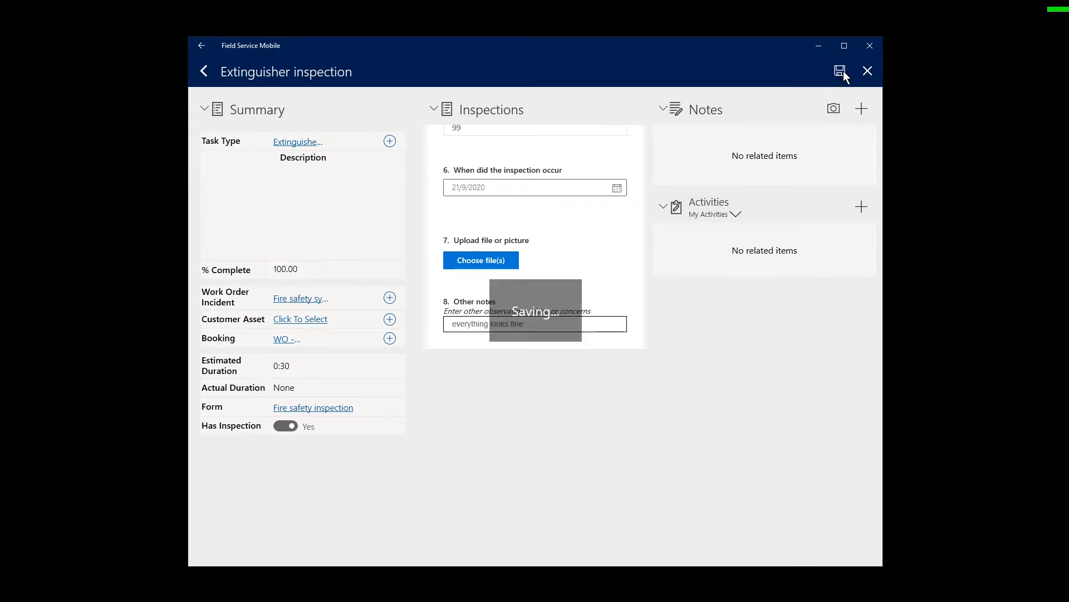
{"action": "left_click", "coordinate": [840, 71]}
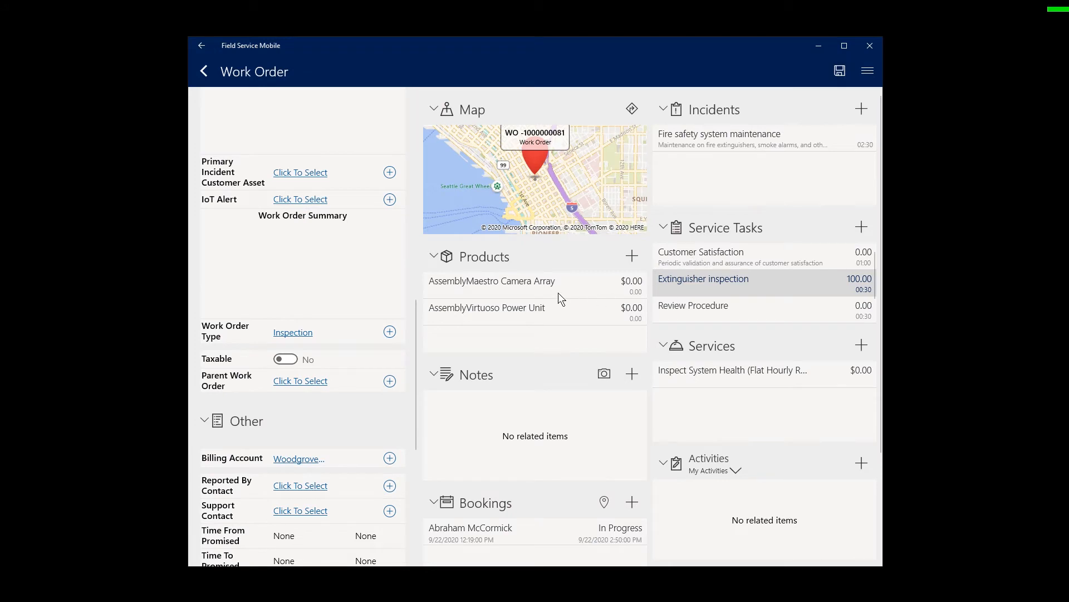
Save the AssemblyMaestro Camera Array line with quantity 2 used, totalling $5,380.00.
{"action": "left_click", "coordinate": [491, 281]}
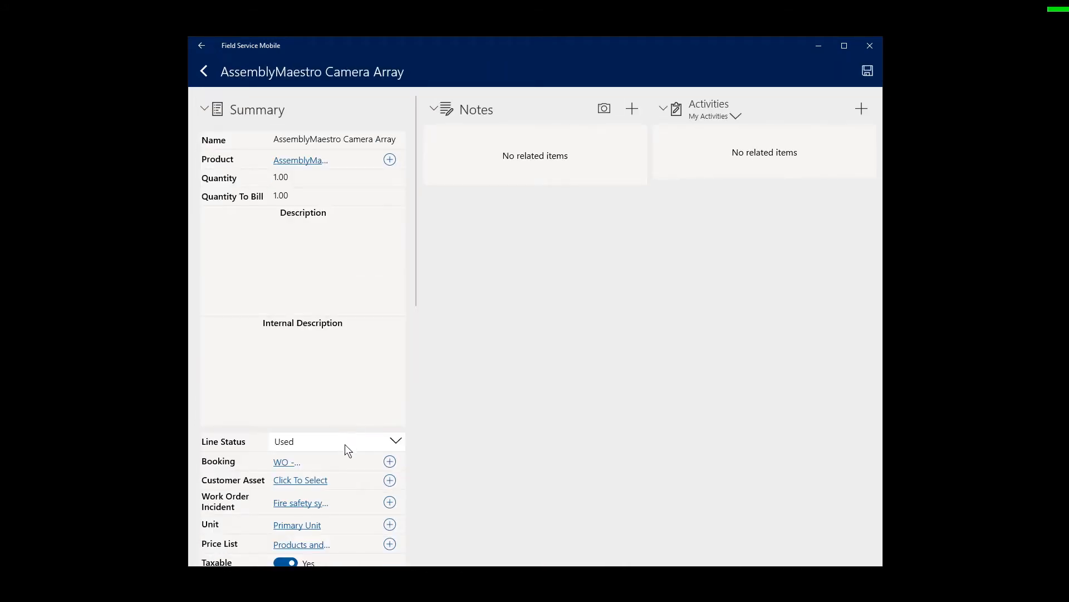
{"action": "mouse_move", "coordinate": [307, 181]}
{"action": "type", "text": "2"}
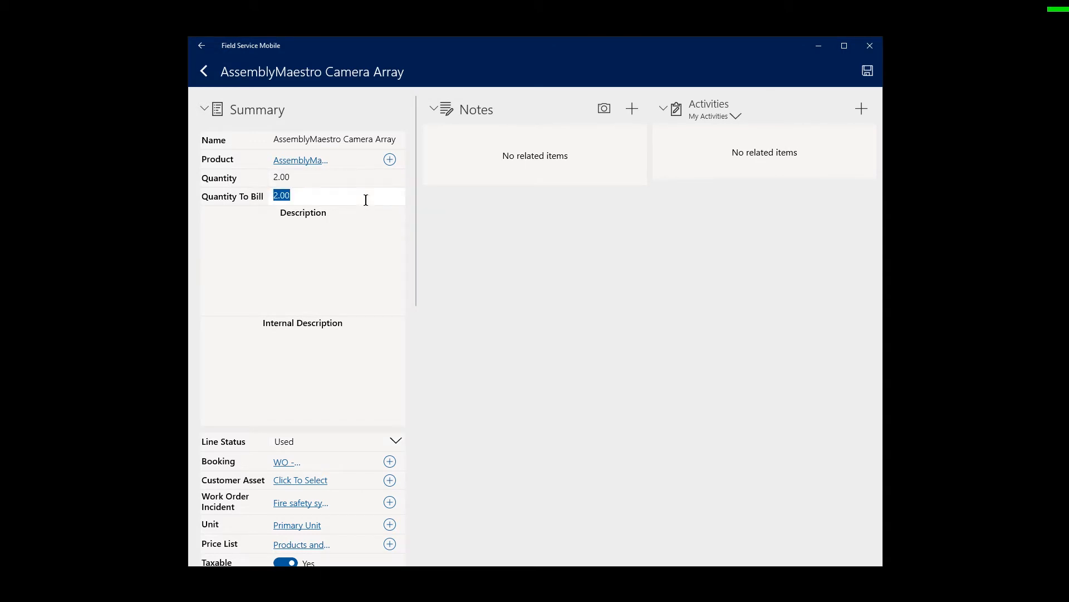
{"action": "scroll", "scroll_direction": "down", "scroll_amount": 3}
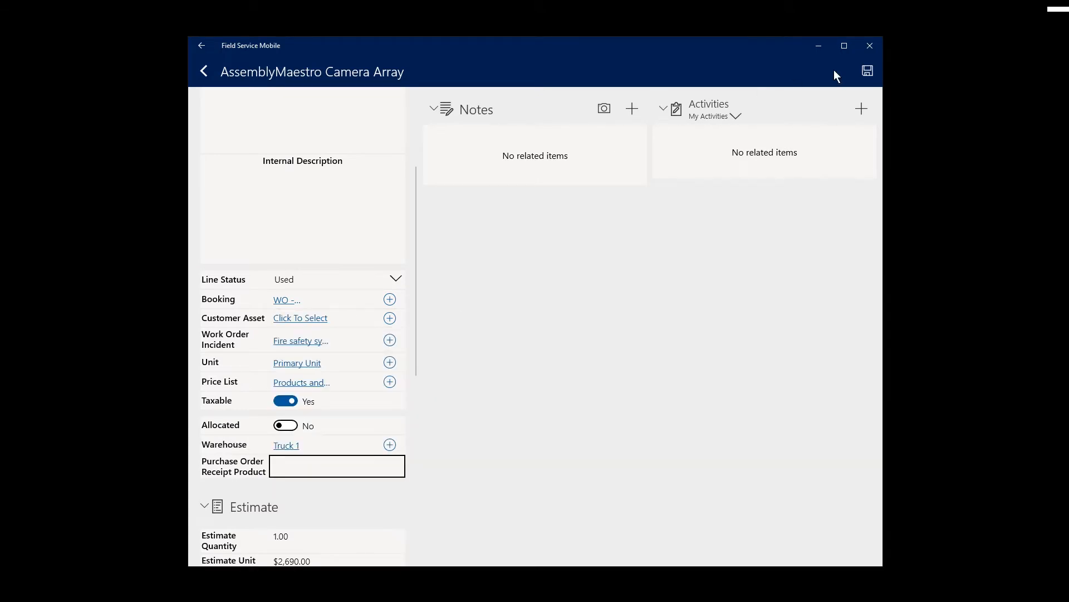
{"action": "left_click", "coordinate": [867, 71]}
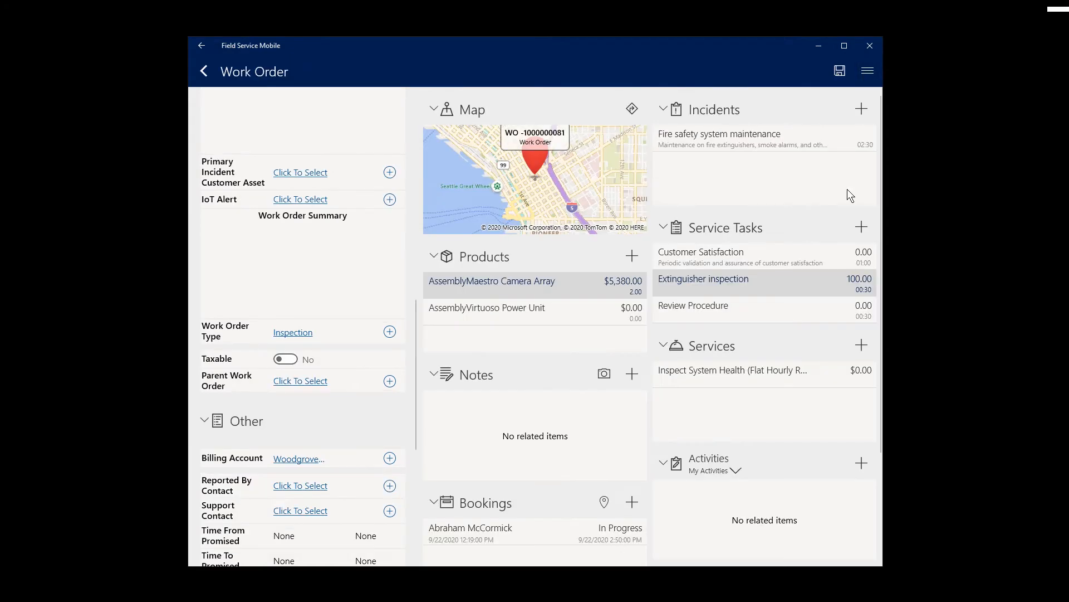
Save Inspect System Health as Used with 2:00 duration, then start a new work order note.
{"action": "left_click", "coordinate": [730, 369]}
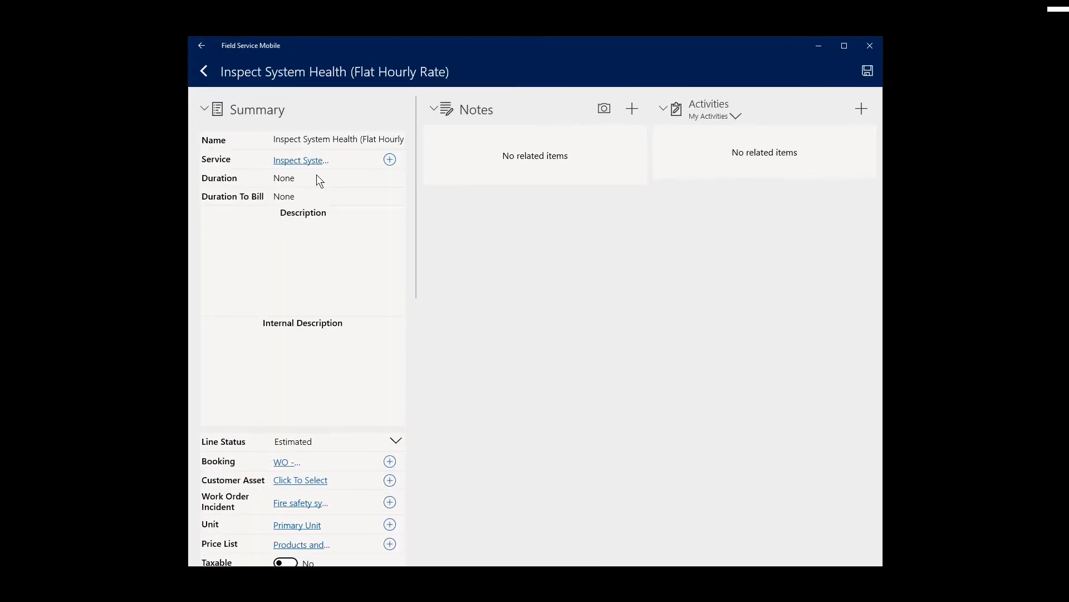
{"action": "left_click", "coordinate": [284, 178]}
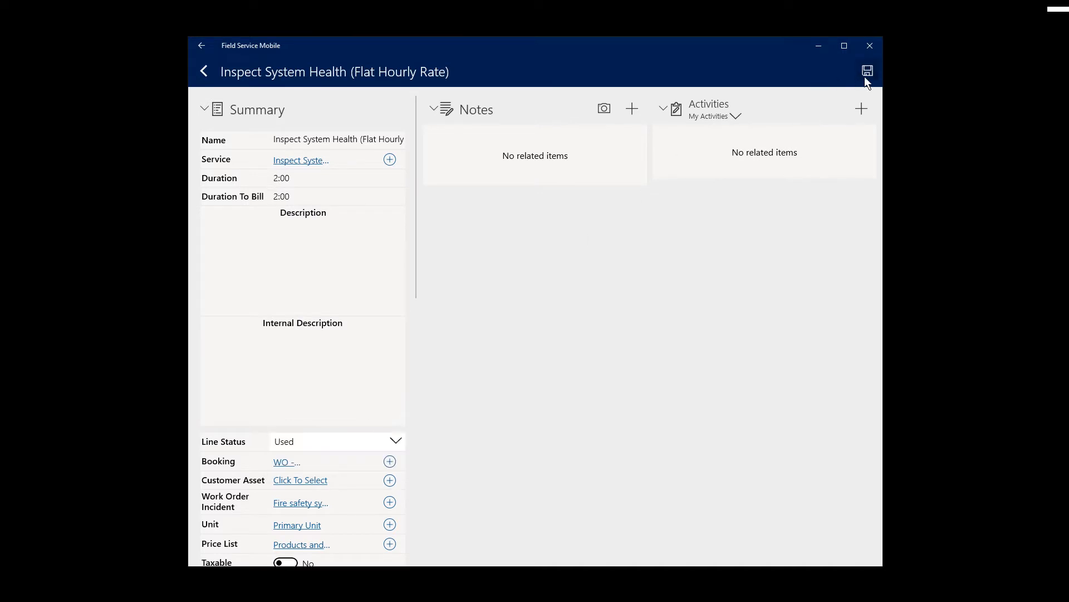
{"action": "left_click", "coordinate": [866, 71]}
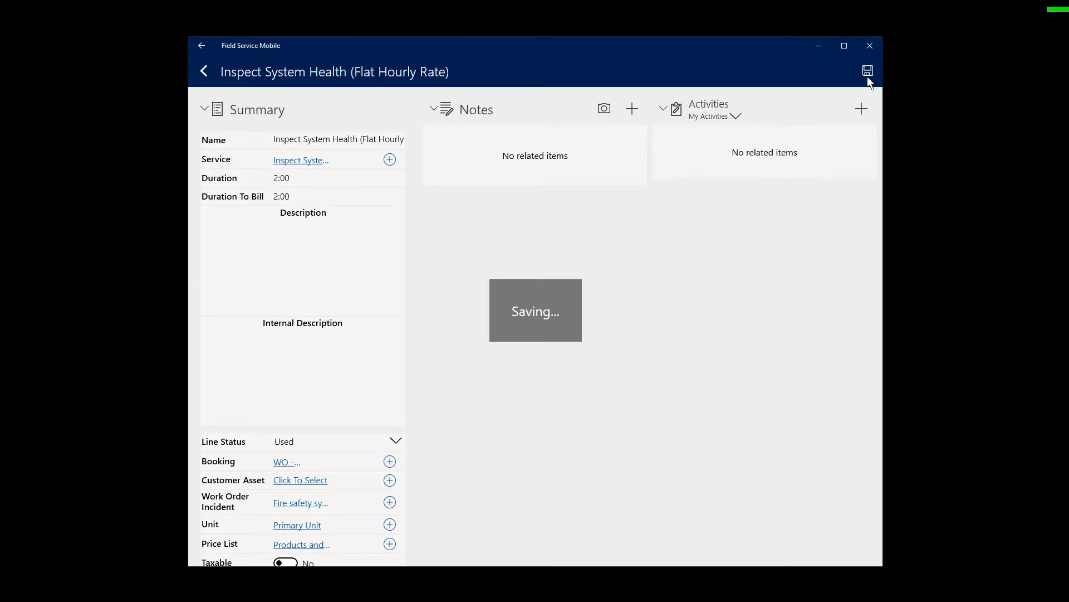
{"action": "left_click", "coordinate": [203, 71]}
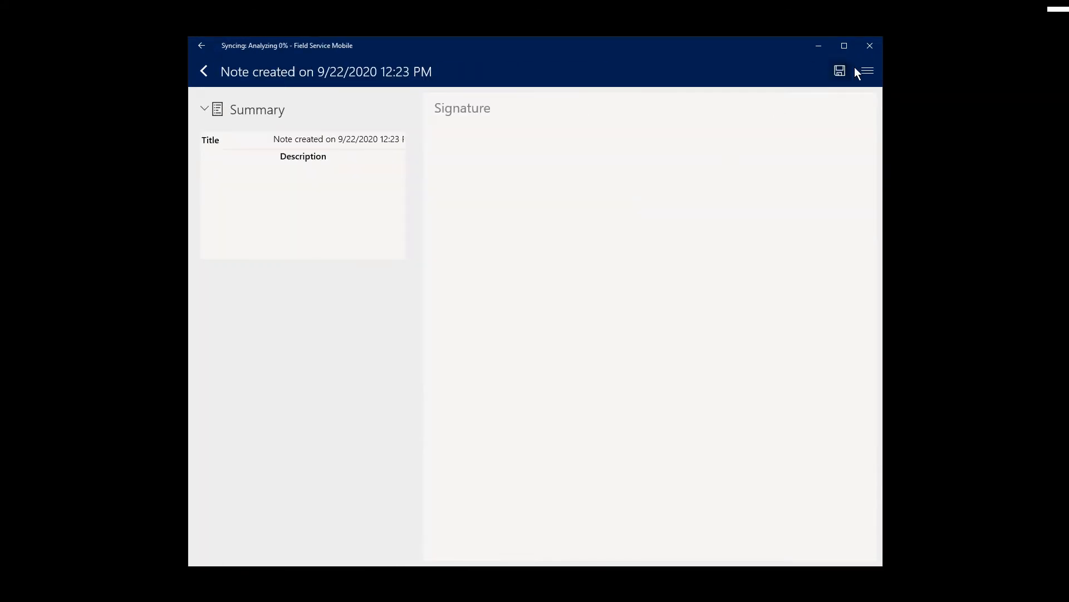
Add a handwritten 'Dave' signature through the note menu and return to the work order.
{"action": "left_click", "coordinate": [865, 70]}
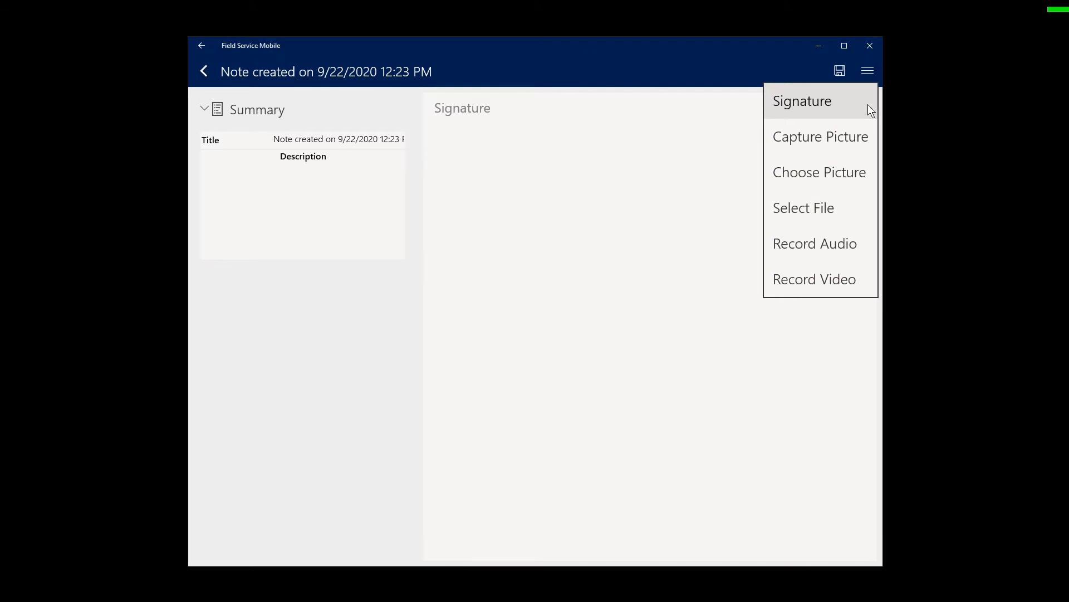
{"action": "mouse_move", "coordinate": [258, 86]}
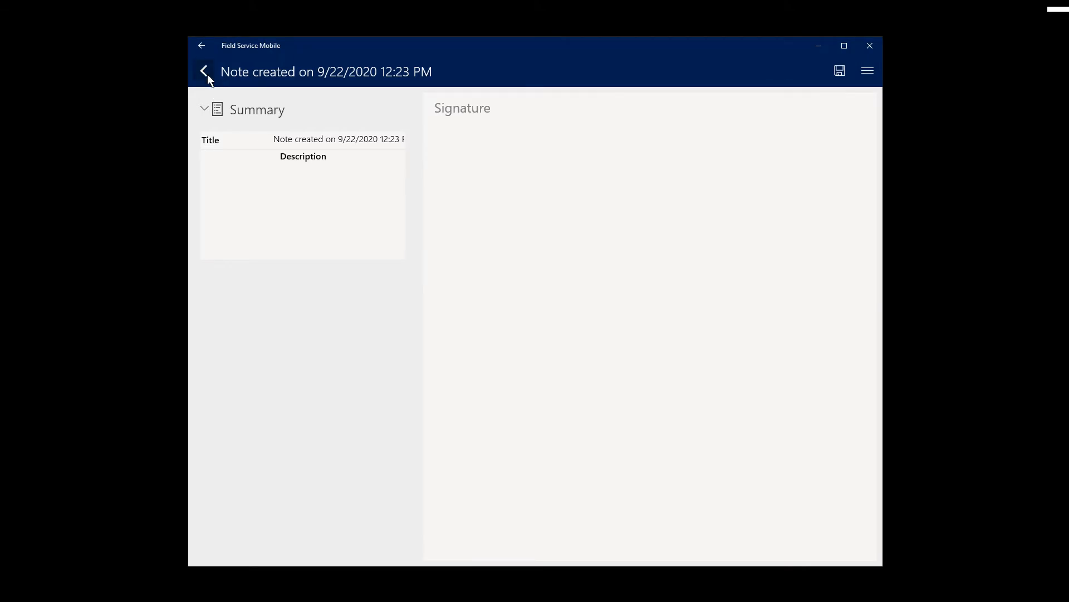
{"action": "left_click", "coordinate": [203, 71]}
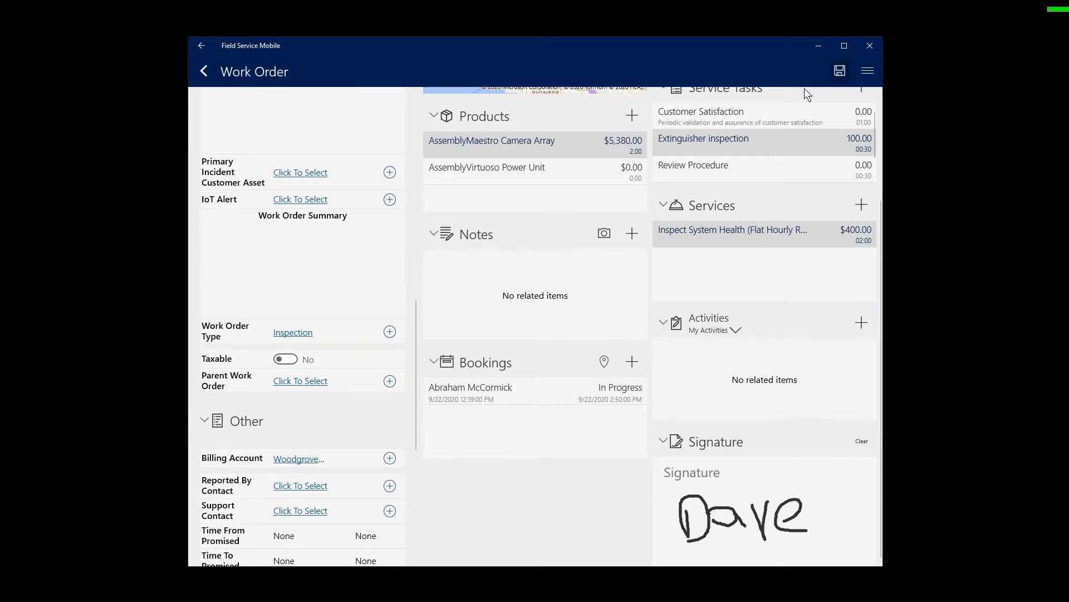
{"action": "scroll", "scroll_direction": "up", "scroll_amount": 3}
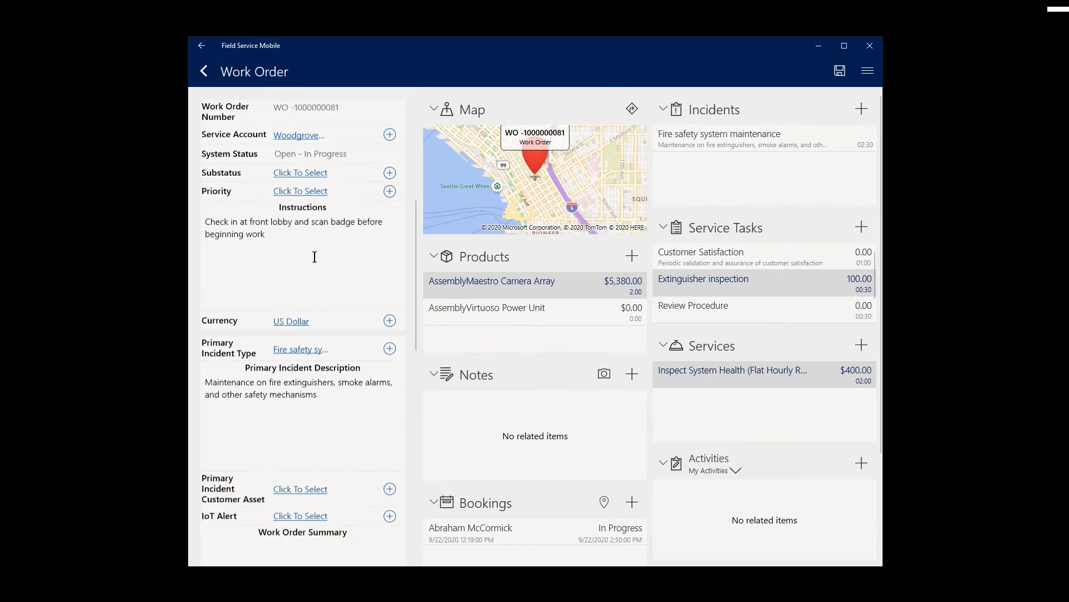
{"action": "scroll", "scroll_direction": "down", "scroll_amount": 3}
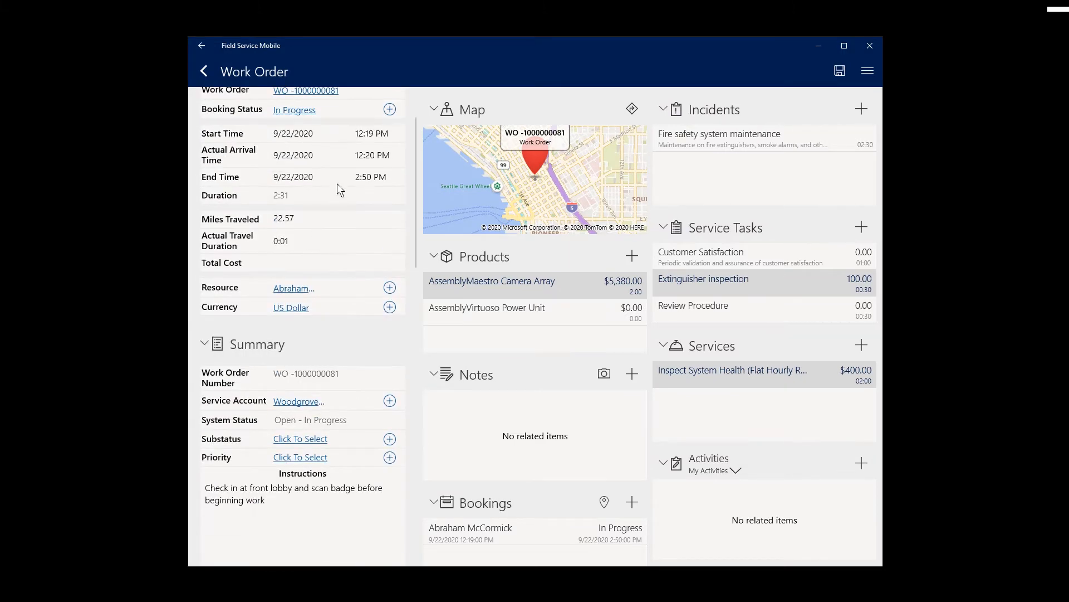
{"action": "left_click", "coordinate": [295, 110]}
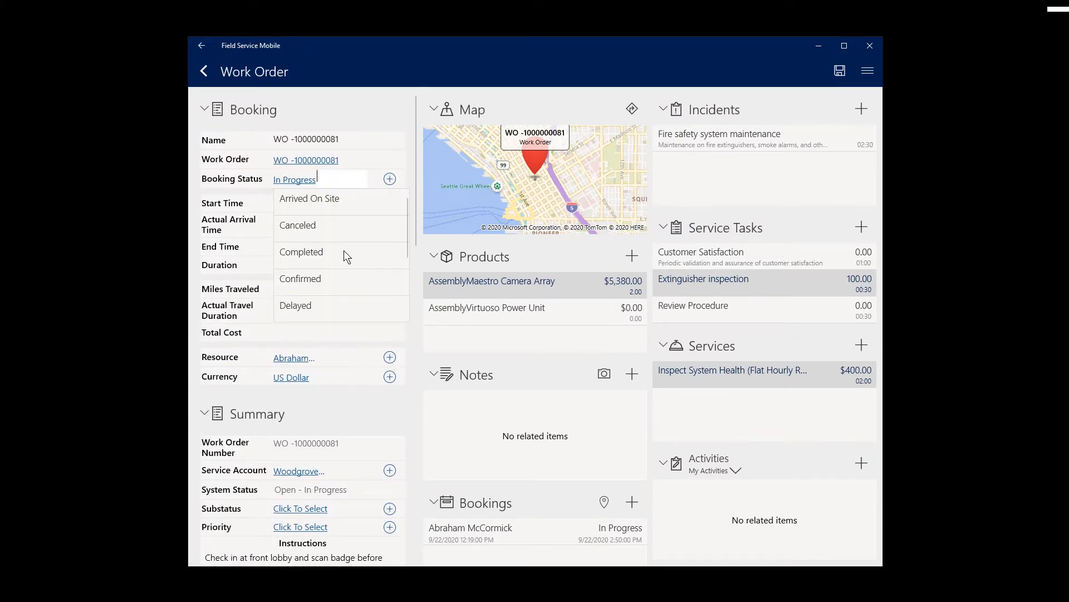
{"action": "left_click", "coordinate": [301, 252]}
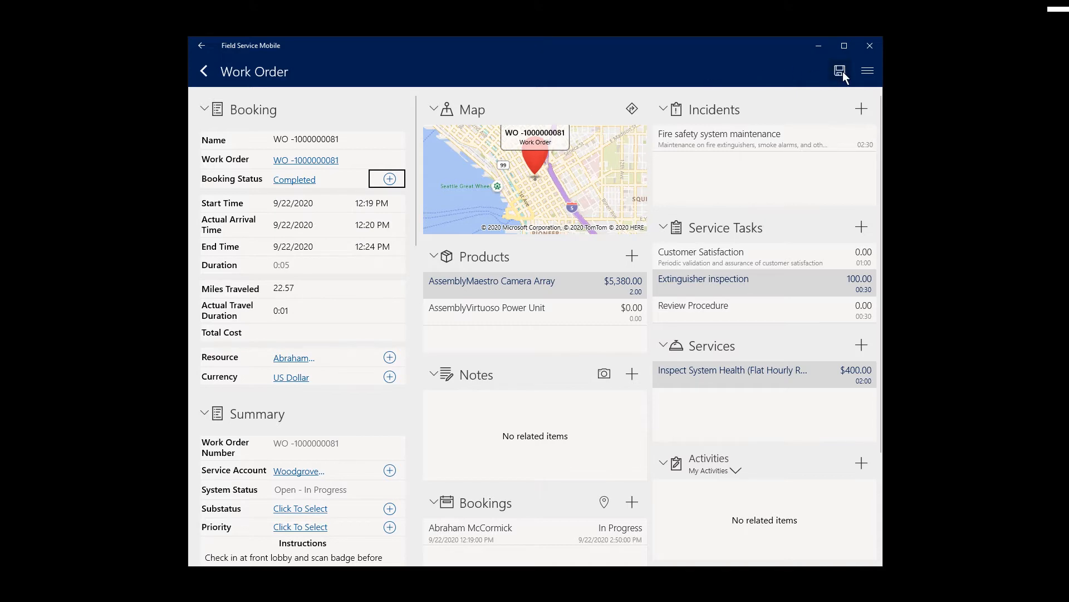
{"action": "left_click", "coordinate": [840, 71]}
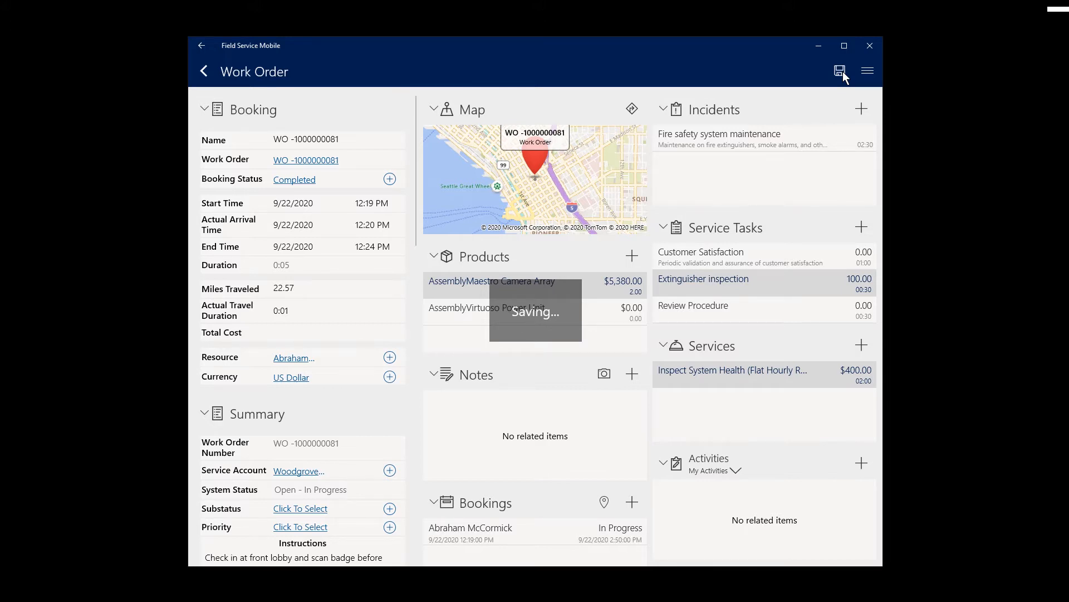
{"action": "left_click", "coordinate": [839, 70]}
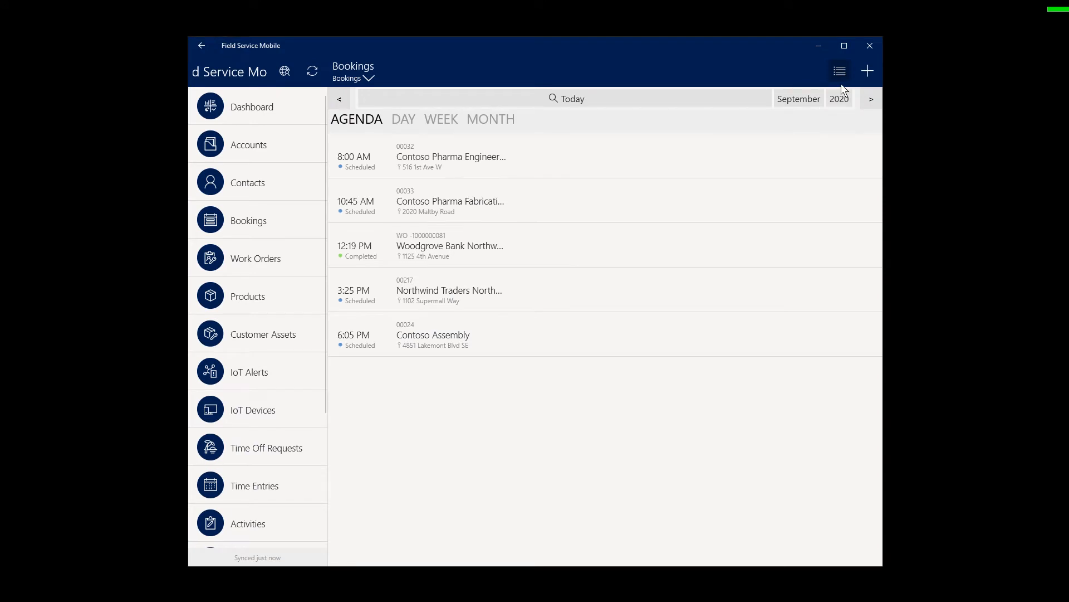
Check the sync status until Field Service Mobile finishes receiving 39 records.
{"action": "left_click", "coordinate": [312, 71]}
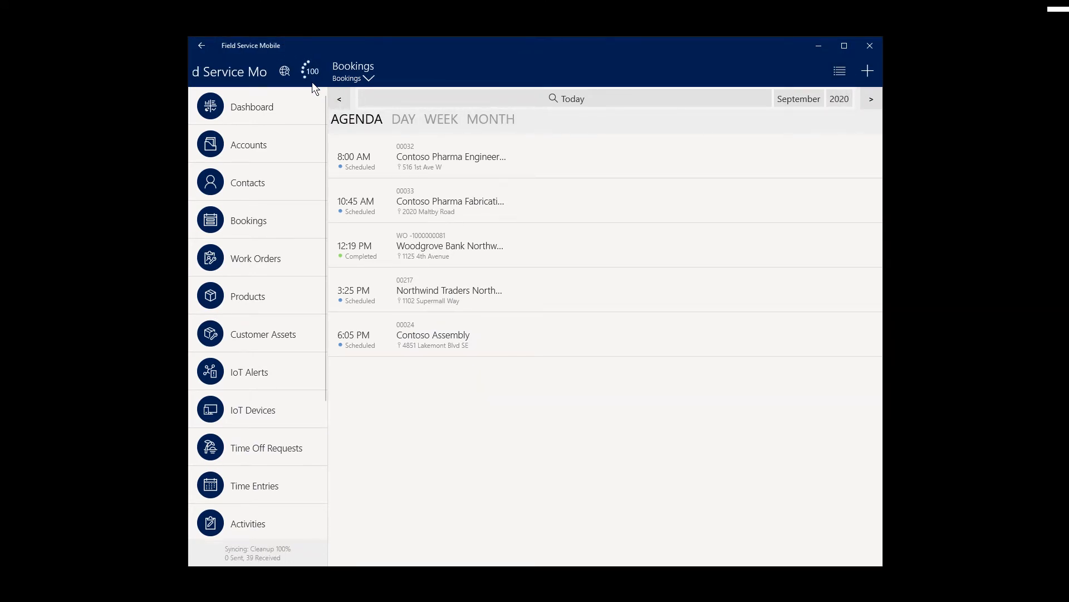
{"action": "left_click", "coordinate": [201, 46]}
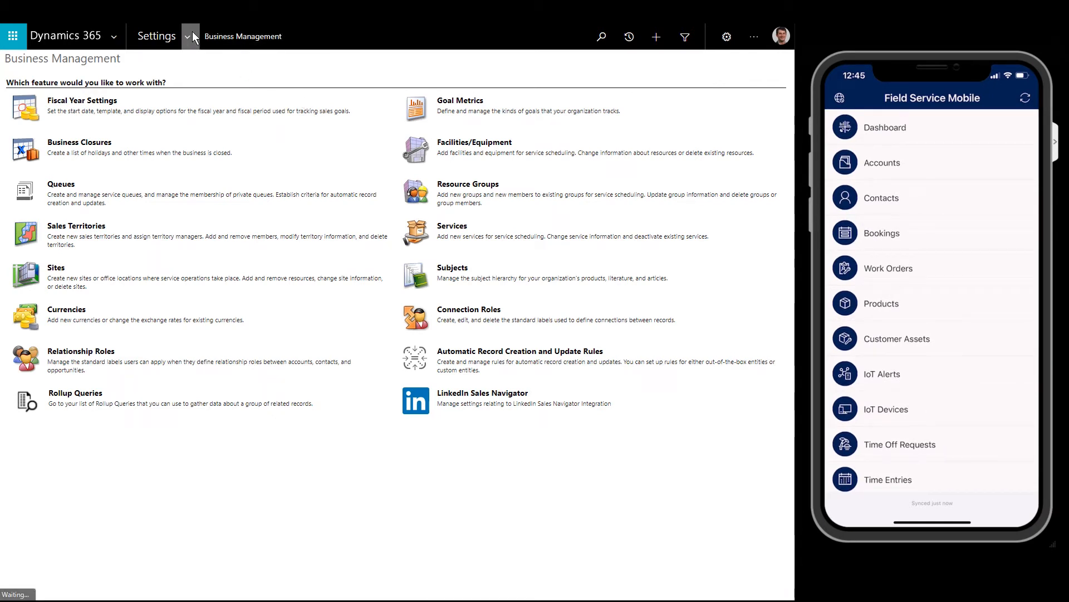
Go to Settings > MobileCRM Woodford and launch MobileCRM Woodford HTML5.
{"action": "left_click", "coordinate": [187, 36]}
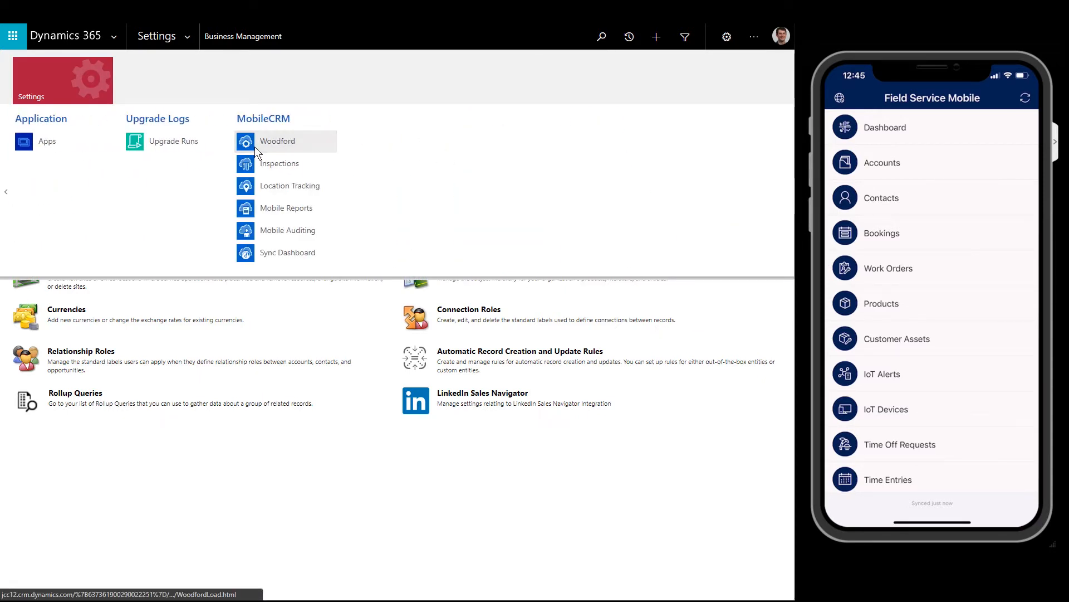
{"action": "left_click", "coordinate": [277, 140]}
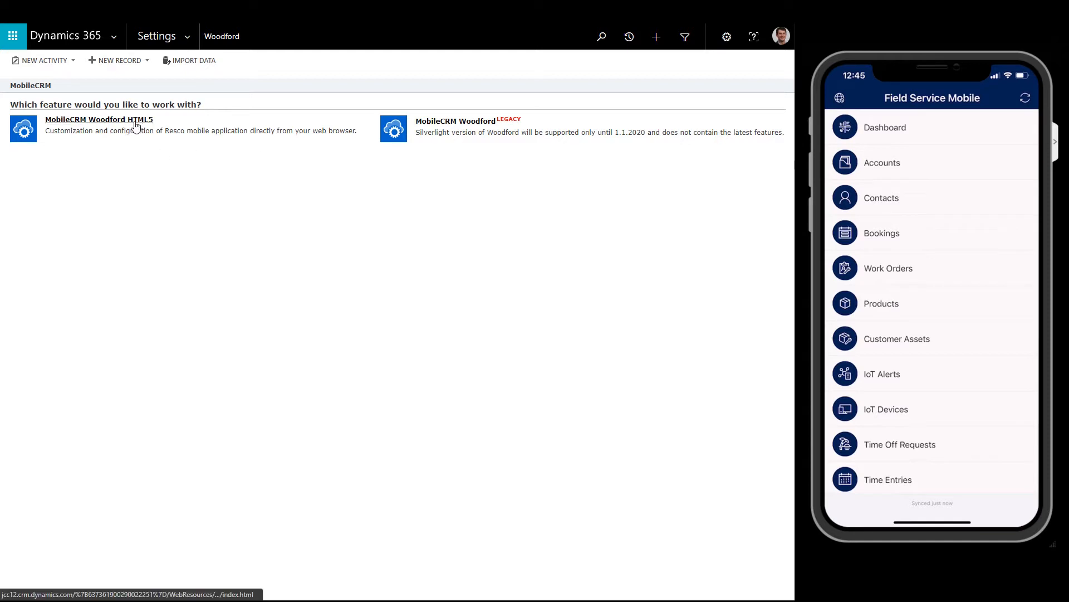
{"action": "left_click", "coordinate": [98, 119]}
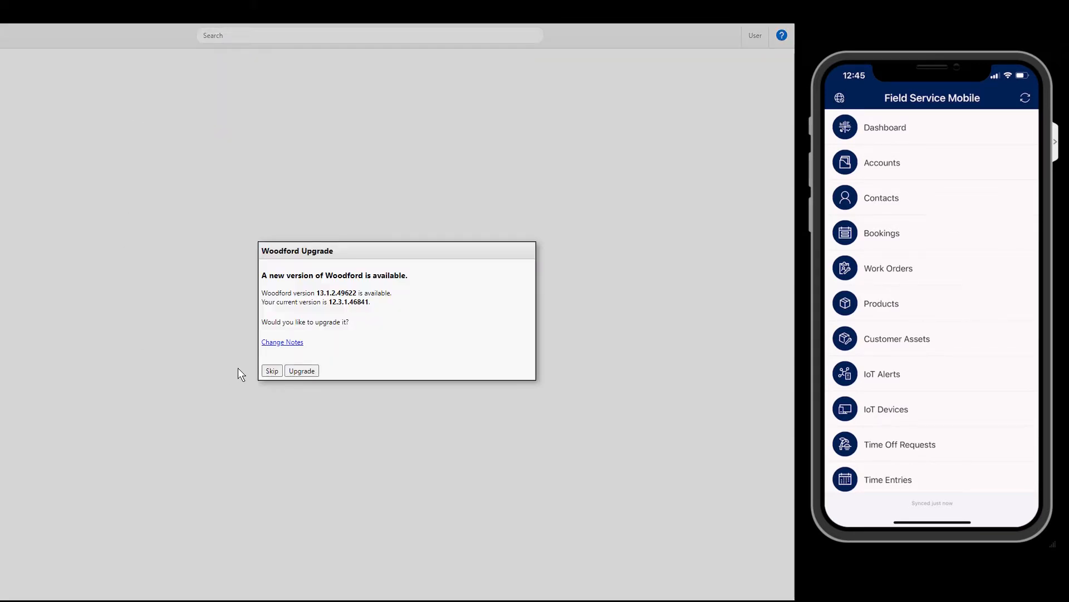
Skip the Woodford upgrade and sort App Projects by descending priority, DERIVATIVE (20000) first.
{"action": "left_click", "coordinate": [271, 370]}
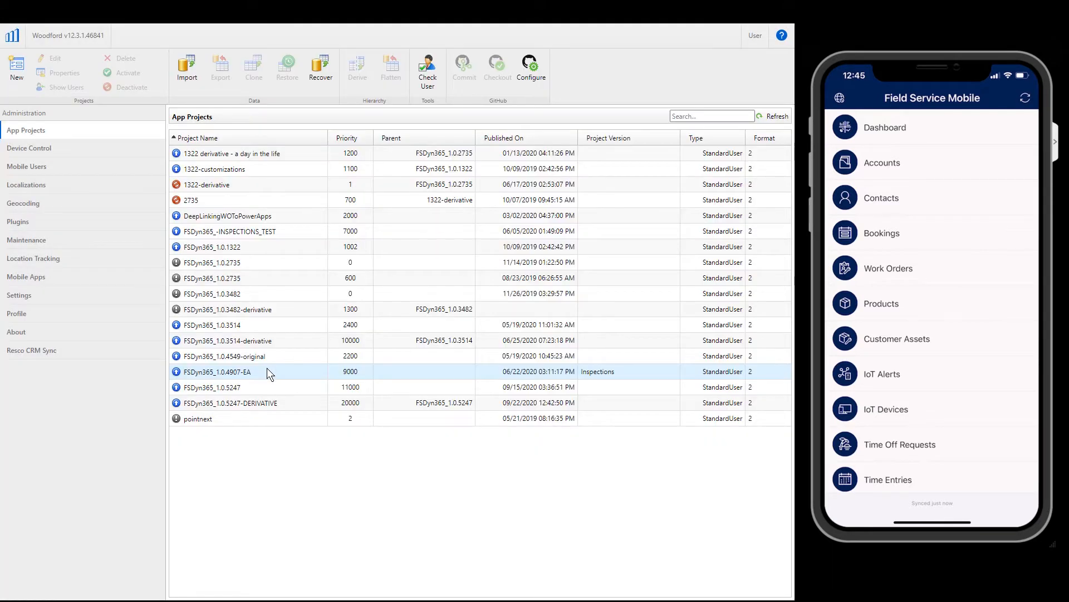
{"action": "left_click", "coordinate": [347, 137]}
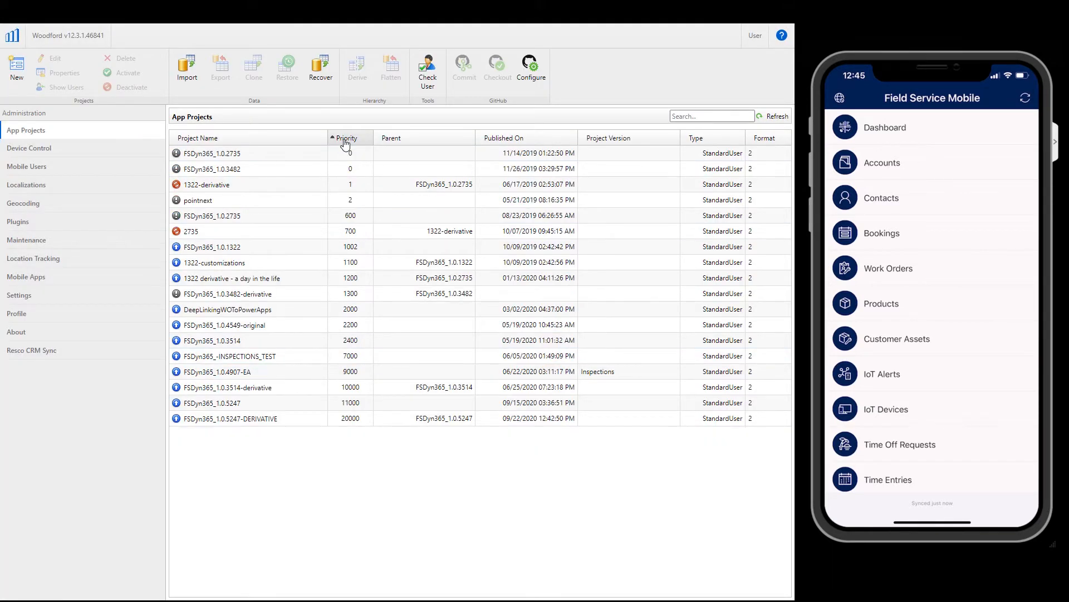
{"action": "left_click", "coordinate": [346, 138]}
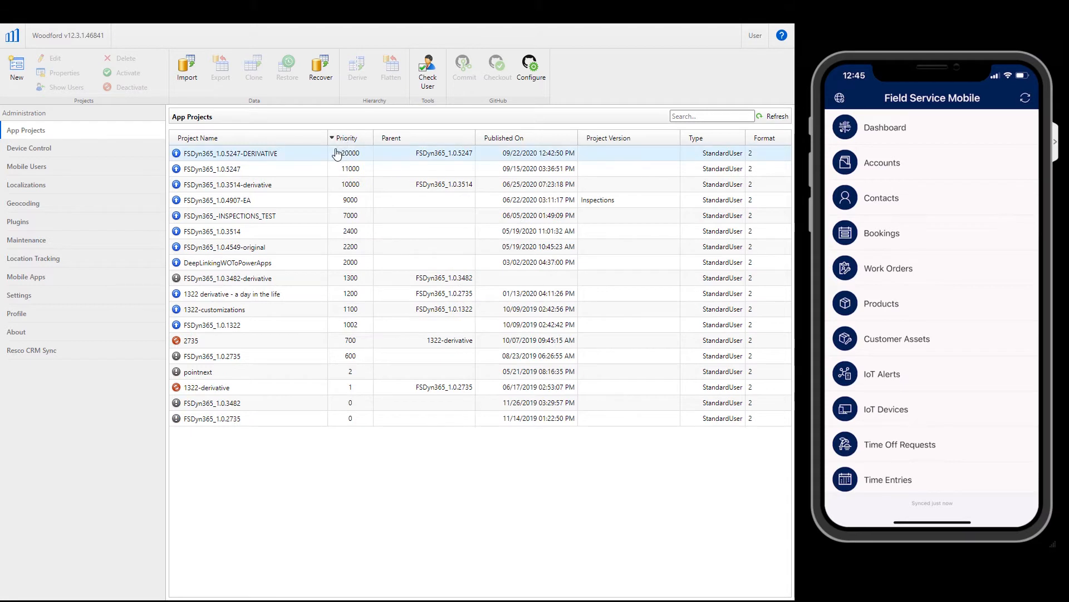
{"action": "mouse_move", "coordinate": [306, 158]}
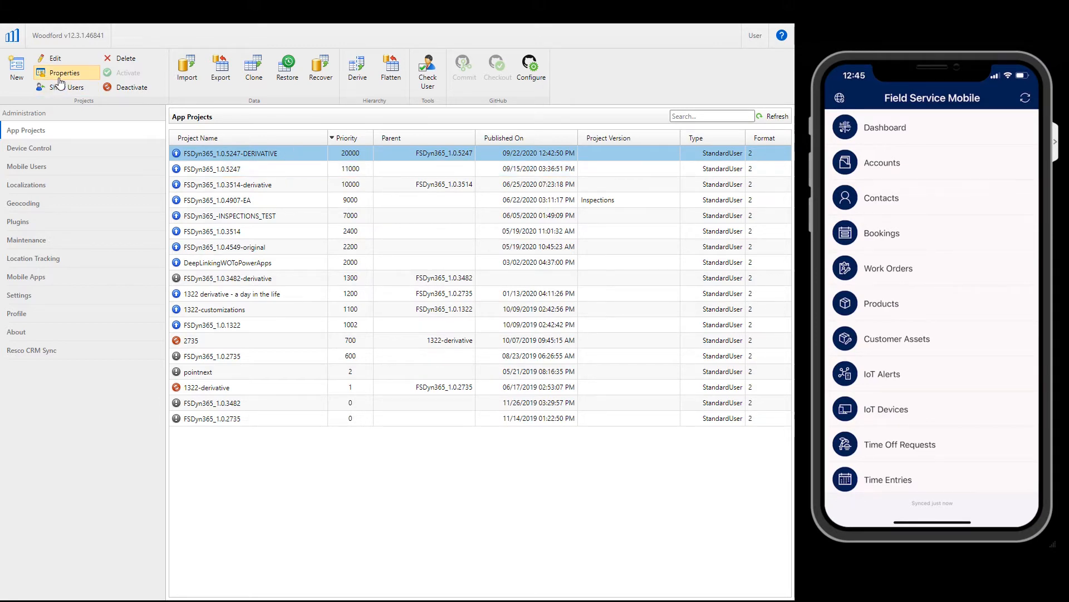
{"action": "left_click", "coordinate": [64, 72]}
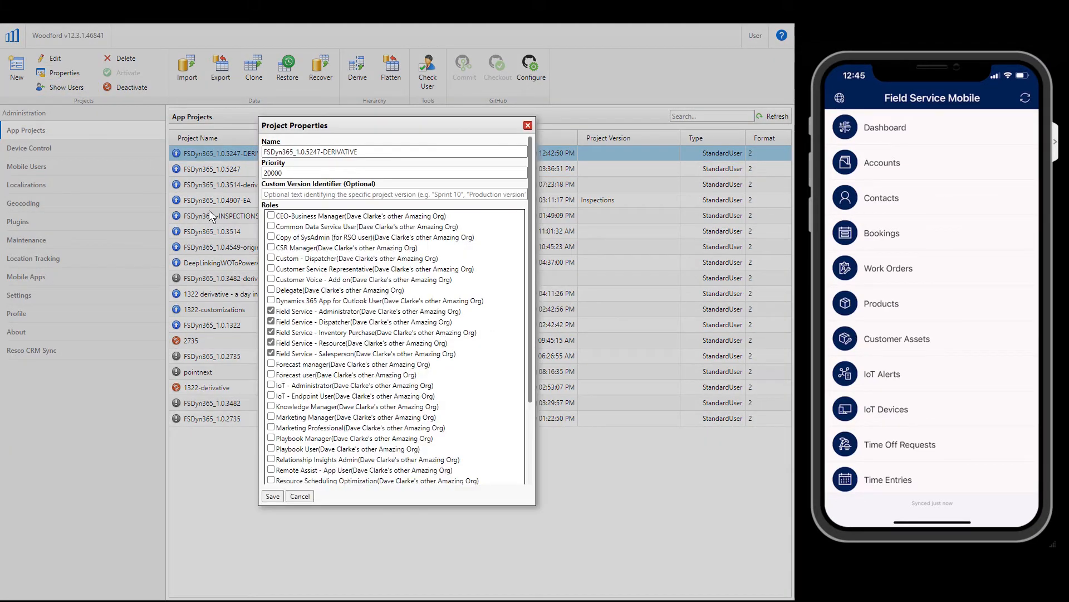
{"action": "mouse_move", "coordinate": [308, 311]}
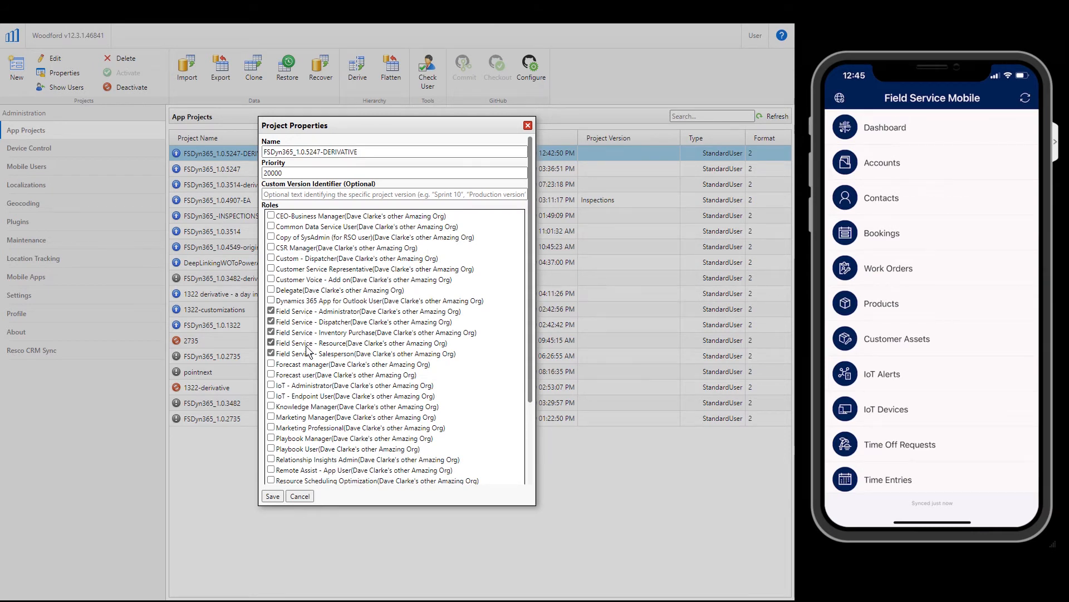
{"action": "mouse_move", "coordinate": [428, 214]}
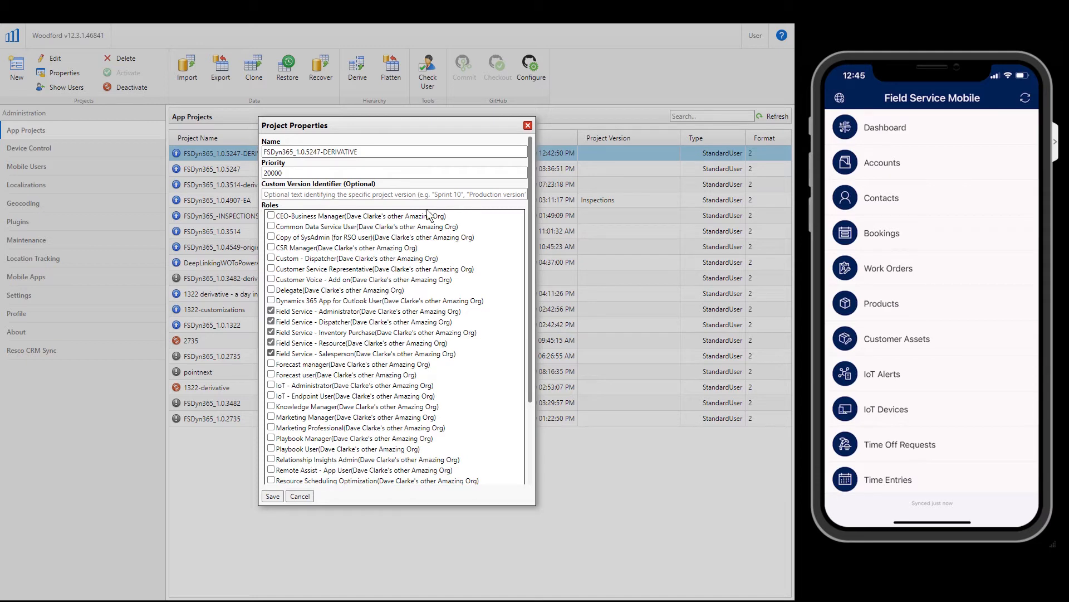
{"action": "left_click", "coordinate": [271, 496]}
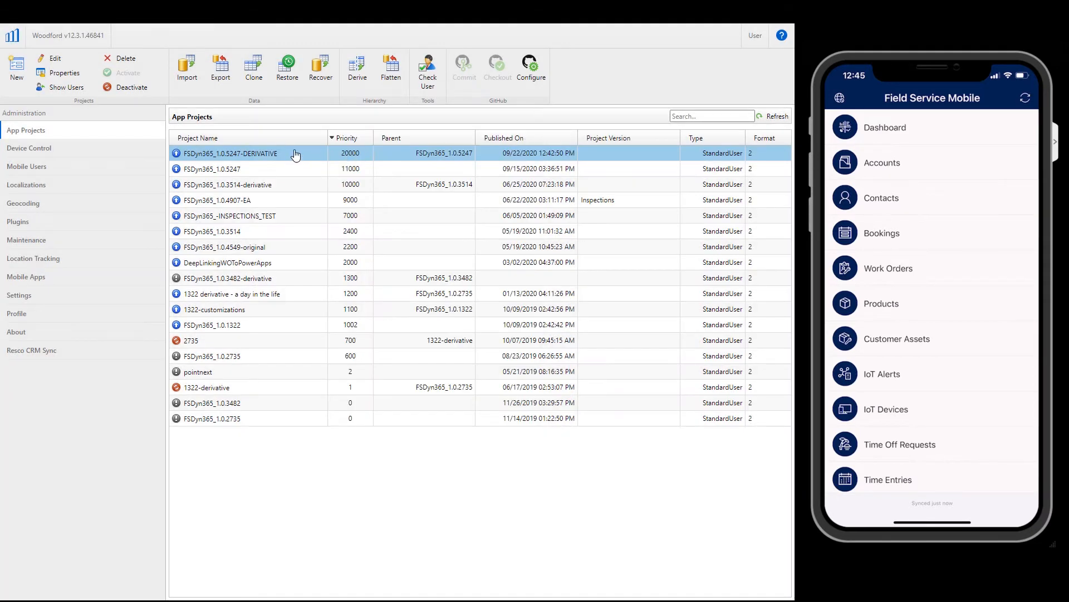
Open the DERIVATIVE project and move Bookable Resource Booking up two places to second.
{"action": "double_click", "coordinate": [230, 153]}
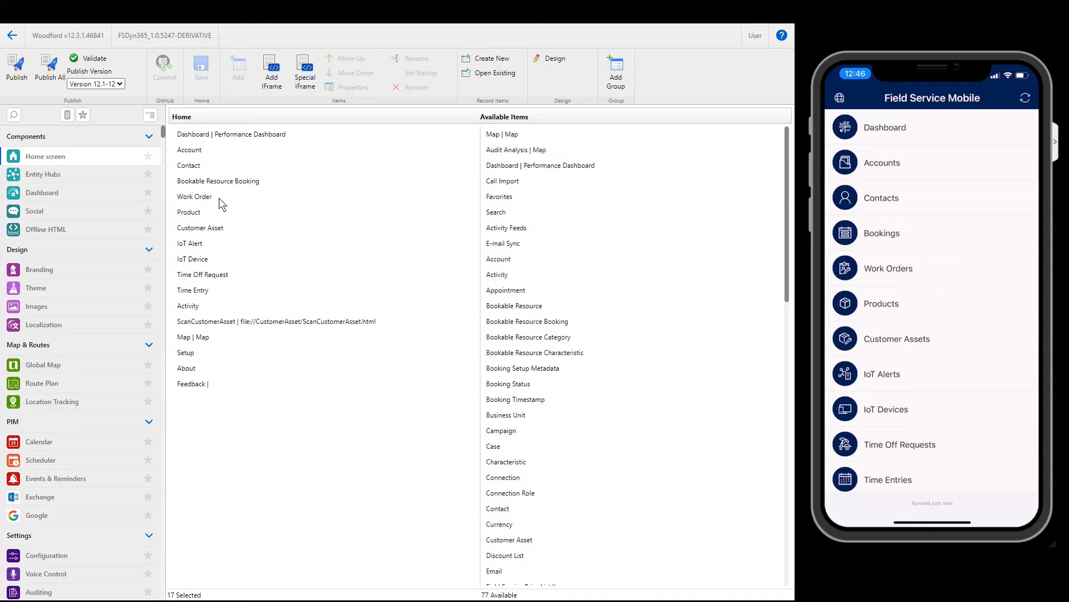
{"action": "left_click", "coordinate": [218, 180]}
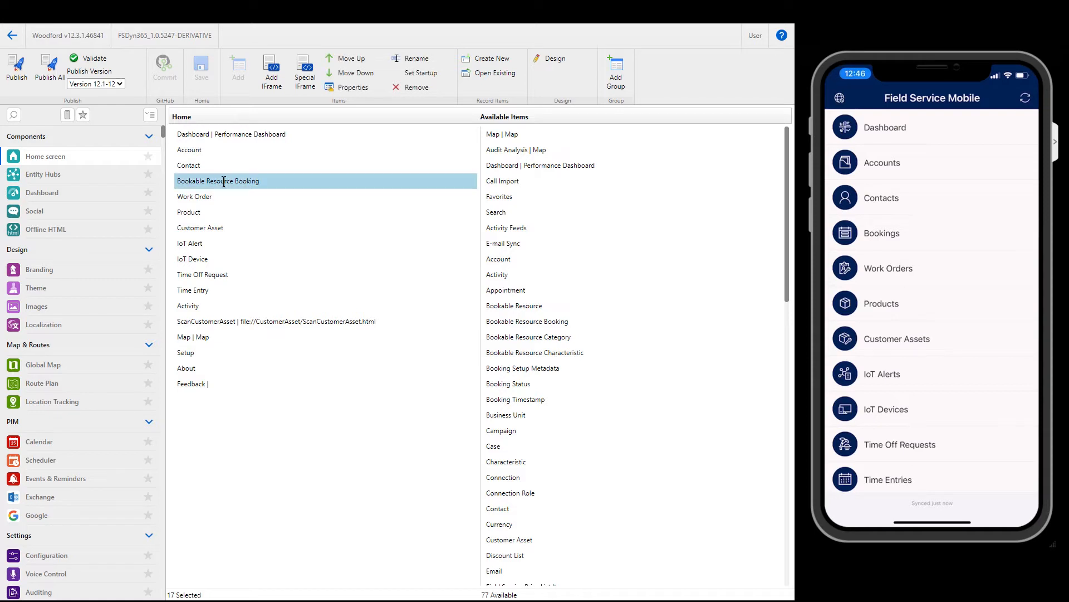
{"action": "left_click", "coordinate": [350, 58]}
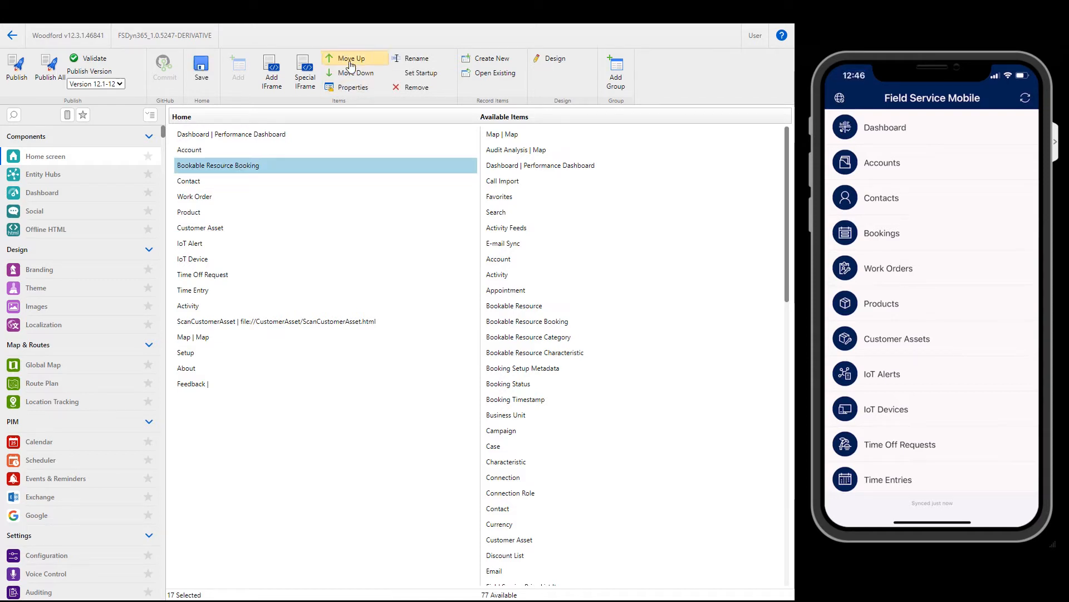
{"action": "left_click", "coordinate": [351, 58]}
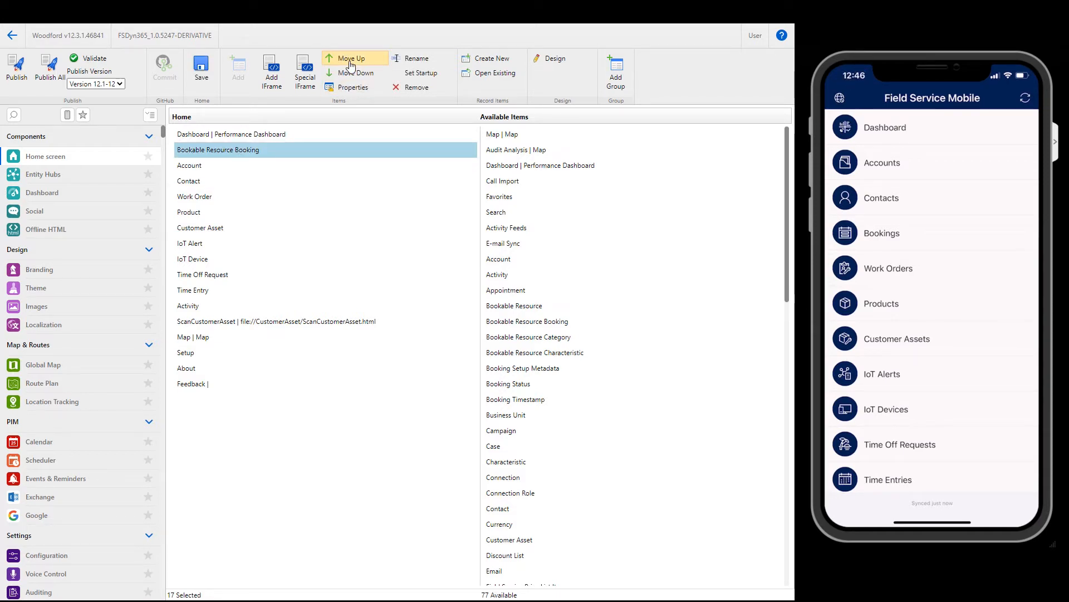
{"action": "scroll", "scroll_direction": "down", "scroll_amount": 3}
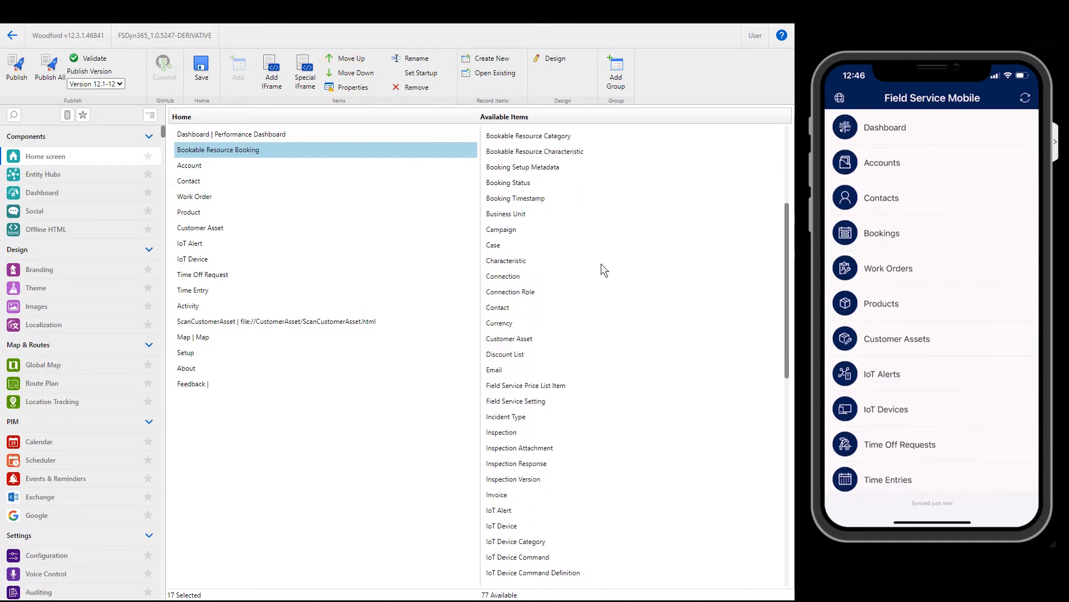
{"action": "scroll", "scroll_direction": "down", "scroll_amount": 3}
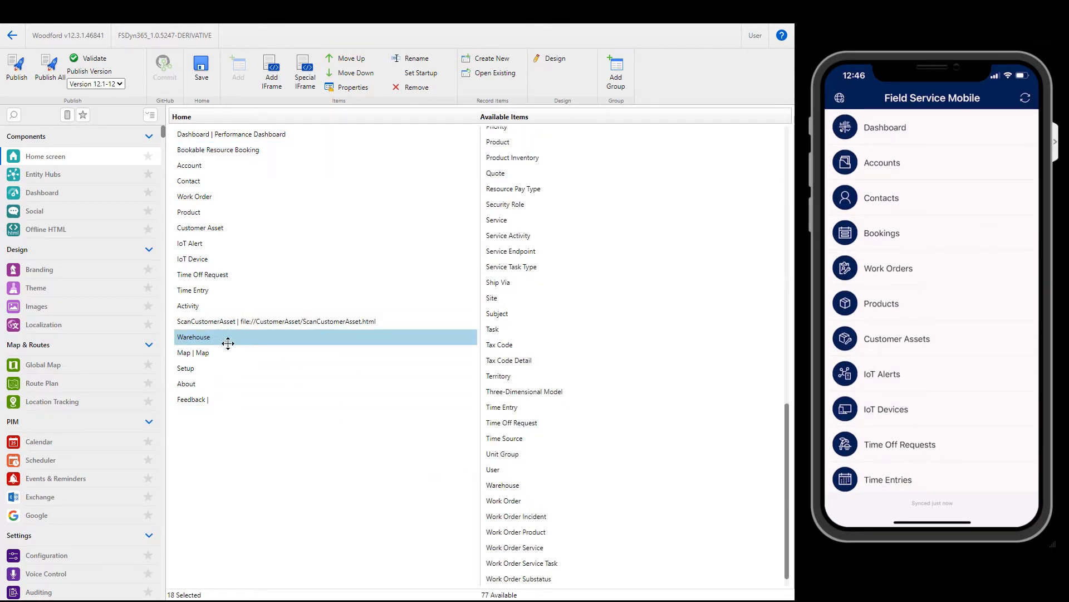
{"action": "mouse_move", "coordinate": [88, 211]}
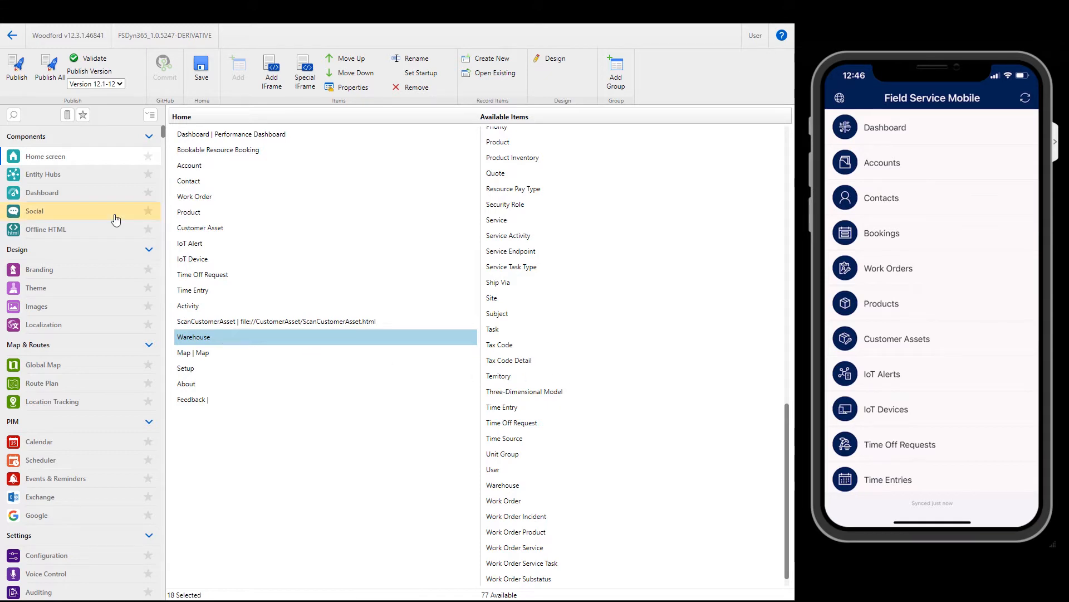
{"action": "left_click", "coordinate": [880, 373]}
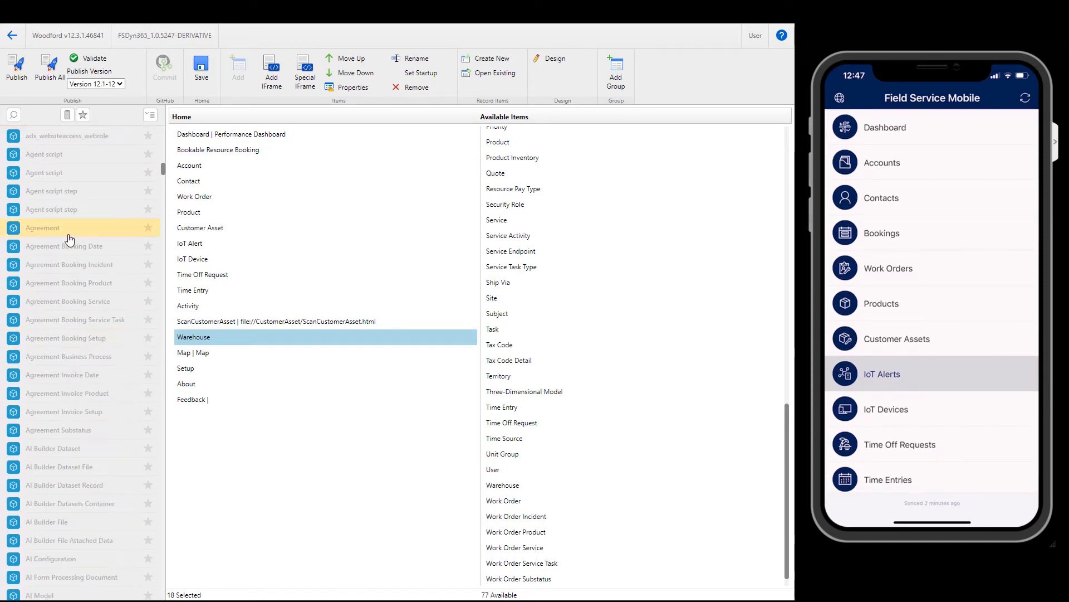
{"action": "left_click", "coordinate": [200, 66]}
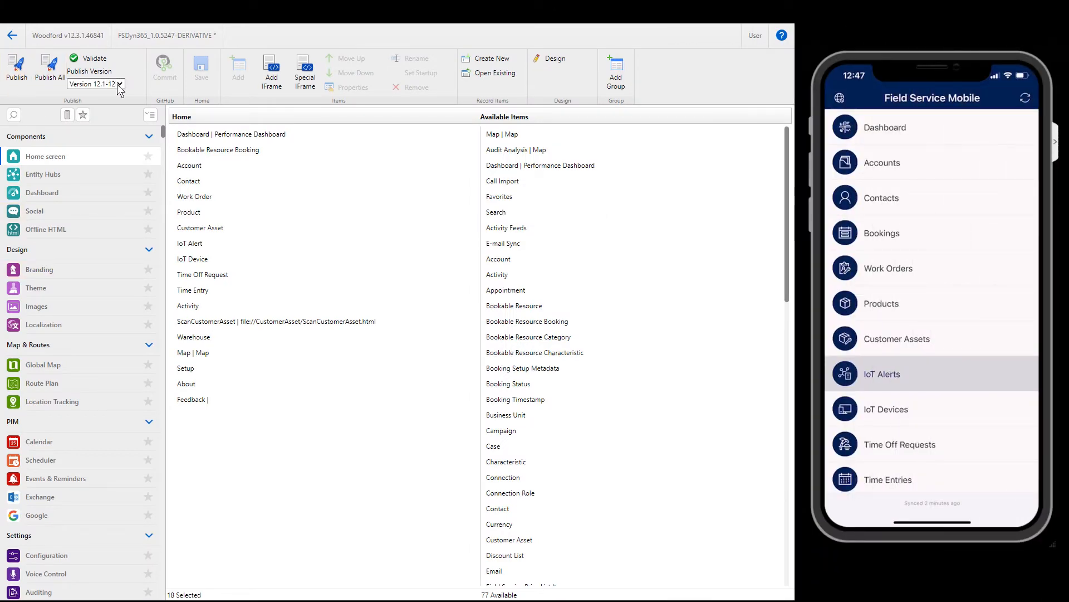
Keep publish version 12.1-12.0 and check the mobile app's version information.
{"action": "left_click", "coordinate": [119, 83]}
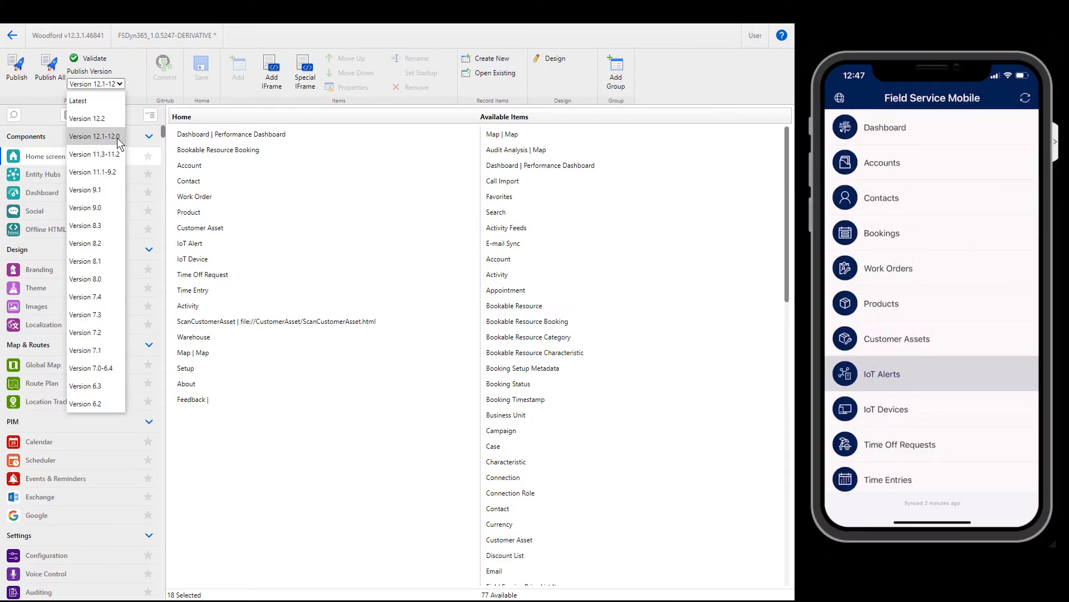
{"action": "left_click", "coordinate": [93, 136]}
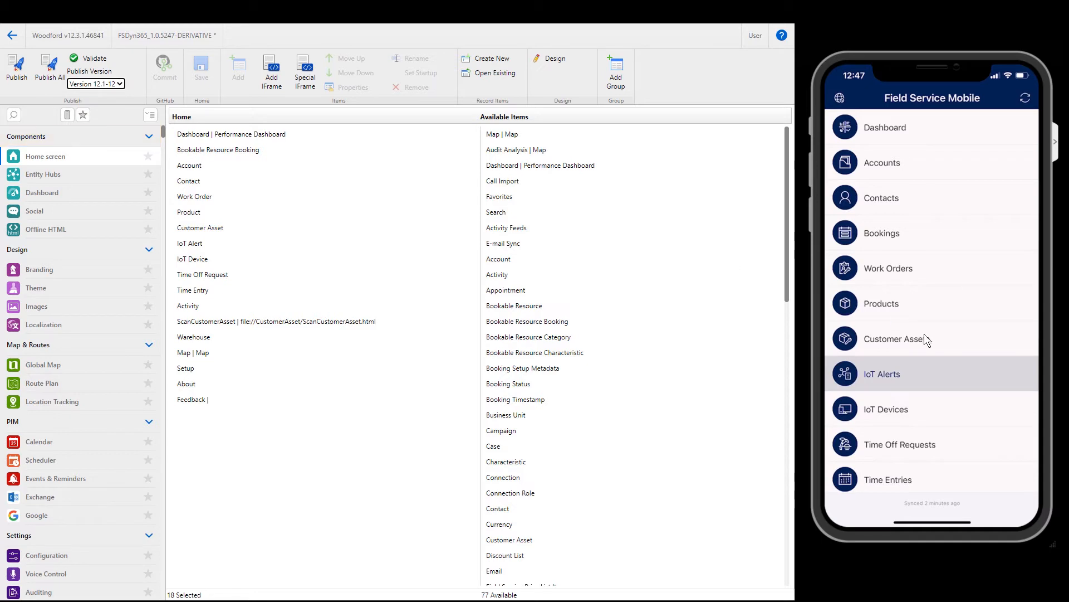
{"action": "scroll", "scroll_direction": "down", "scroll_amount": 3}
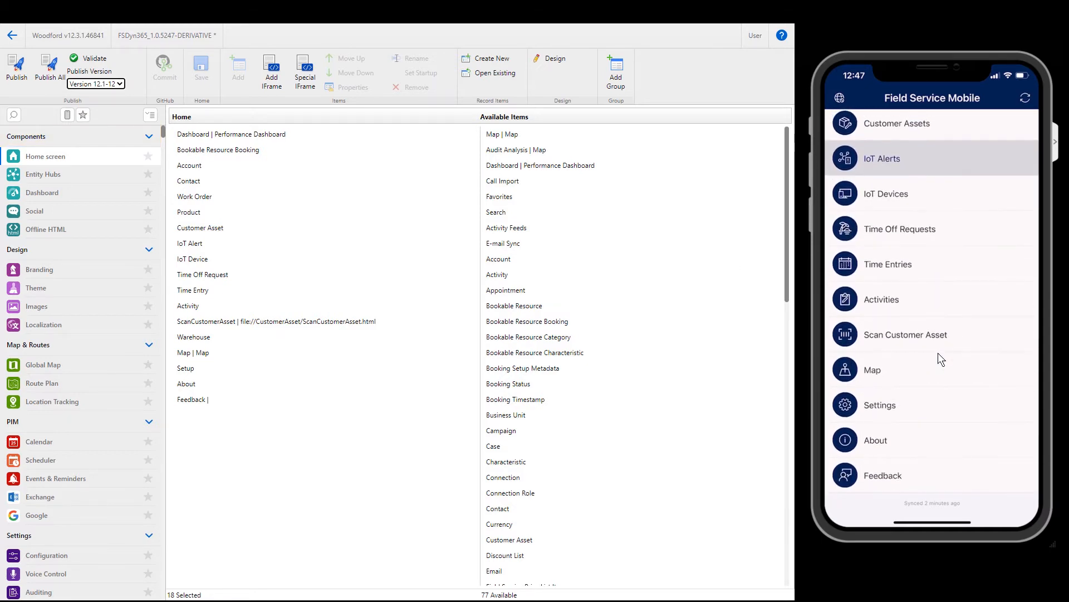
{"action": "left_click", "coordinate": [875, 440]}
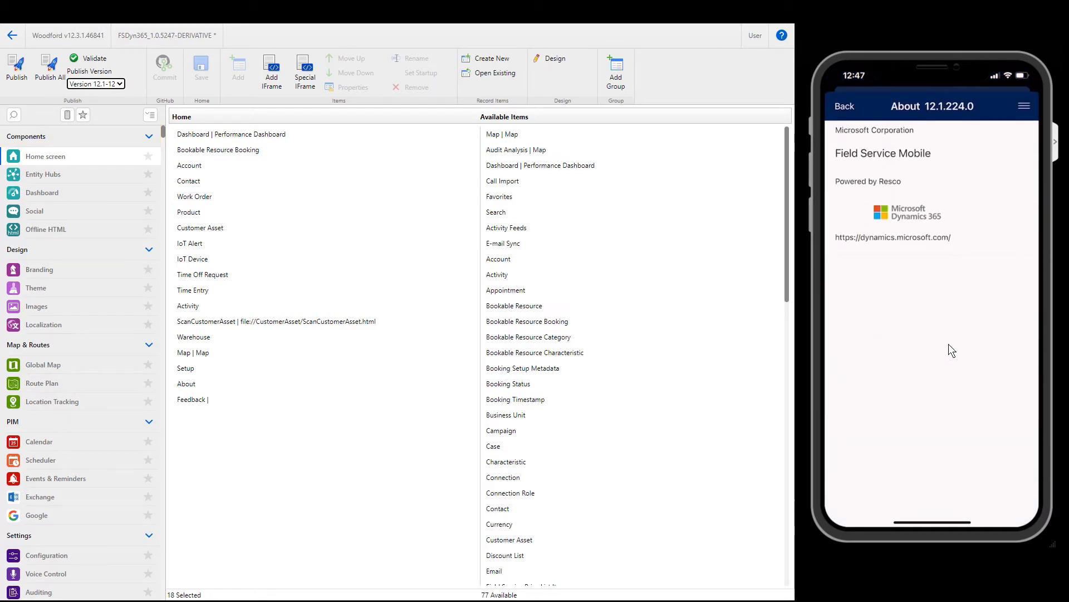
{"action": "mouse_move", "coordinate": [942, 114]}
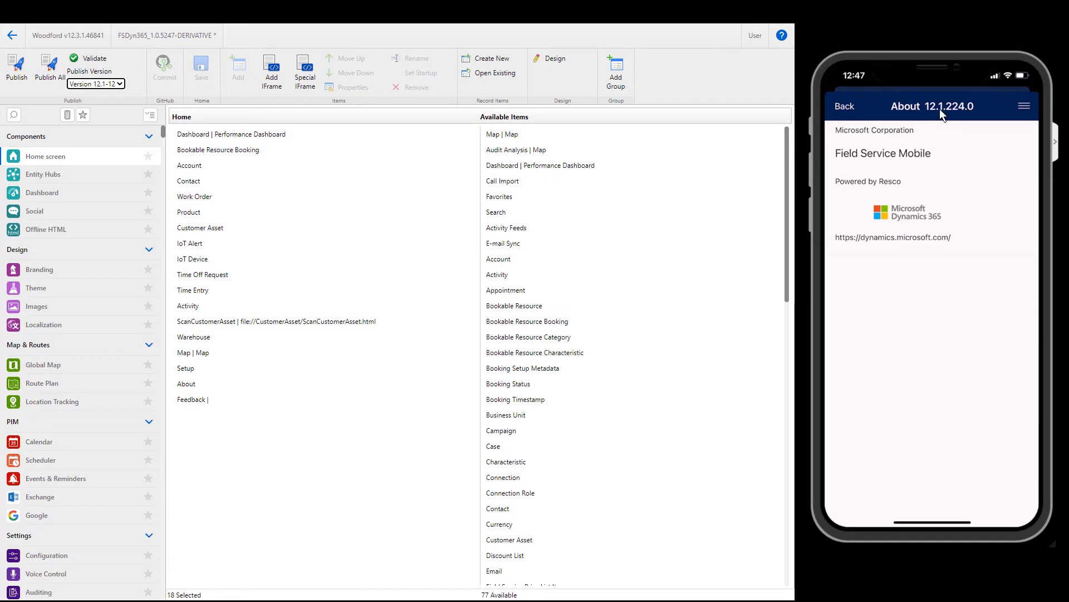
{"action": "left_click", "coordinate": [845, 106]}
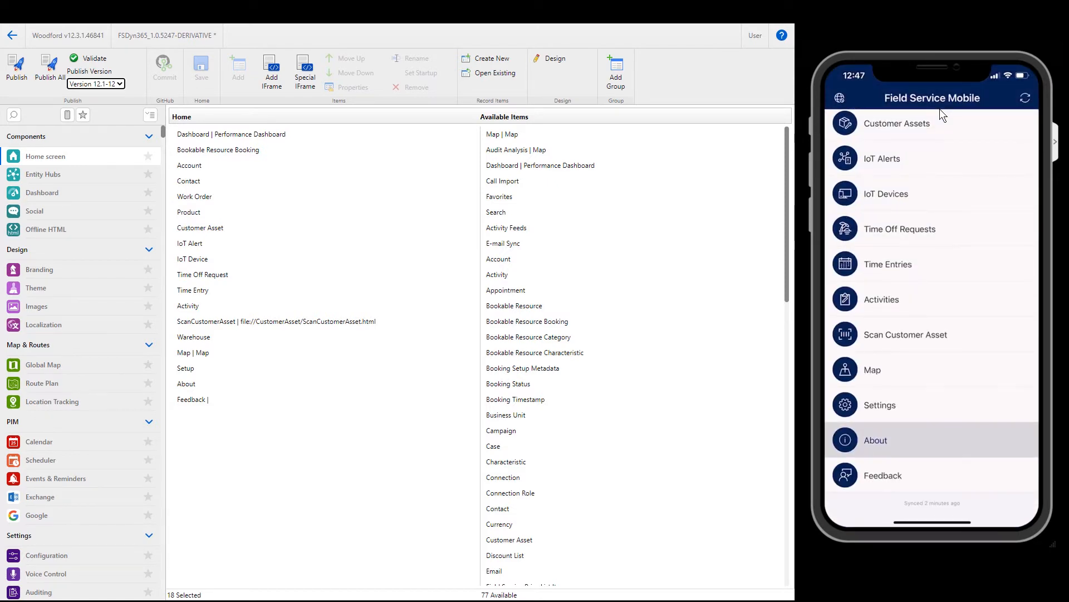
{"action": "scroll", "scroll_direction": "up", "scroll_amount": 3}
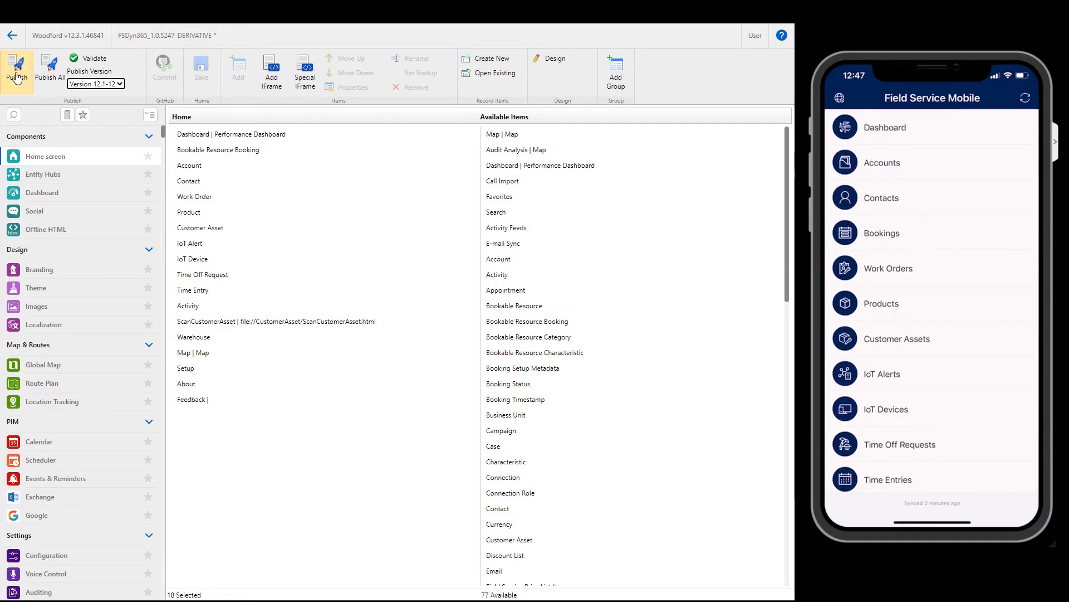
Publish the DERIVATIVE project and check the phone for the application update.
{"action": "left_click", "coordinate": [16, 68]}
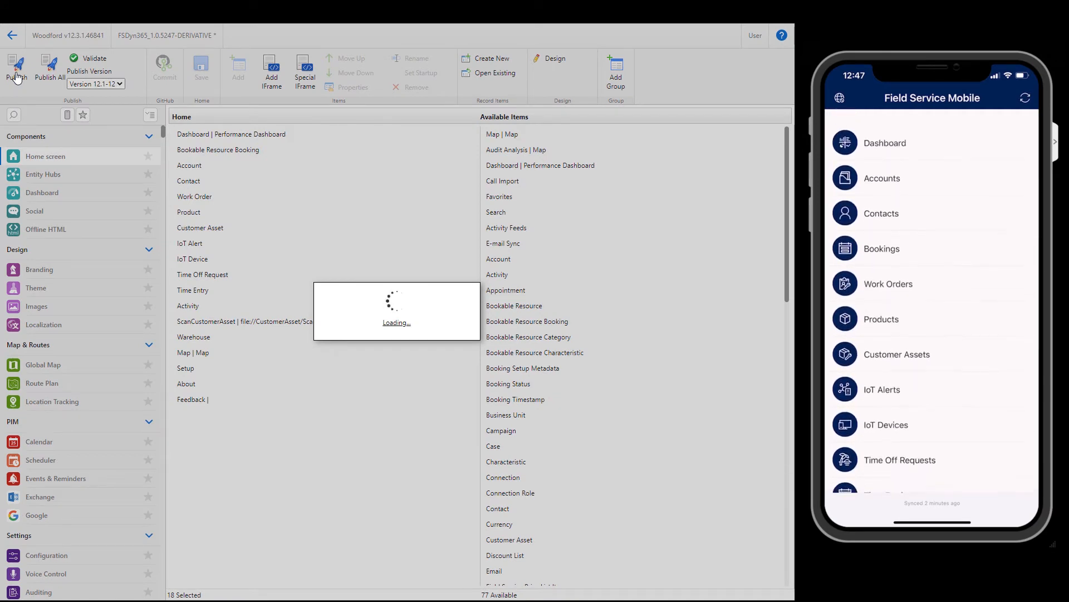
{"action": "scroll", "scroll_direction": "down", "scroll_amount": 3}
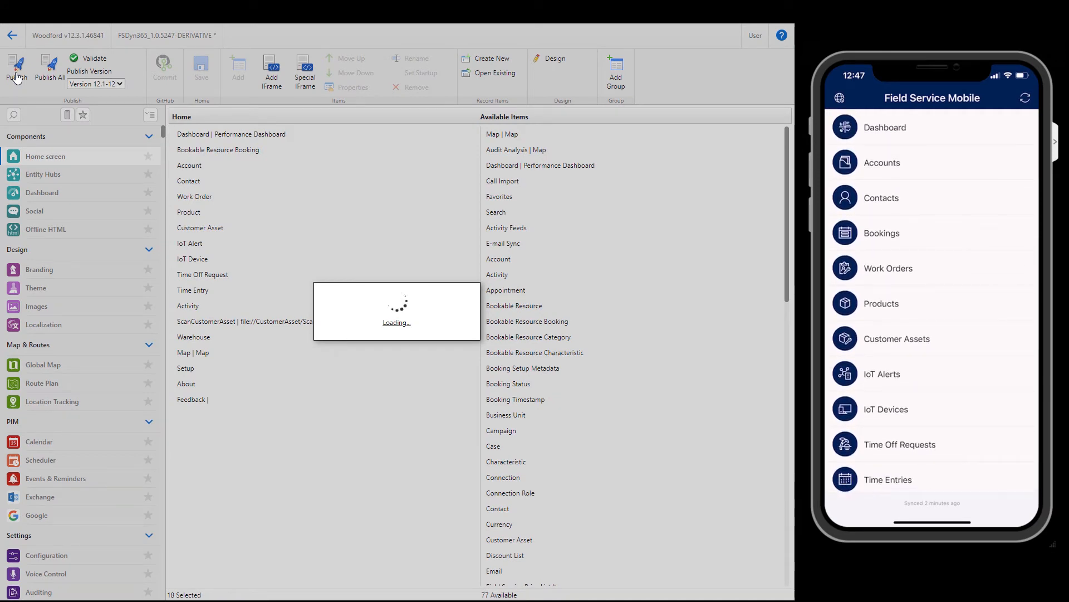
{"action": "left_click", "coordinate": [15, 68]}
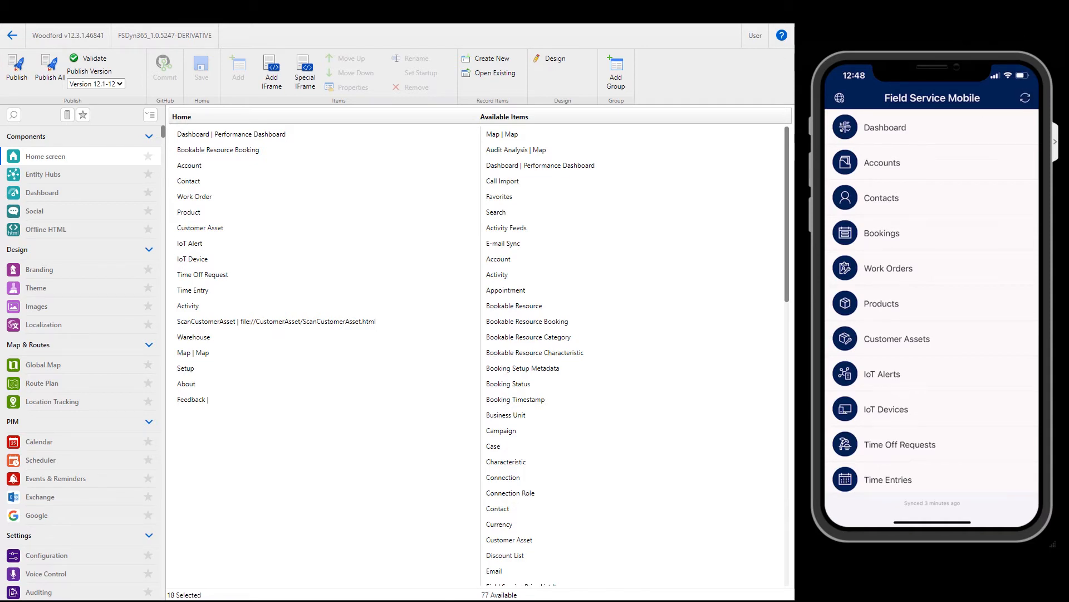
{"action": "left_click", "coordinate": [1025, 98]}
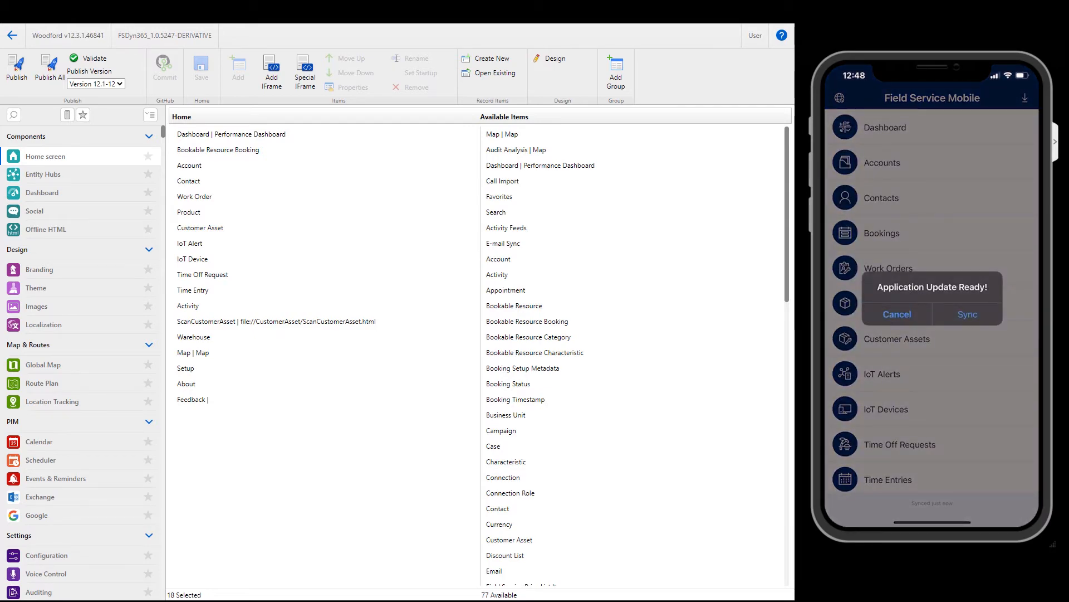
Sync the application update and confirm Bookings is second and Warehouses appears in the menu.
{"action": "left_click", "coordinate": [967, 313]}
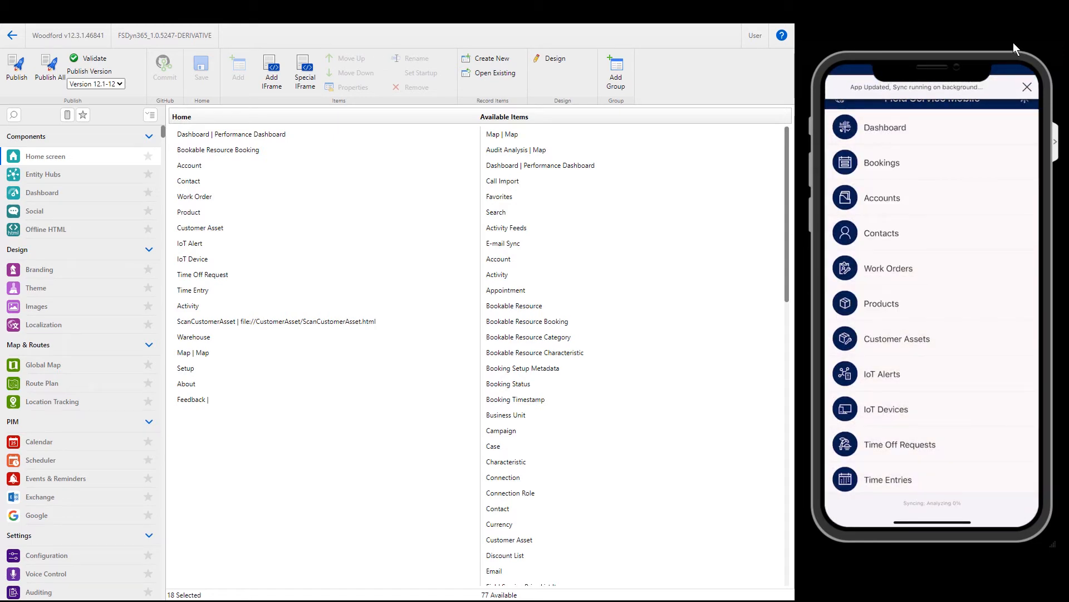
{"action": "mouse_move", "coordinate": [938, 172]}
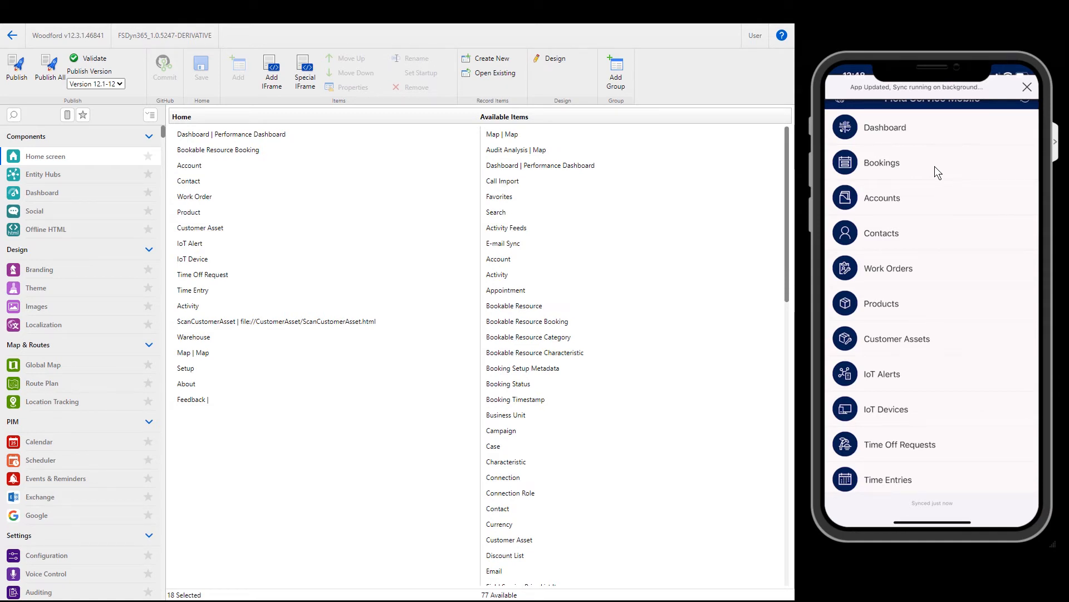
{"action": "scroll", "scroll_direction": "down", "scroll_amount": 3}
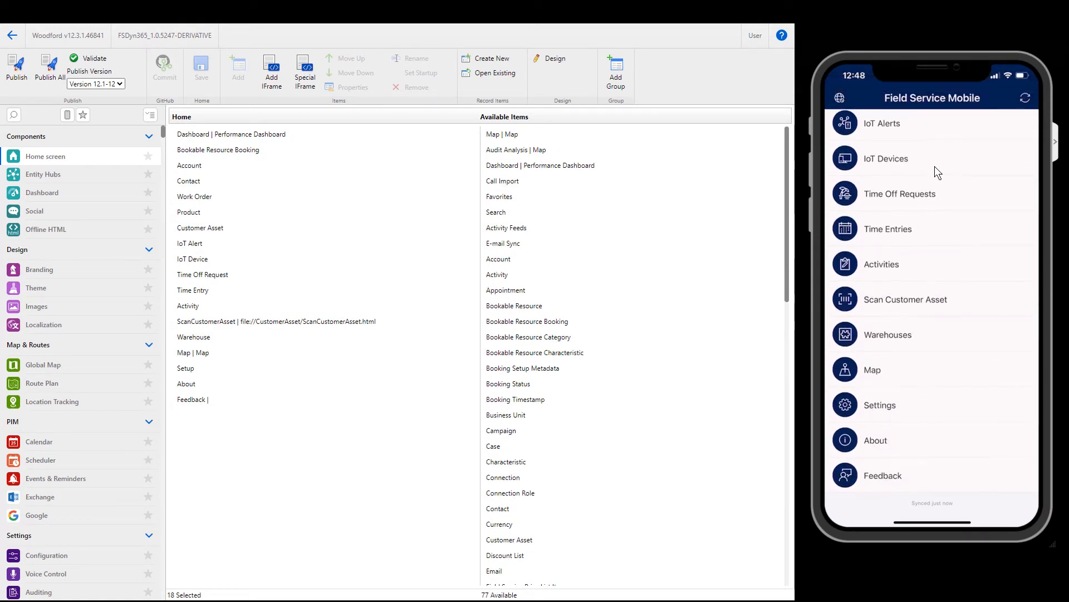
{"action": "mouse_move", "coordinate": [950, 342]}
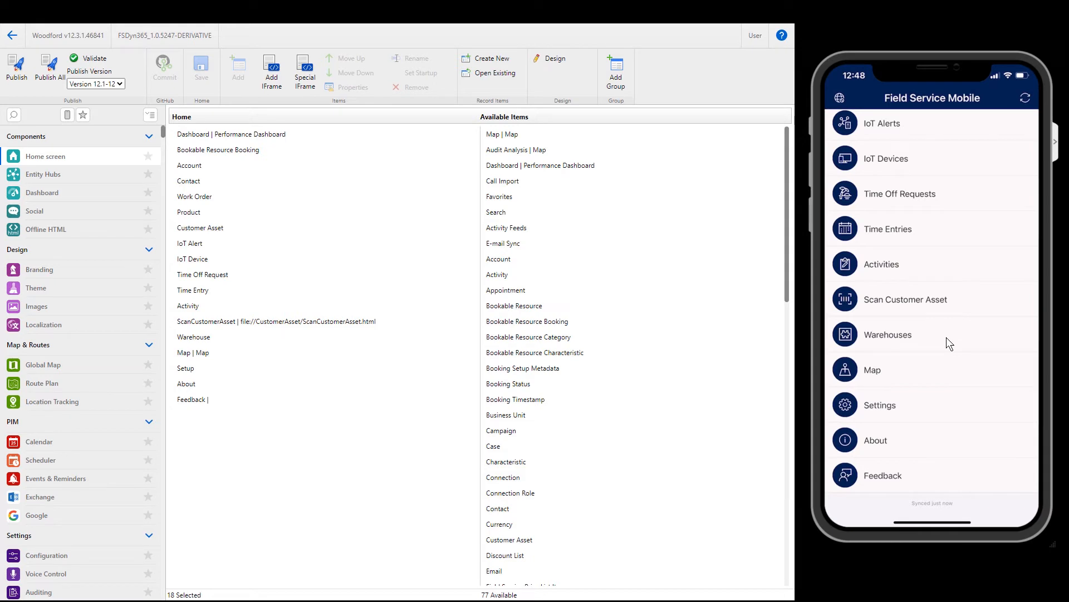
{"action": "scroll", "scroll_direction": "up", "scroll_amount": 3}
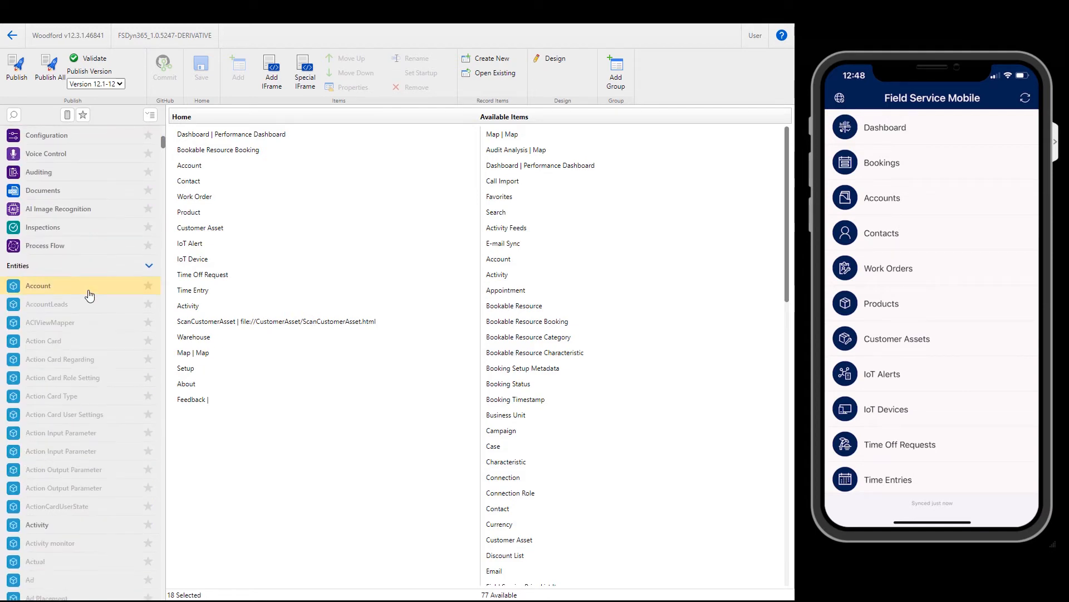
Show only enabled entities and open Bookable Resource Booking (Online & Offline, 32 of 77 fields).
{"action": "left_click", "coordinate": [67, 114]}
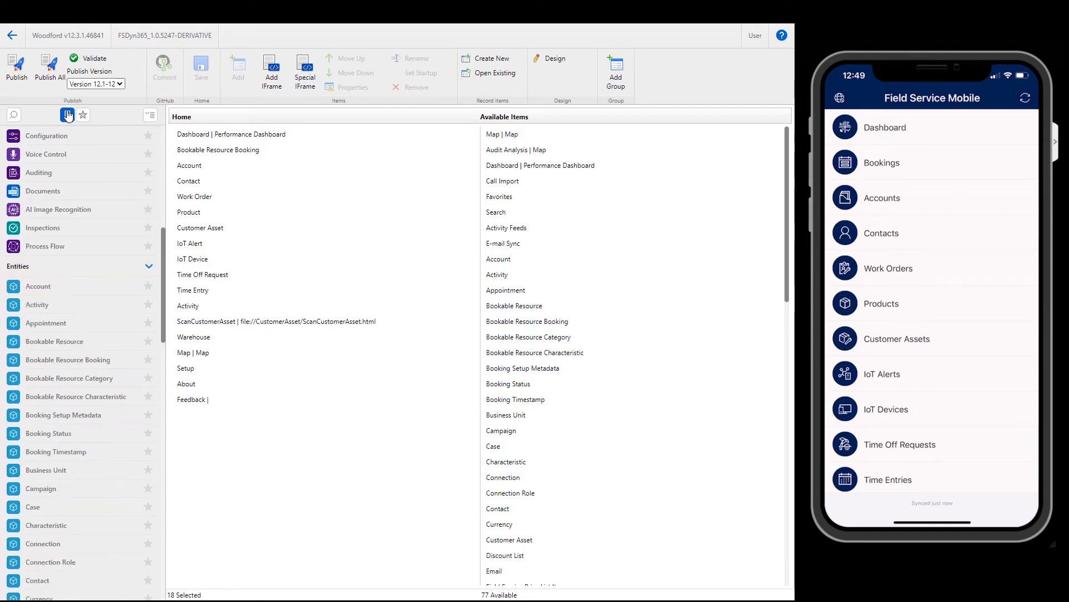
{"action": "left_click", "coordinate": [54, 341]}
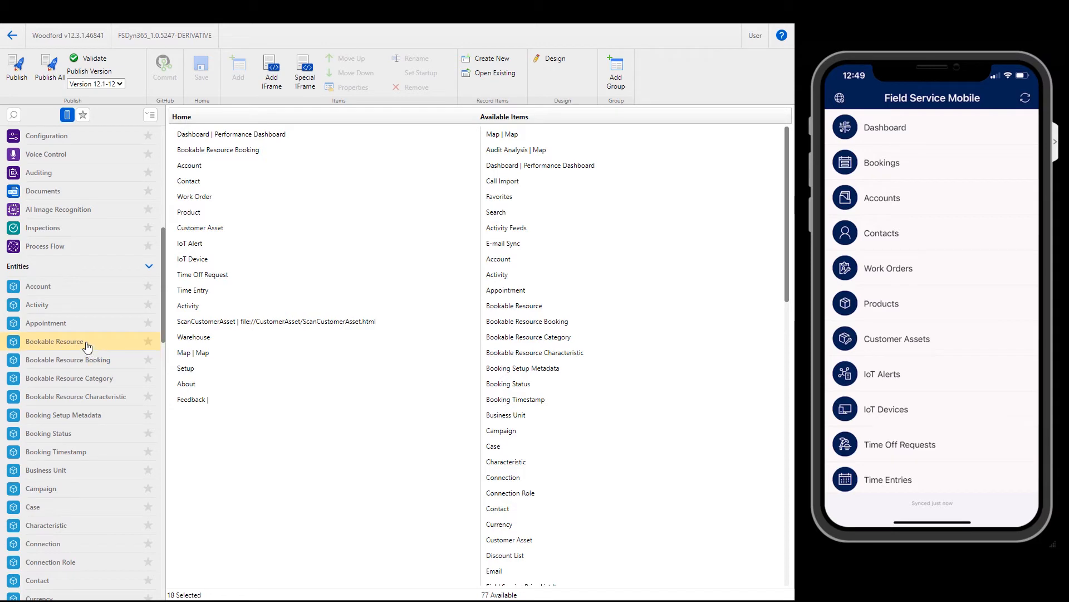
{"action": "left_click", "coordinate": [68, 359]}
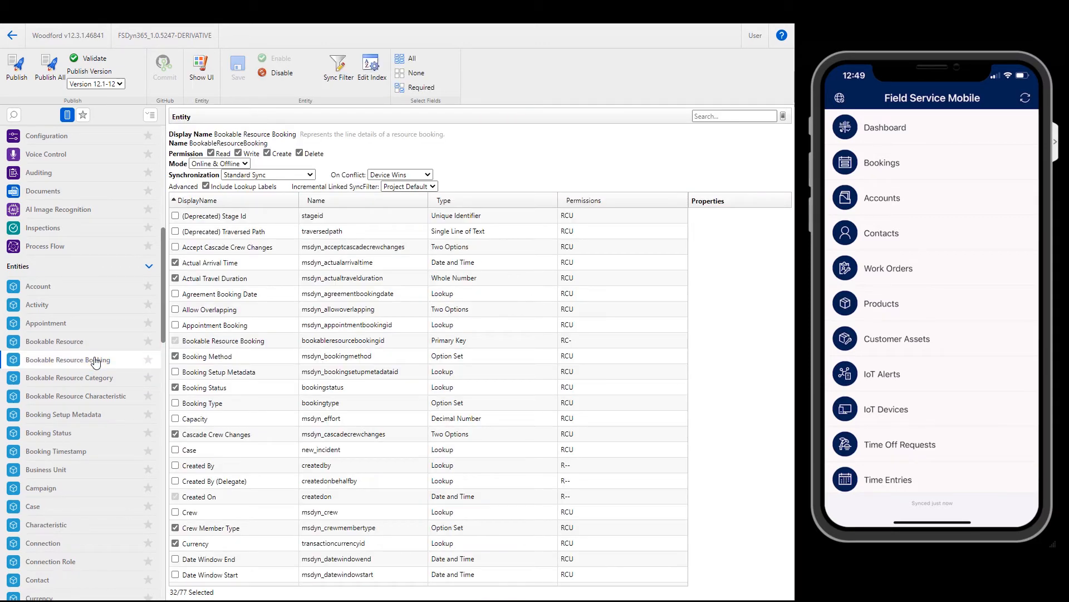
{"action": "mouse_move", "coordinate": [116, 339]}
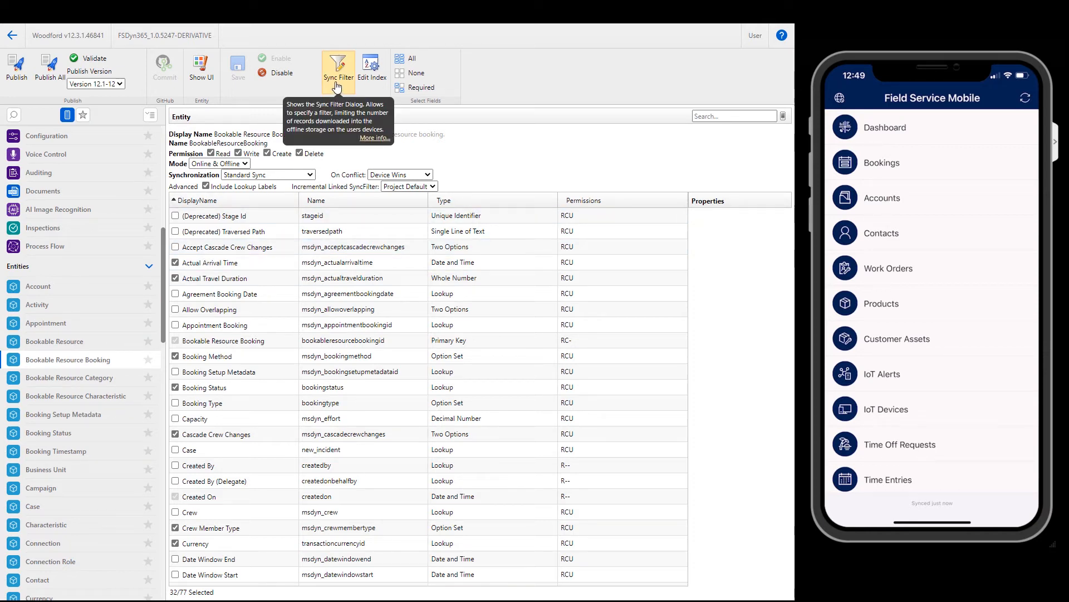
Open the booking sync filter and inspect its Work Order system status values without changes.
{"action": "left_click", "coordinate": [338, 67]}
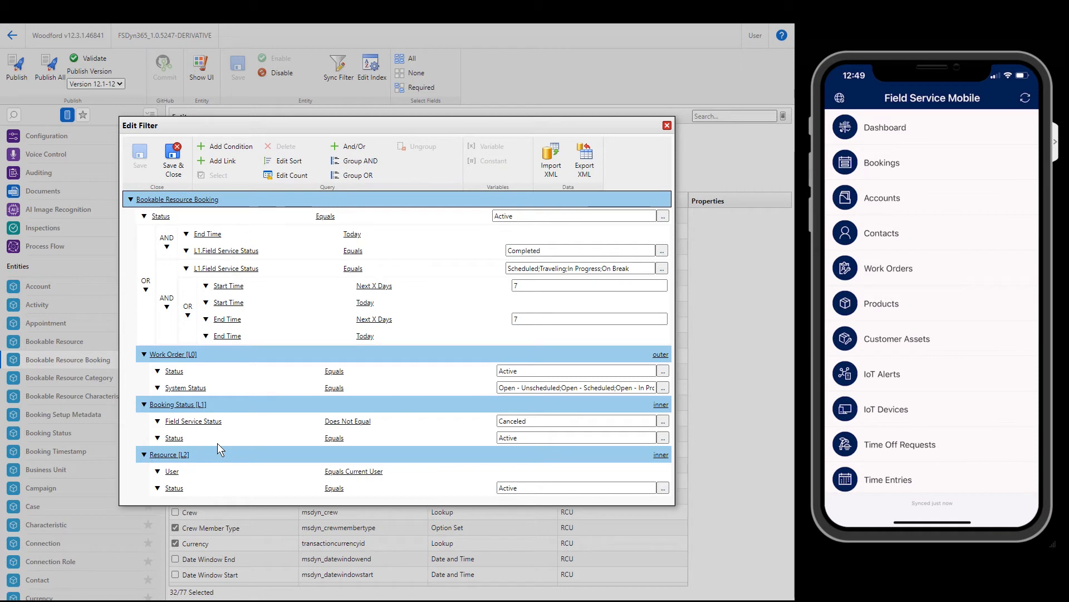
{"action": "mouse_move", "coordinate": [283, 477]}
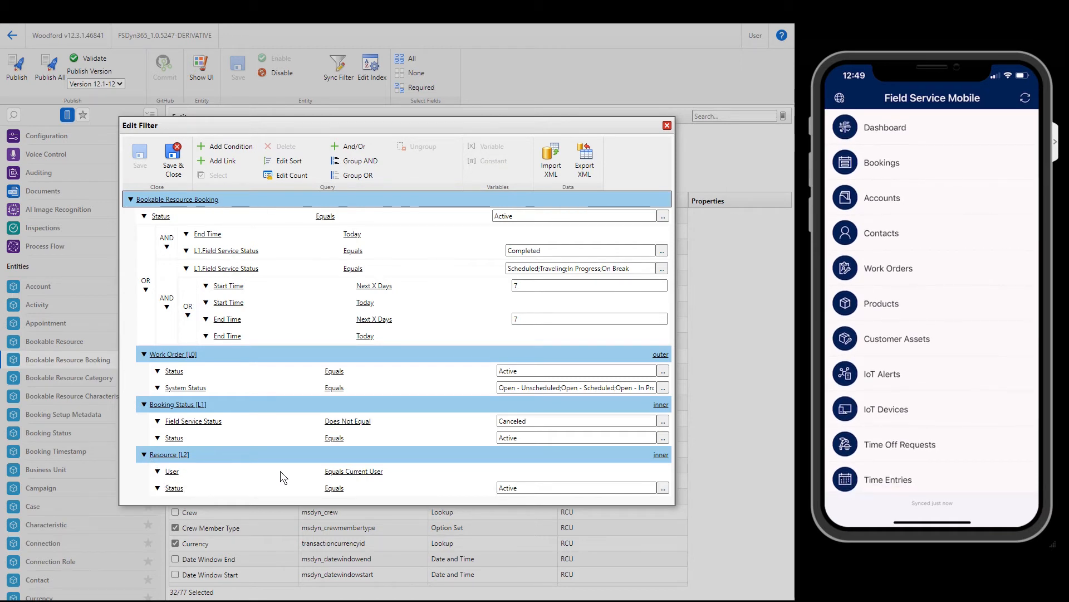
{"action": "mouse_move", "coordinate": [325, 479]}
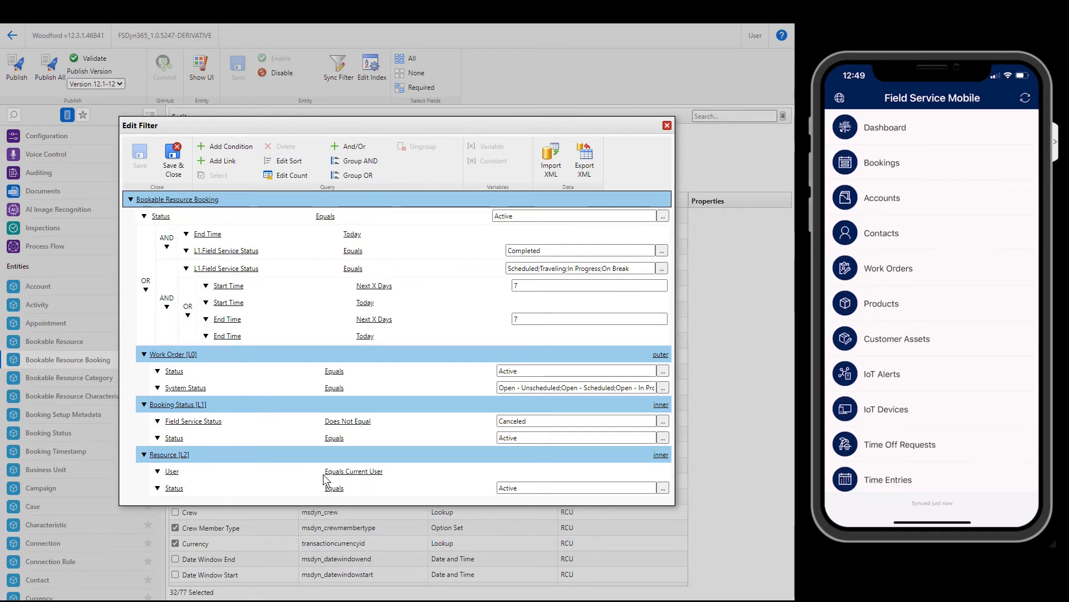
{"action": "mouse_move", "coordinate": [312, 409]}
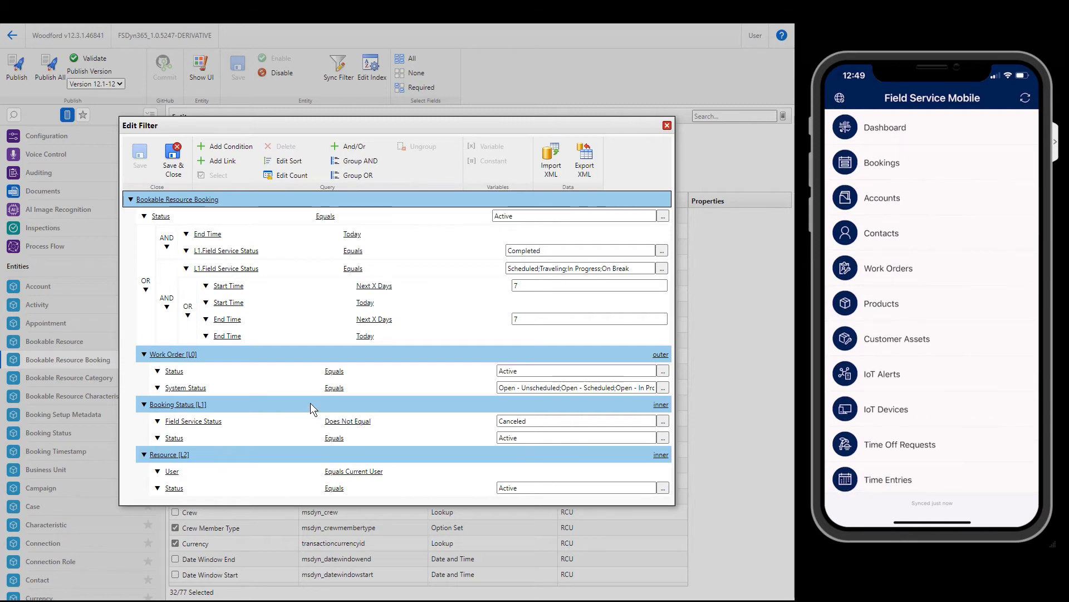
{"action": "mouse_move", "coordinate": [362, 388]}
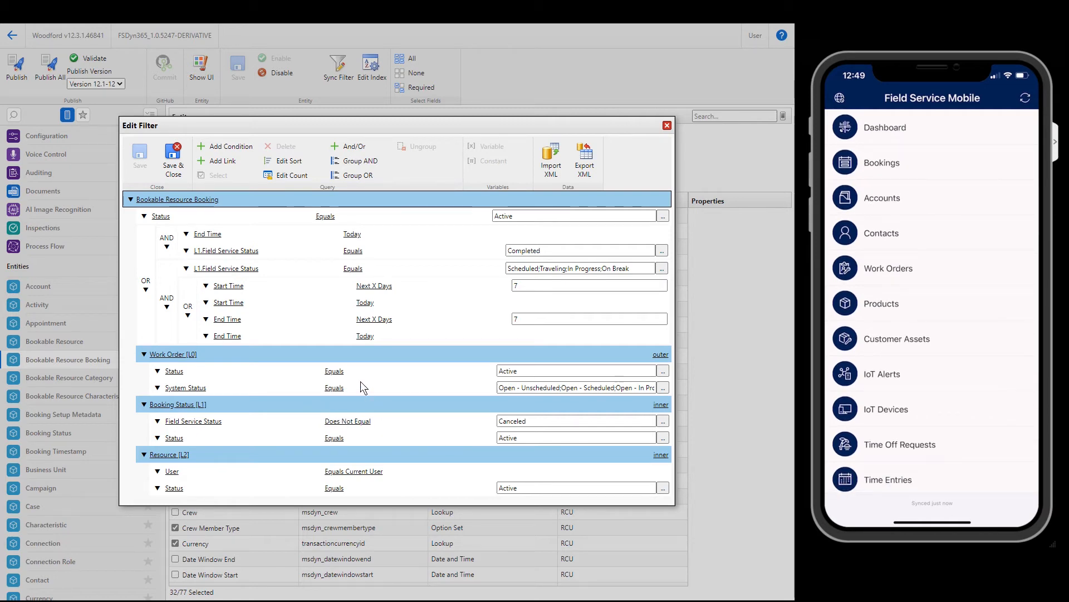
{"action": "left_click", "coordinate": [661, 387]}
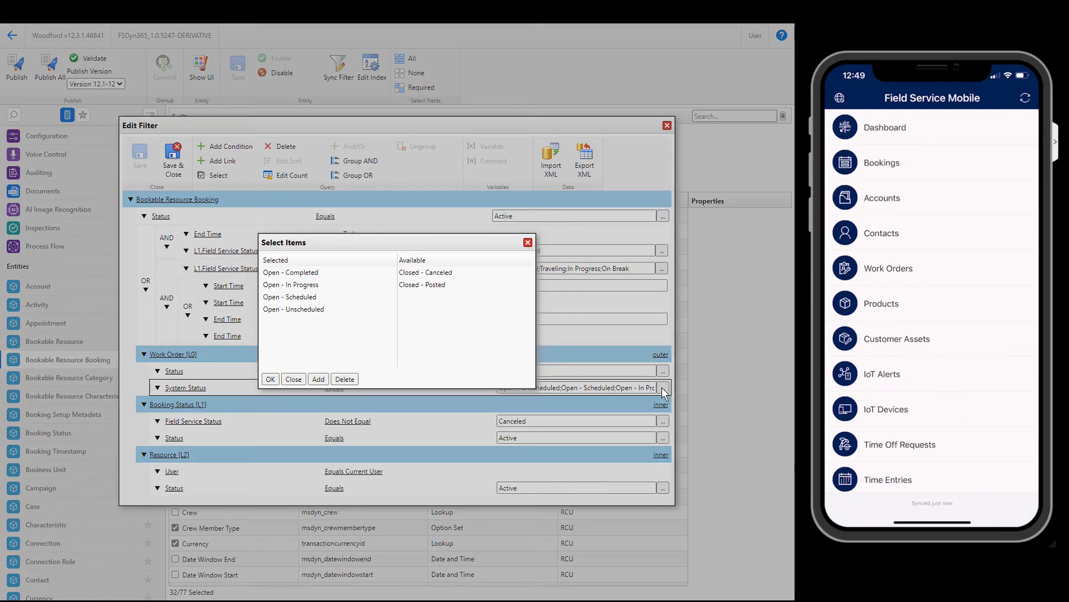
{"action": "mouse_move", "coordinate": [340, 294]}
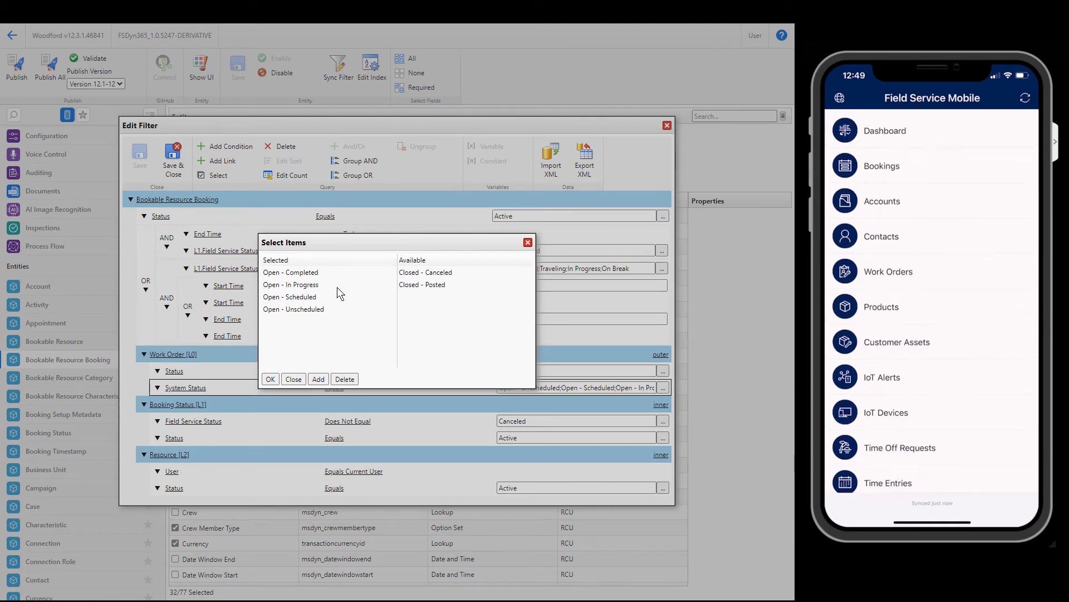
{"action": "left_click", "coordinate": [270, 380]}
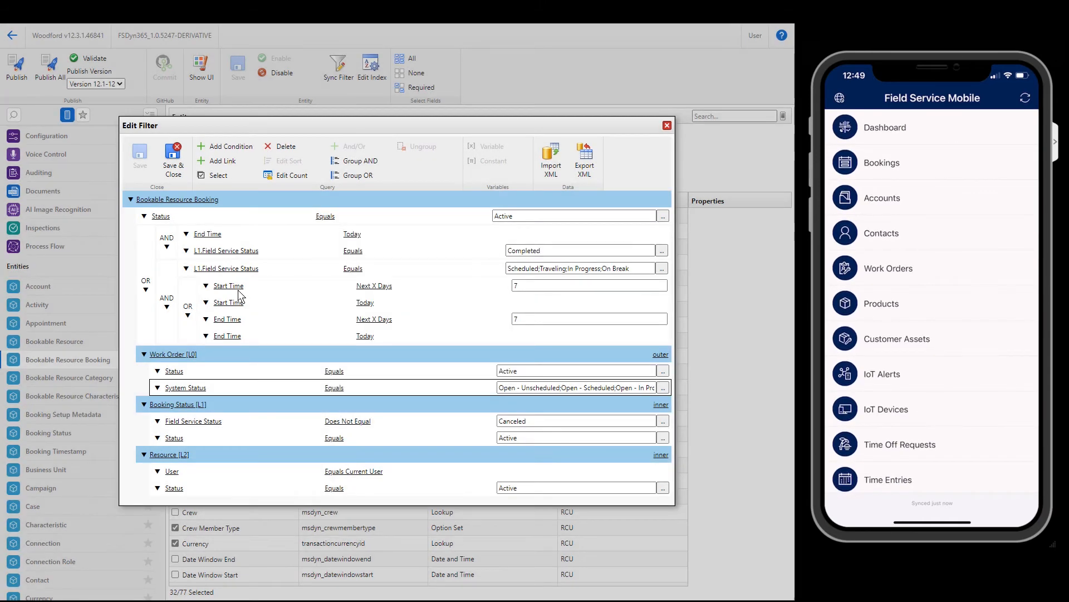
{"action": "mouse_move", "coordinate": [245, 234]}
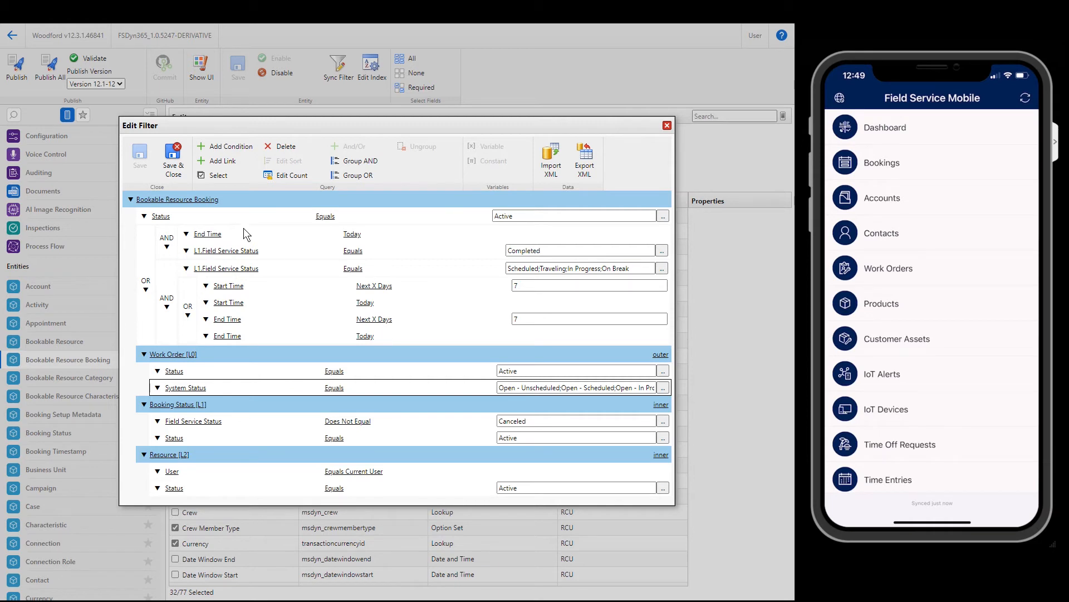
{"action": "mouse_move", "coordinate": [173, 158]}
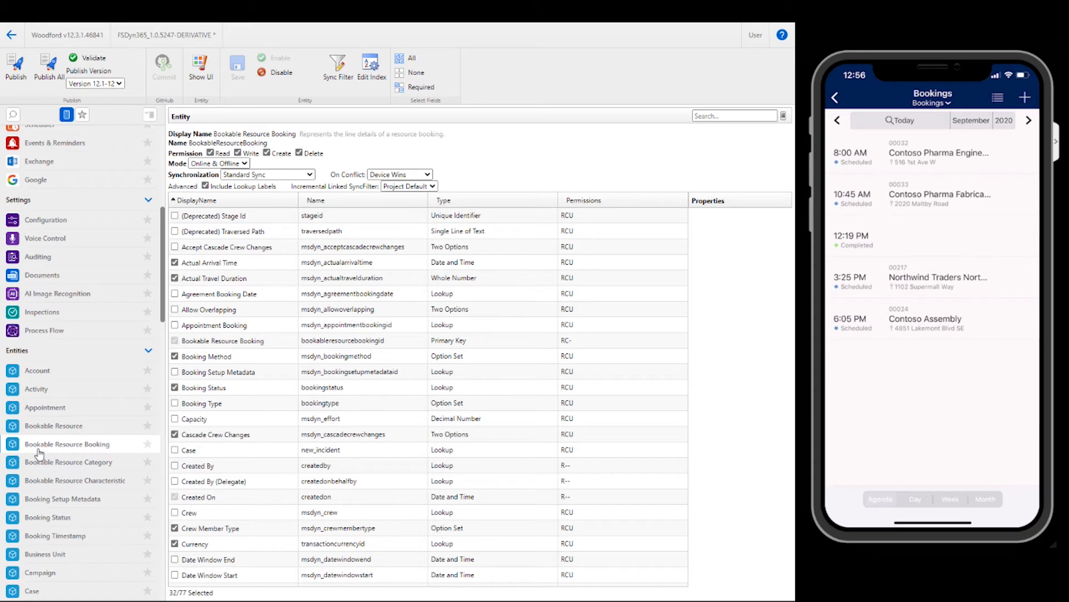
{"action": "mouse_move", "coordinate": [18, 451]}
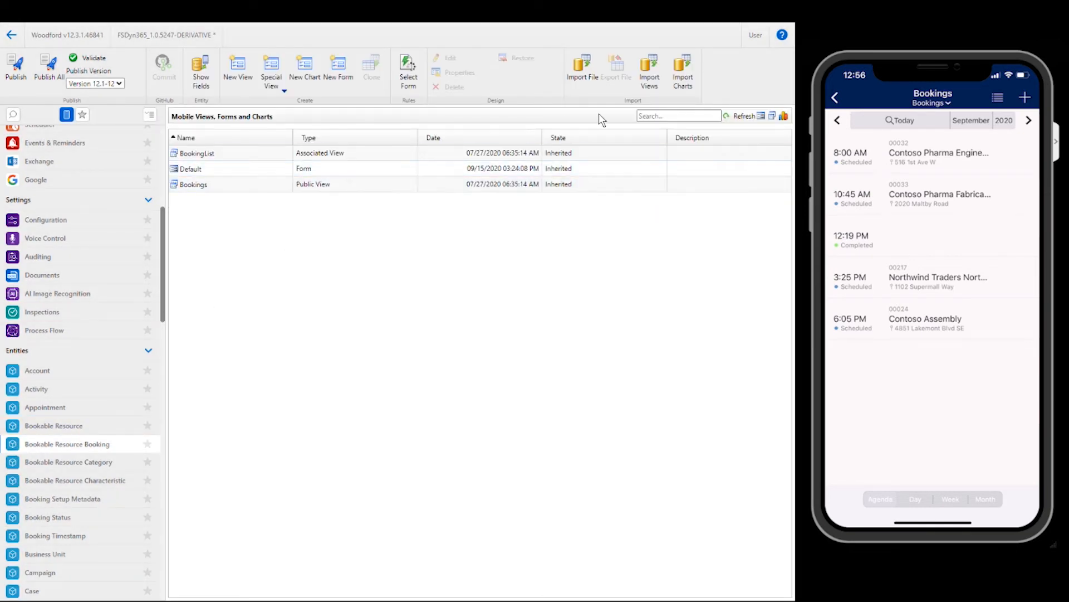
Select the Bookable Resource Booking 'Bookings' public view and open it in the designer.
{"action": "left_click", "coordinate": [193, 185]}
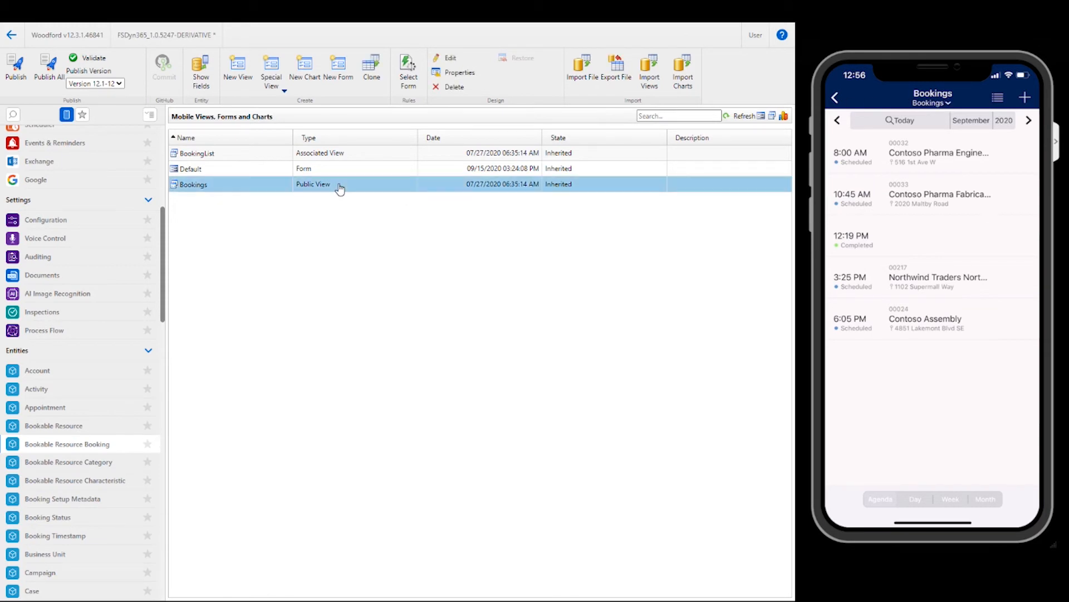
{"action": "double_click", "coordinate": [194, 184]}
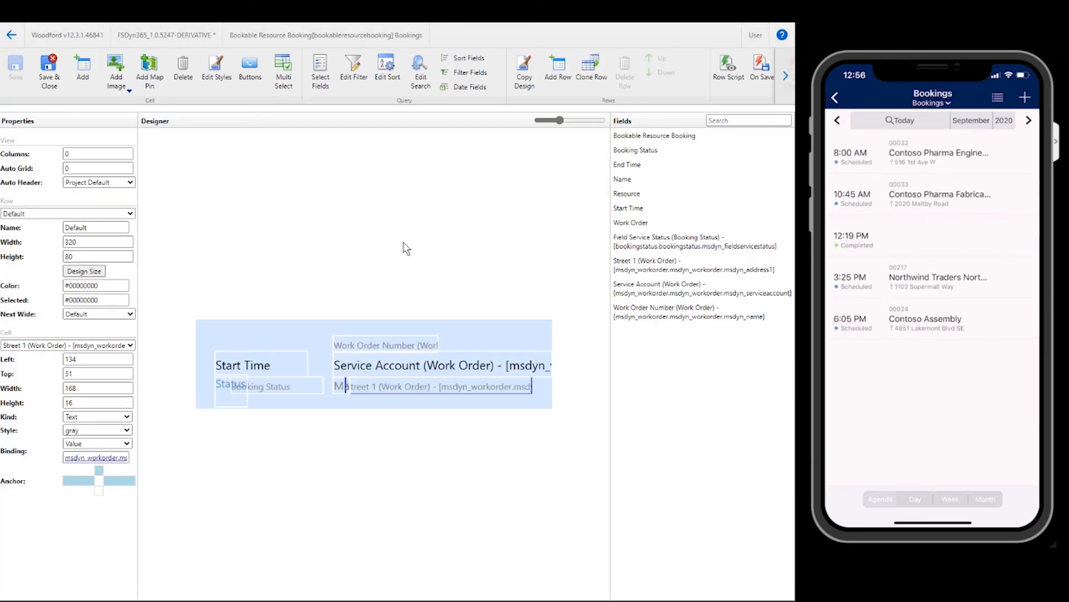
{"action": "mouse_move", "coordinate": [463, 395]}
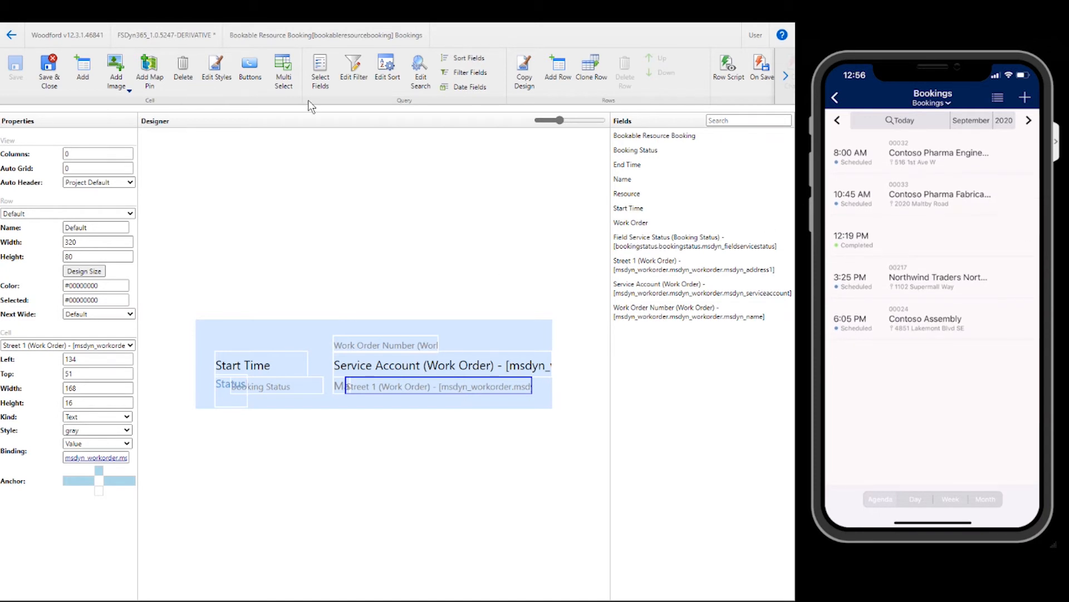
Add the related Work Order City field to the Bookings view in place of Street 1, then save and close.
{"action": "left_click", "coordinate": [320, 70]}
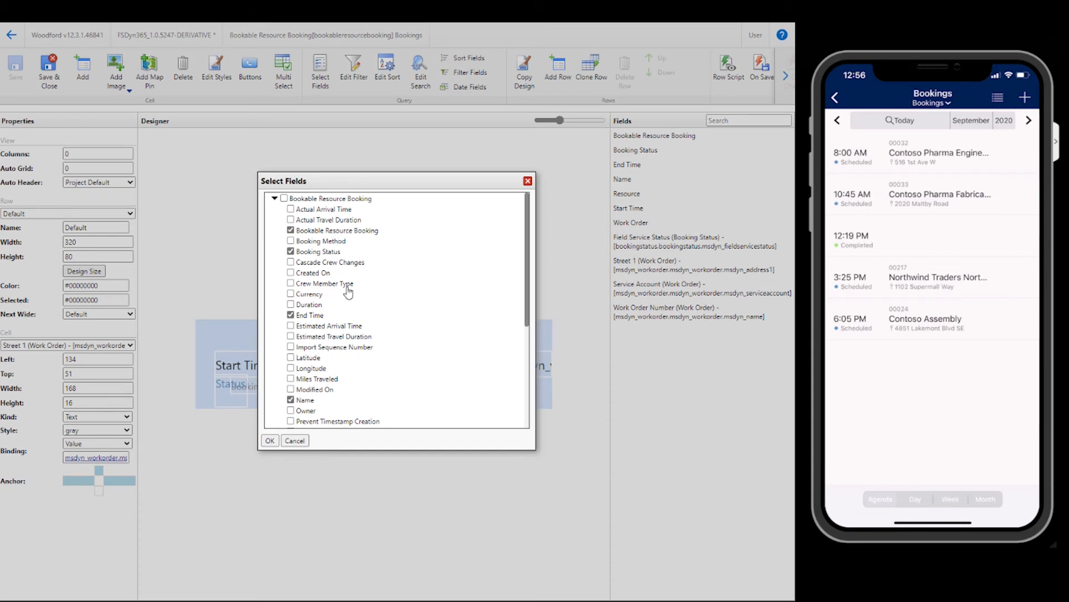
{"action": "scroll", "scroll_direction": "down", "scroll_amount": 3}
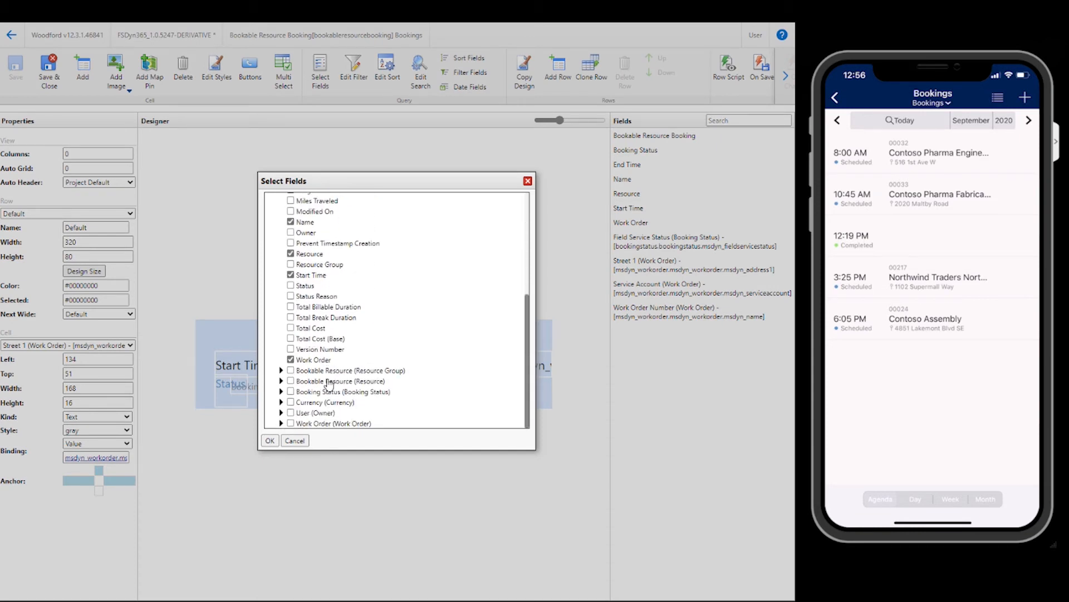
{"action": "left_click", "coordinate": [281, 314]}
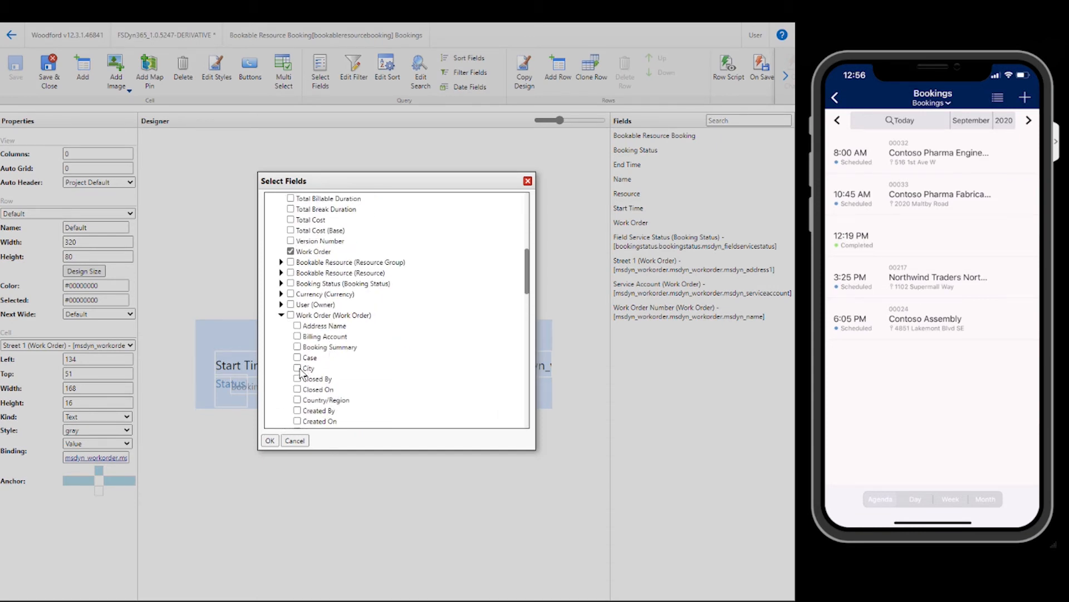
{"action": "left_click", "coordinate": [269, 440]}
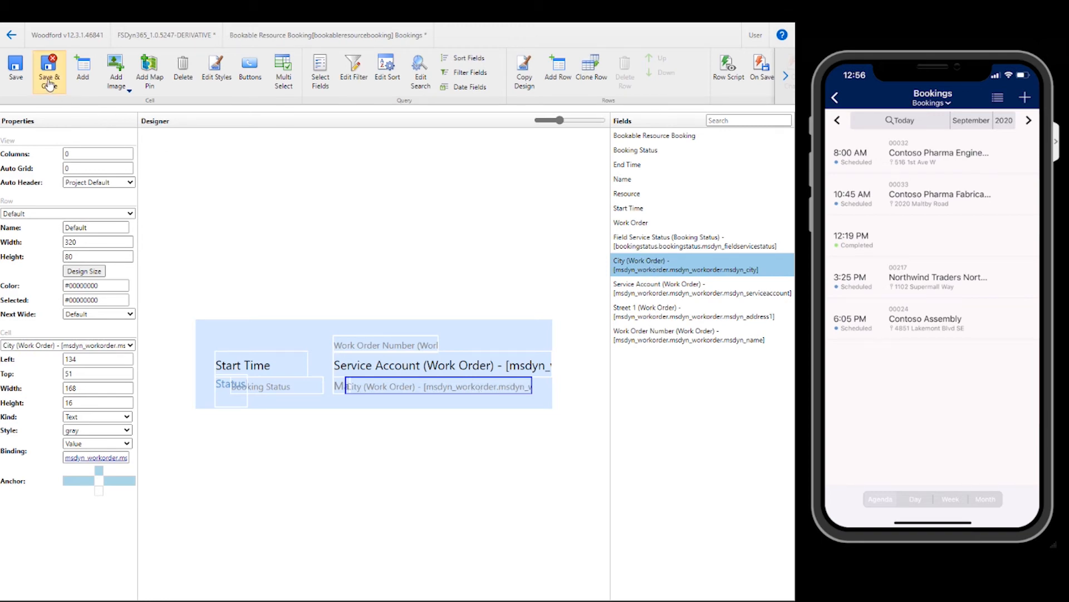
{"action": "left_click", "coordinate": [49, 70]}
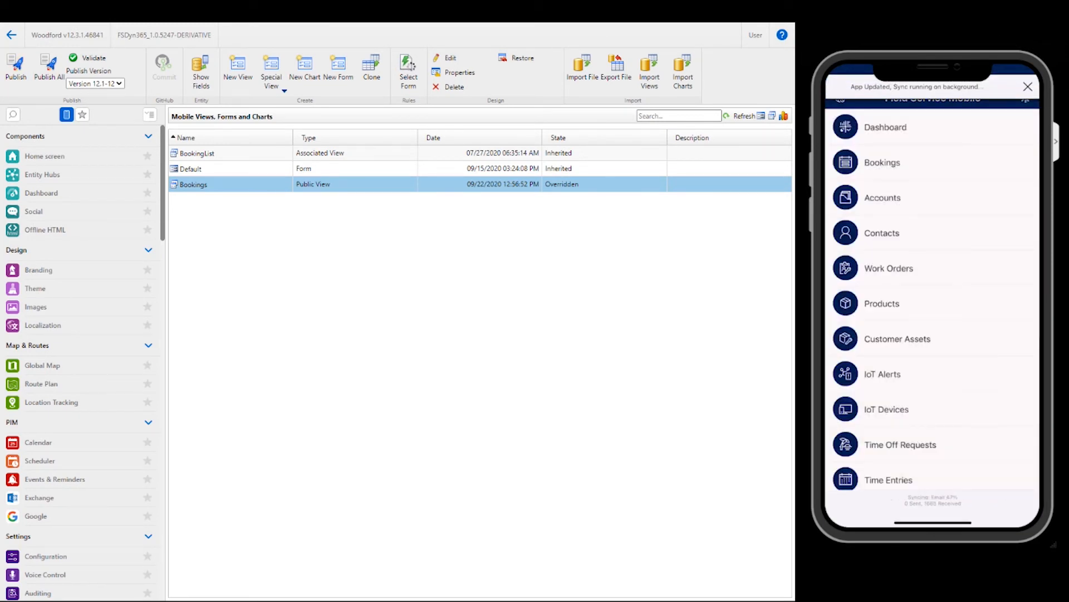
Open the phone's Bookings agenda, which shows cities like Seattle, Bothell and Auburn.
{"action": "left_click", "coordinate": [882, 162]}
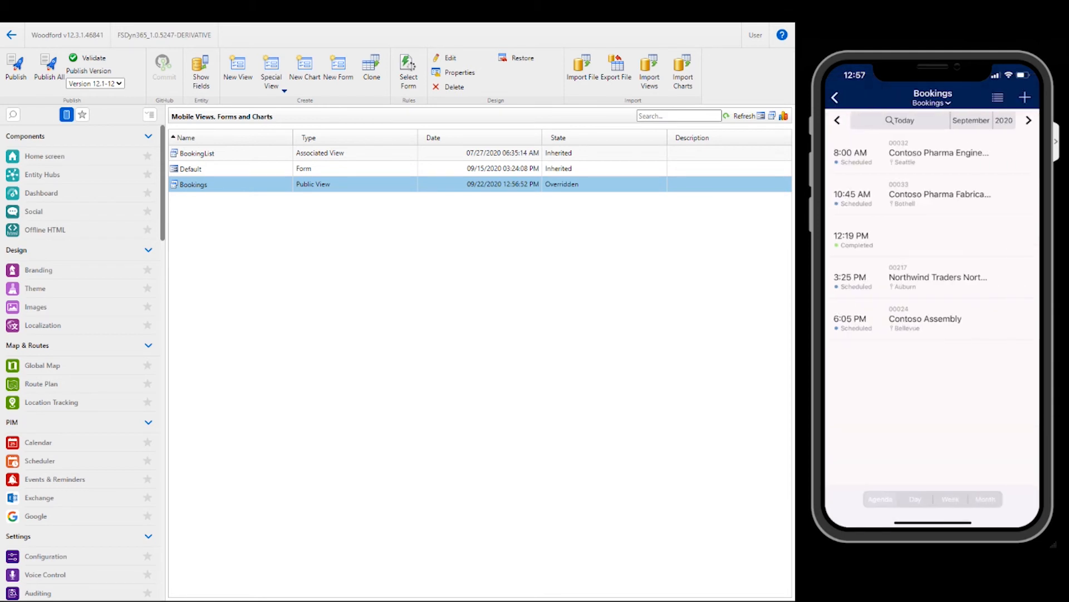
{"action": "mouse_move", "coordinate": [917, 209]}
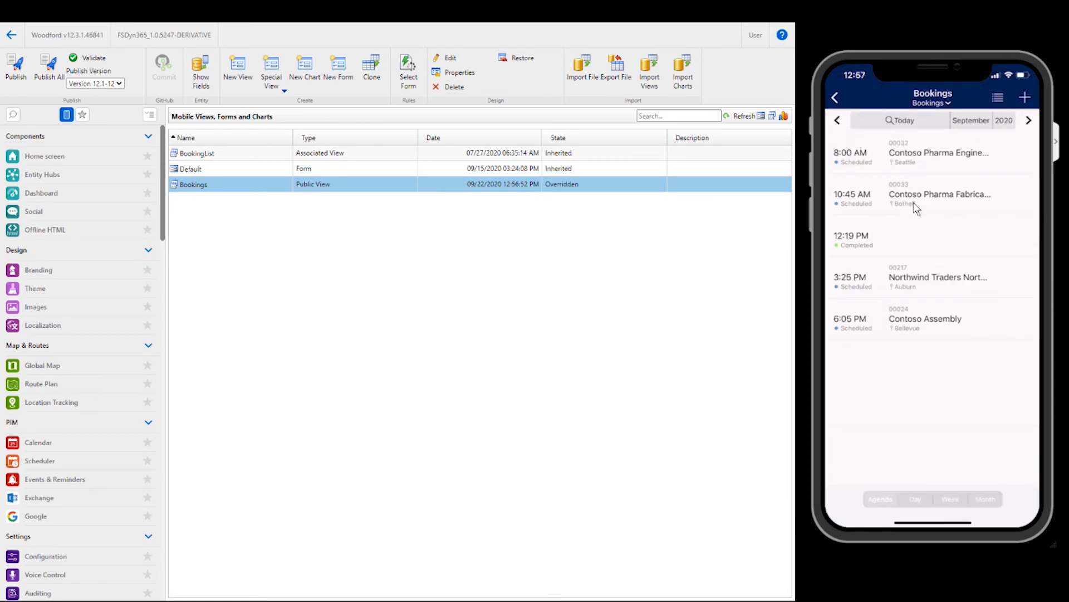
{"action": "mouse_move", "coordinate": [914, 335]}
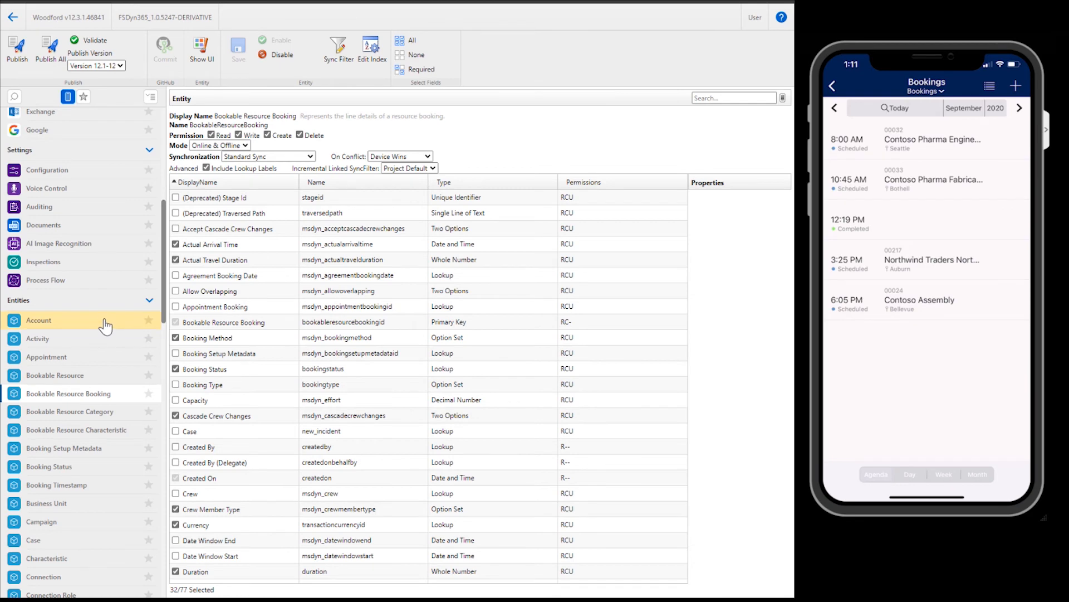
Open the Work Order Default form and the phone's 8:00 AM booking details.
{"action": "scroll", "scroll_direction": "down", "scroll_amount": 3}
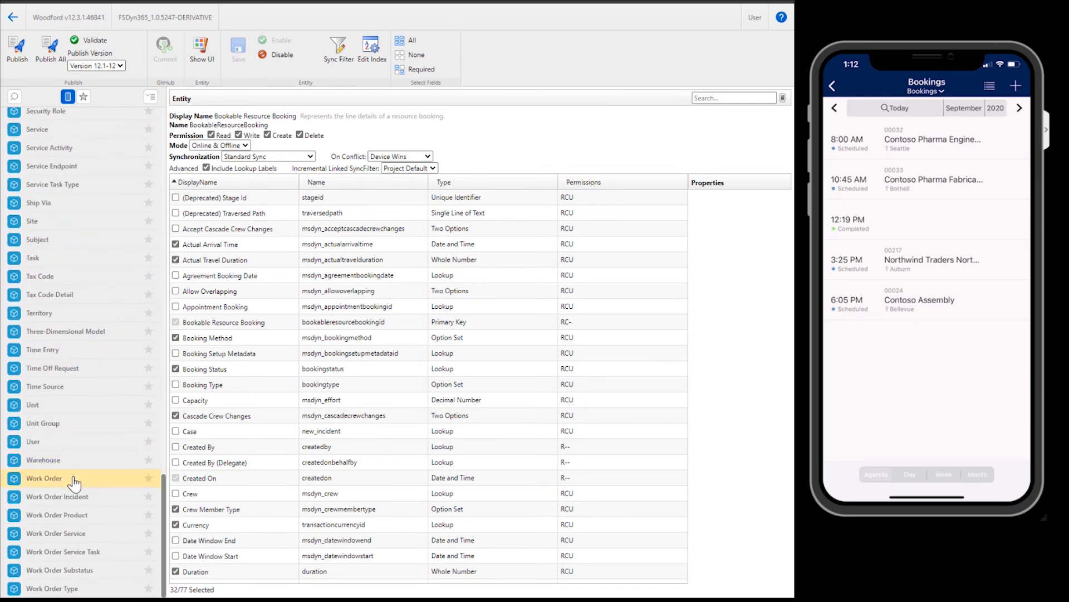
{"action": "left_click", "coordinate": [43, 478]}
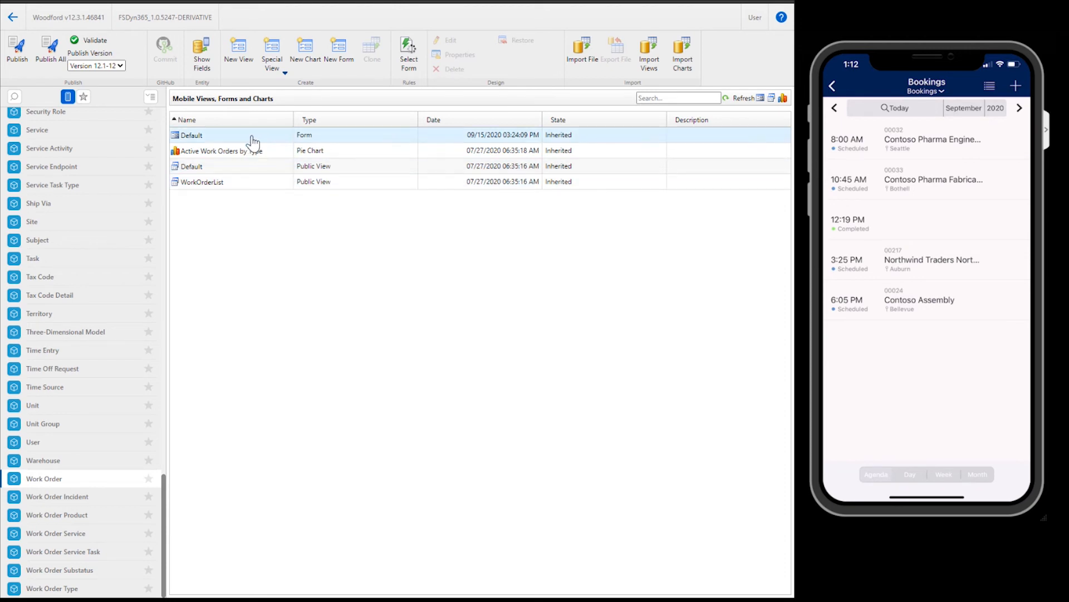
{"action": "double_click", "coordinate": [191, 134]}
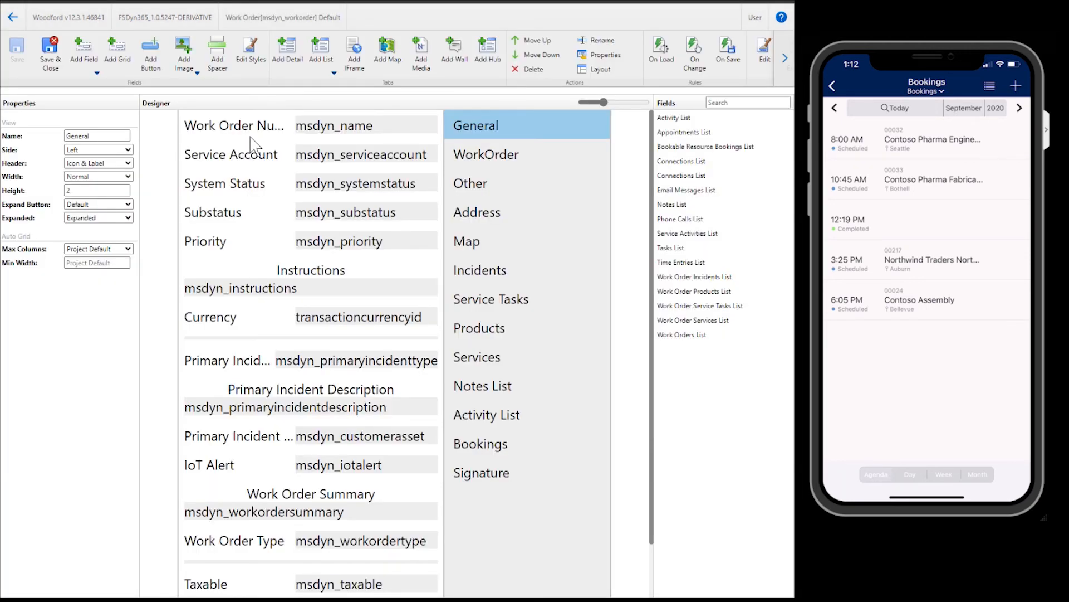
{"action": "left_click", "coordinate": [926, 143]}
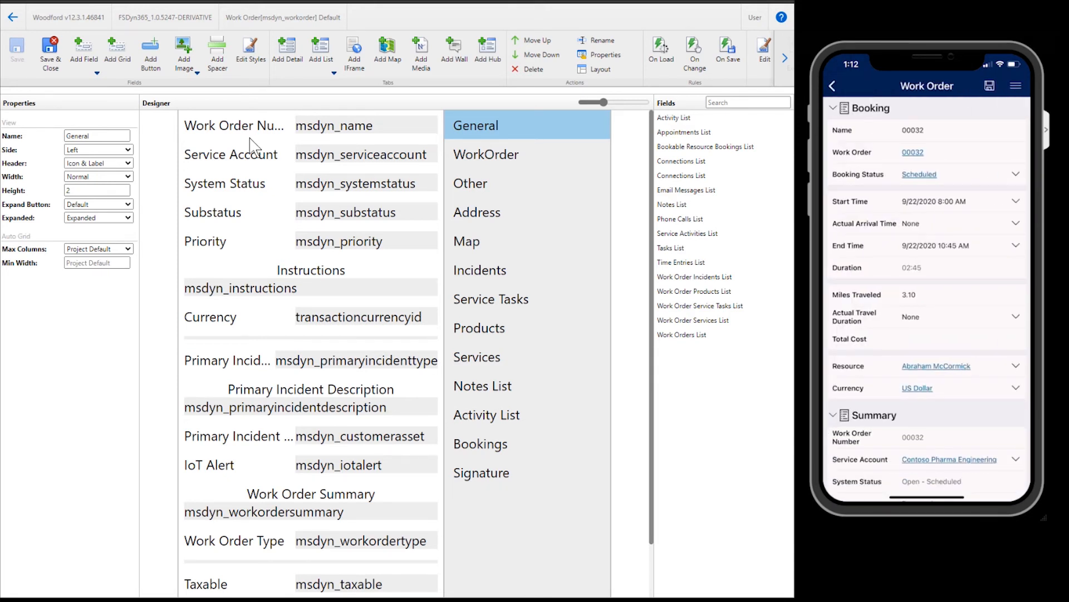
{"action": "left_click", "coordinate": [833, 107]}
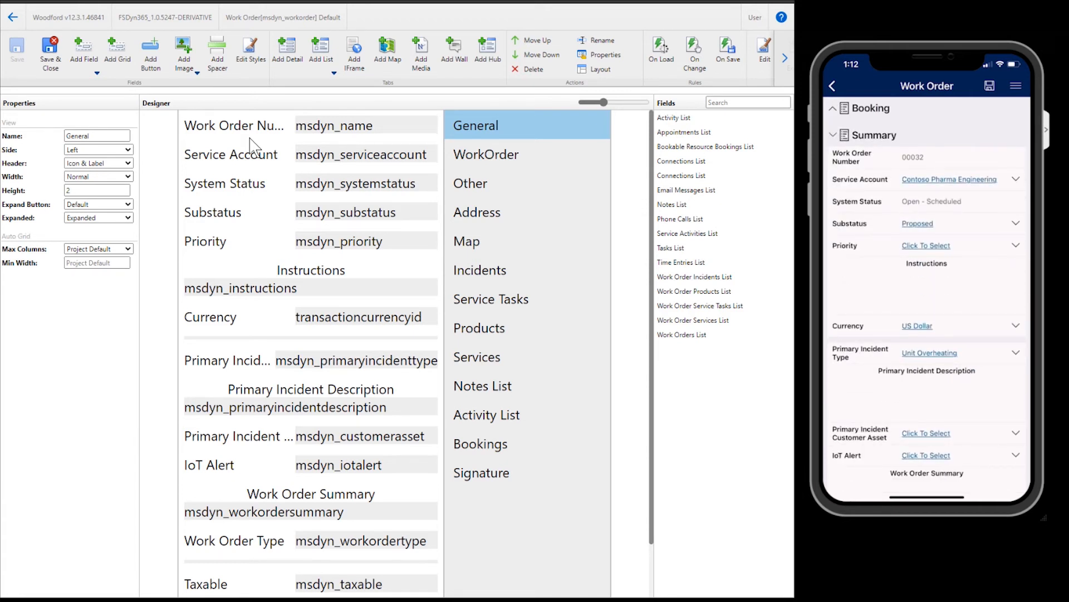
{"action": "mouse_move", "coordinate": [325, 145]}
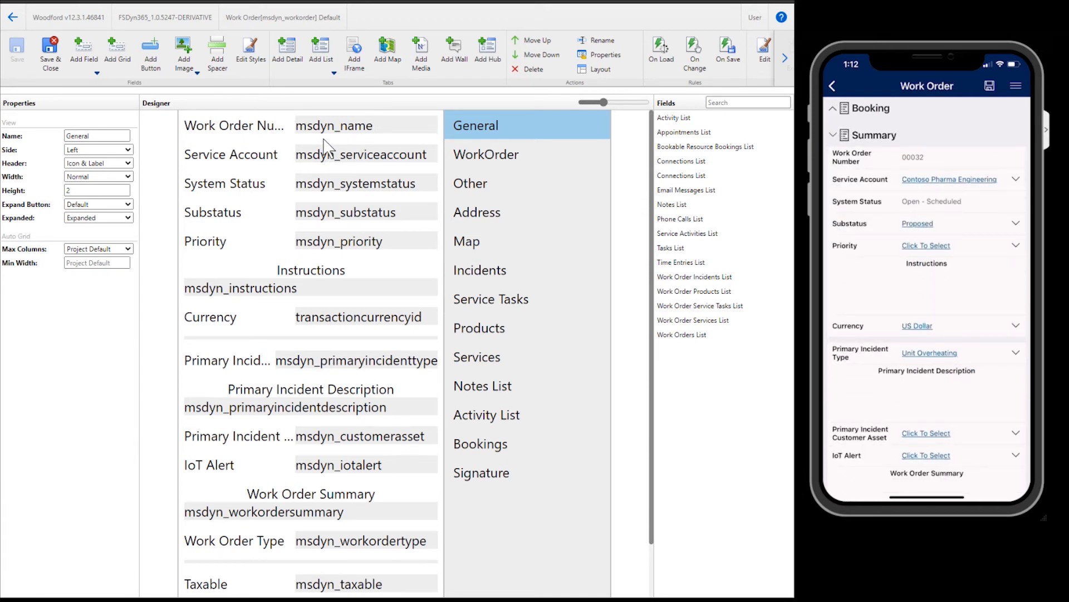
{"action": "mouse_move", "coordinate": [242, 254]}
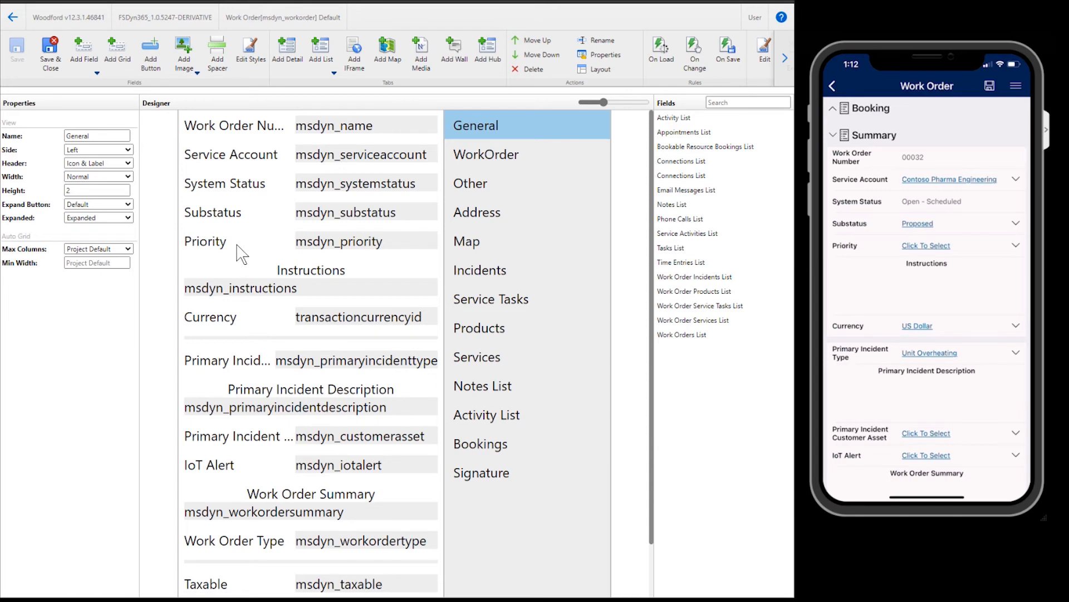
Move Priority above Substatus on the form and save it.
{"action": "left_click", "coordinate": [204, 212]}
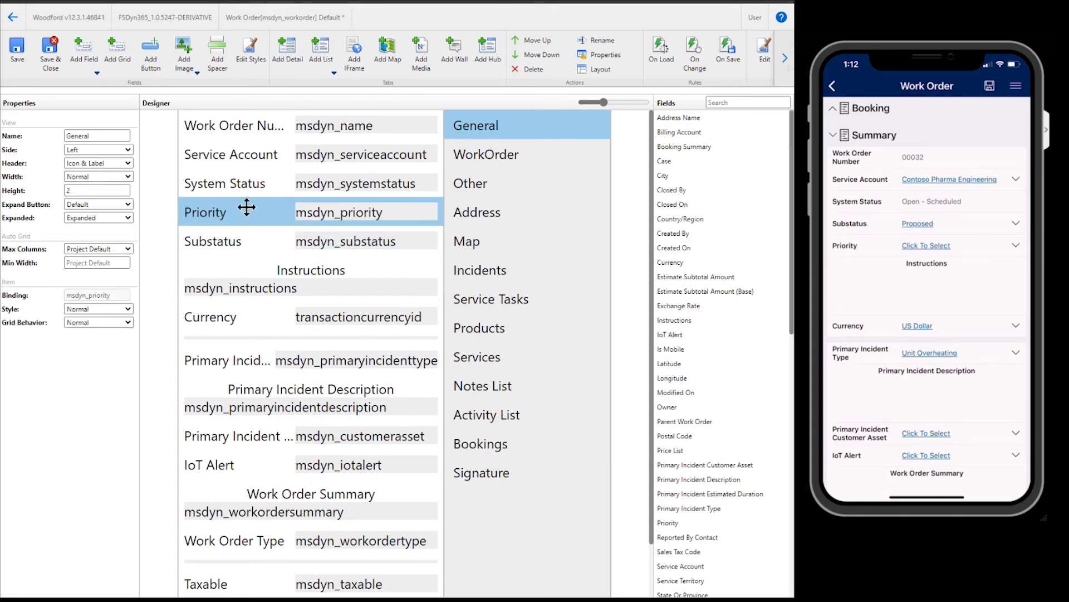
{"action": "left_click", "coordinate": [16, 52]}
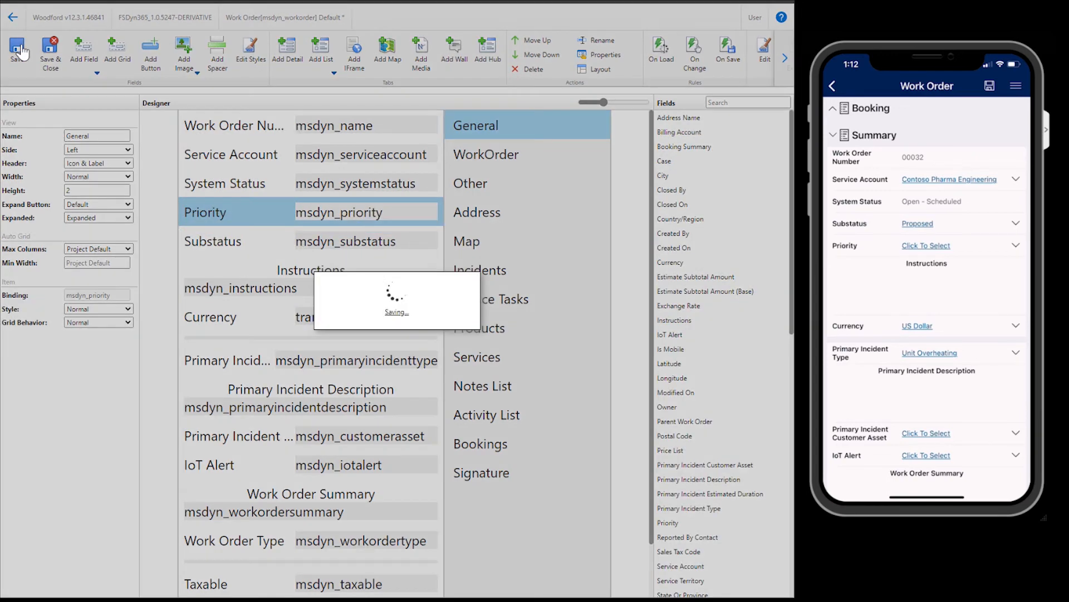
{"action": "left_click", "coordinate": [20, 51]}
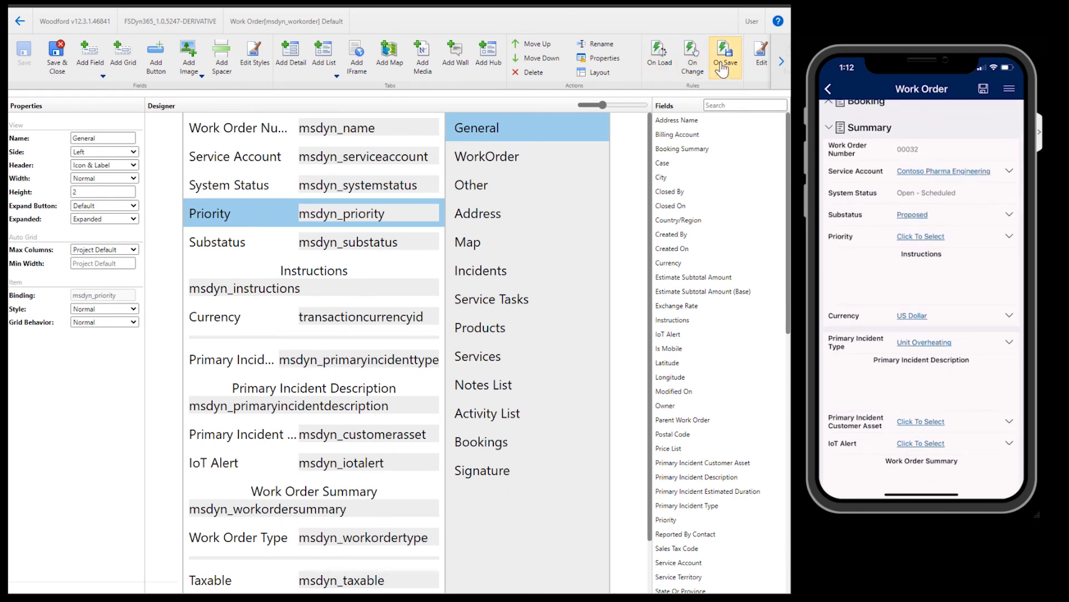
Create an OnSave condition: Entity.msdyn_workordersummary Does Not ContainData.
{"action": "left_click", "coordinate": [724, 55]}
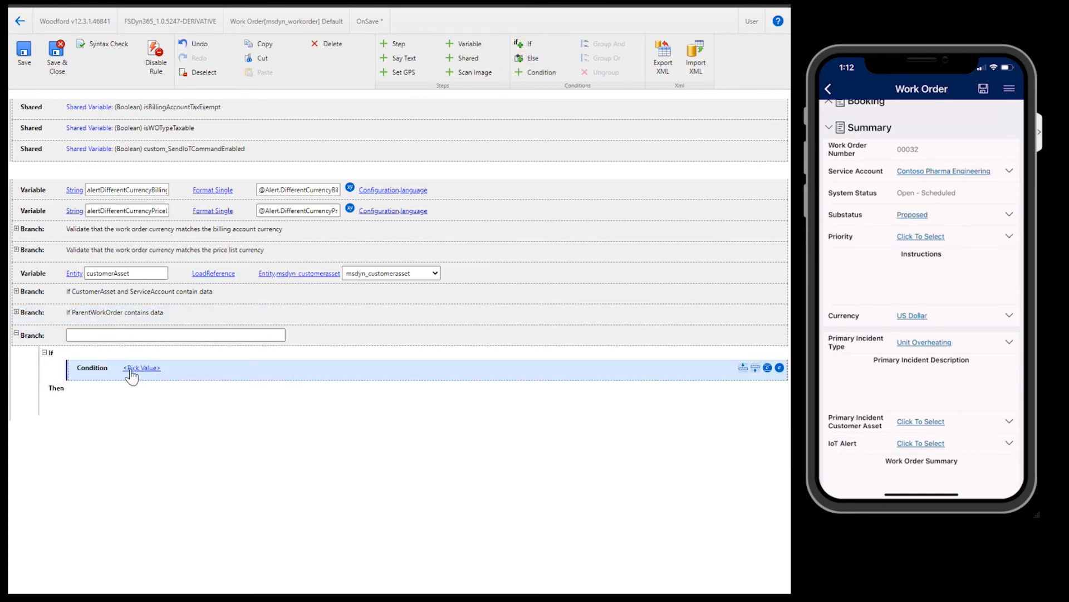
{"action": "left_click", "coordinate": [141, 368]}
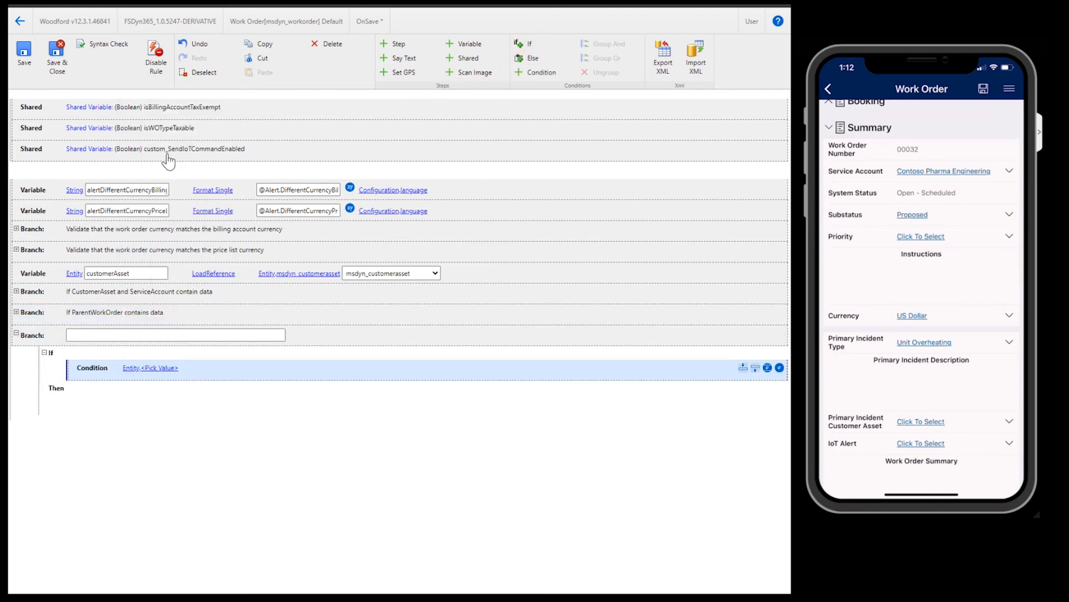
{"action": "left_click", "coordinate": [162, 368]}
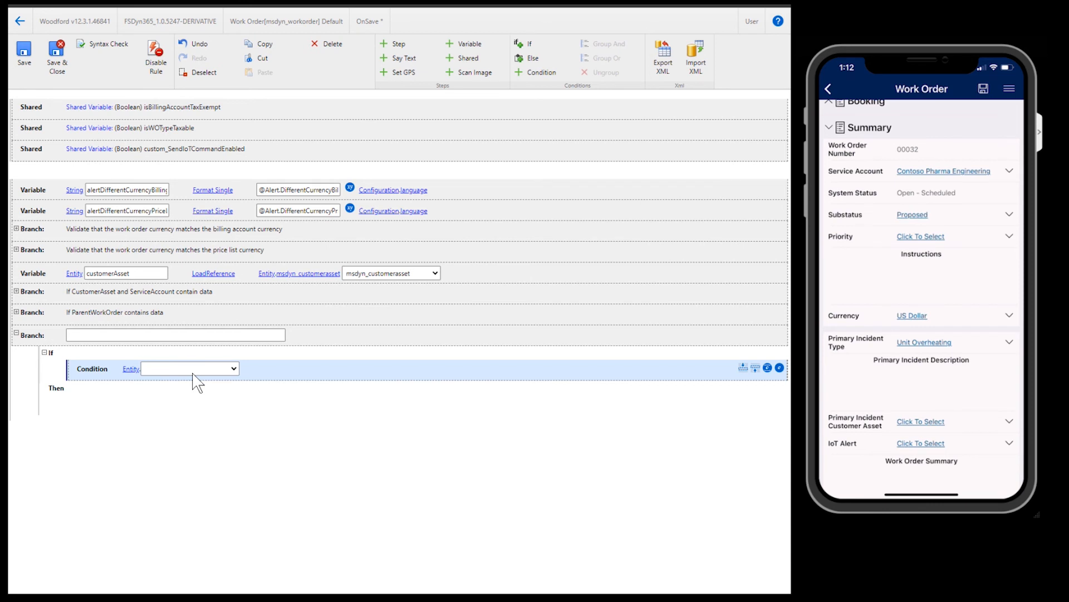
{"action": "left_click", "coordinate": [190, 368]}
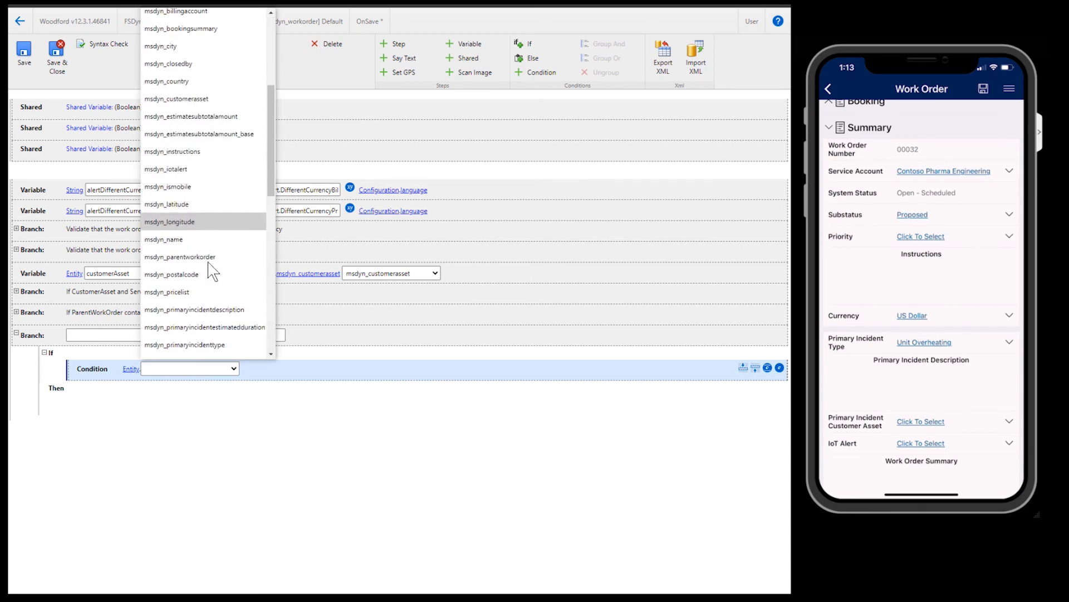
{"action": "scroll", "scroll_direction": "down", "scroll_amount": 3}
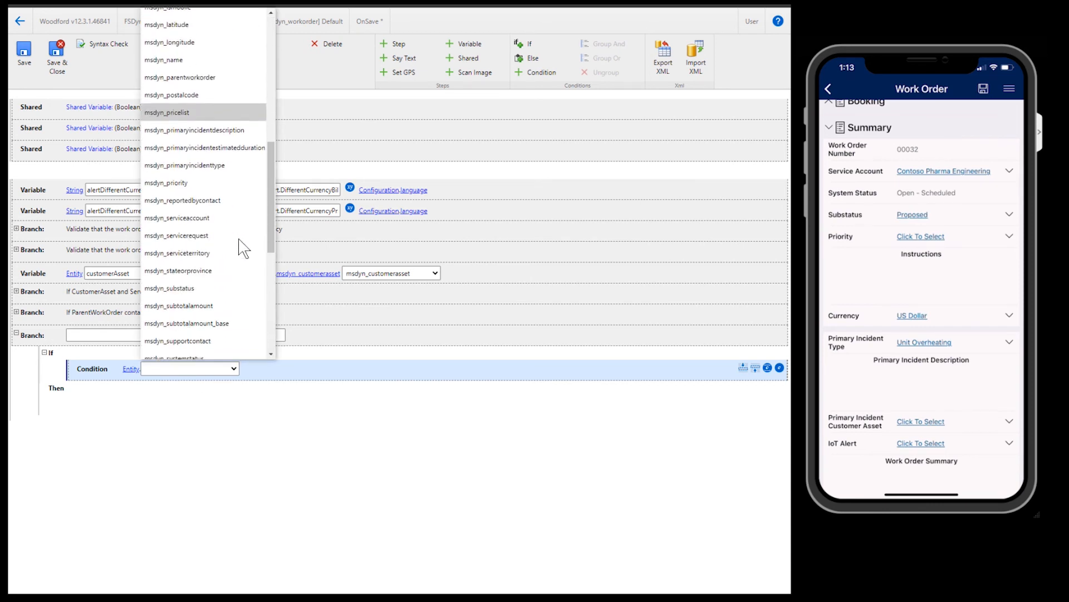
{"action": "scroll", "scroll_direction": "down", "scroll_amount": 3}
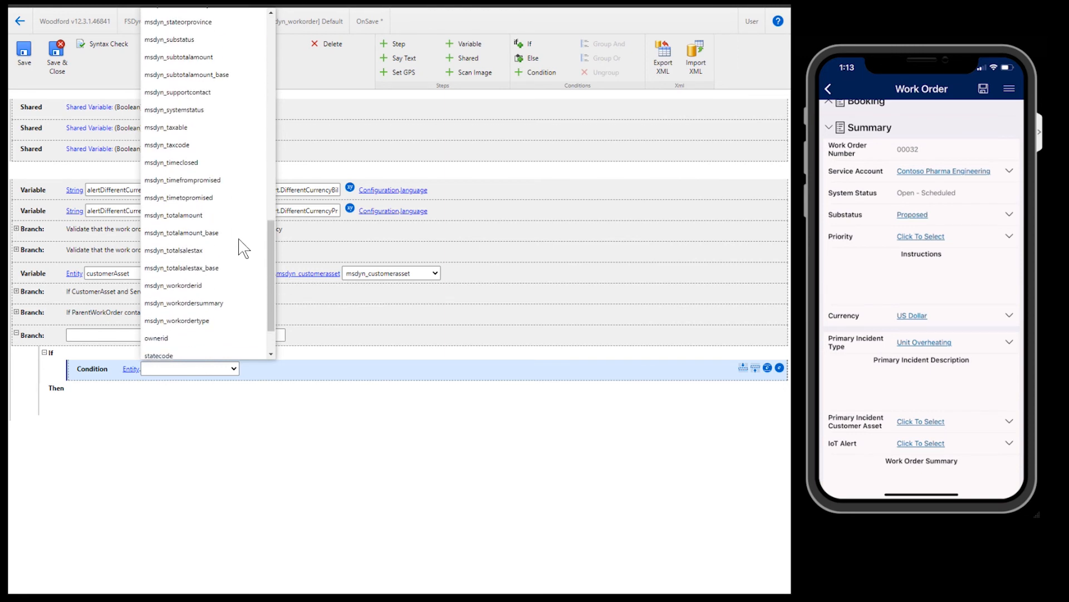
{"action": "left_click", "coordinate": [184, 303]}
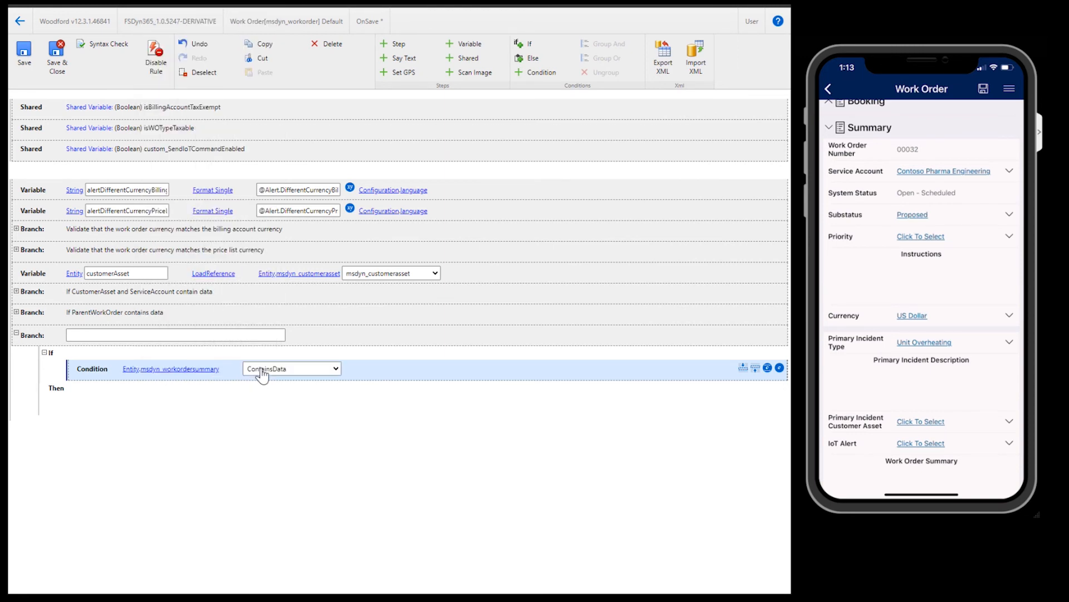
{"action": "left_click", "coordinate": [290, 368]}
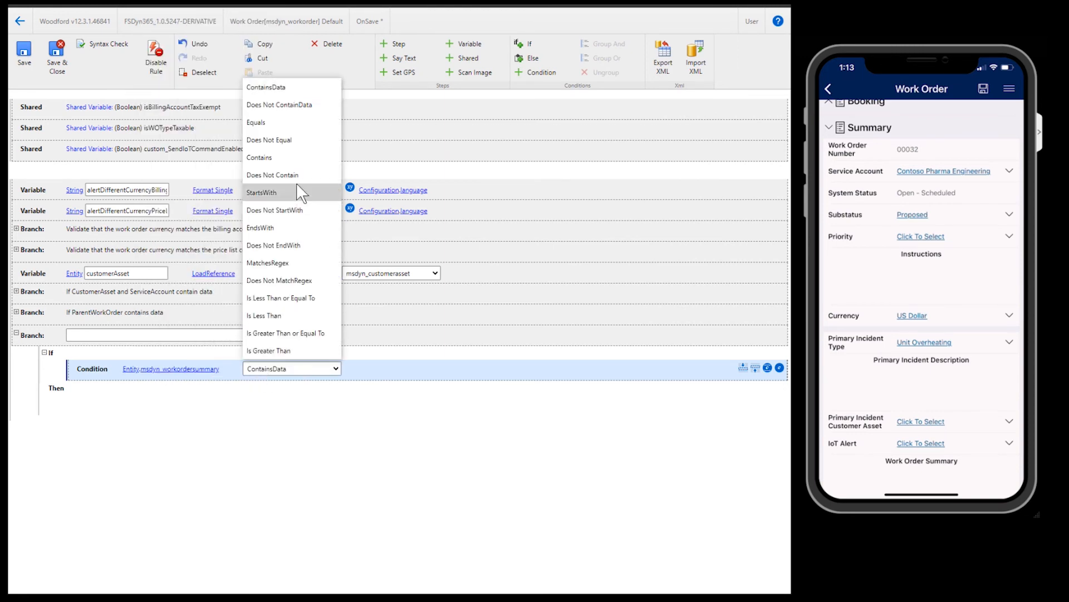
{"action": "mouse_move", "coordinate": [305, 104]}
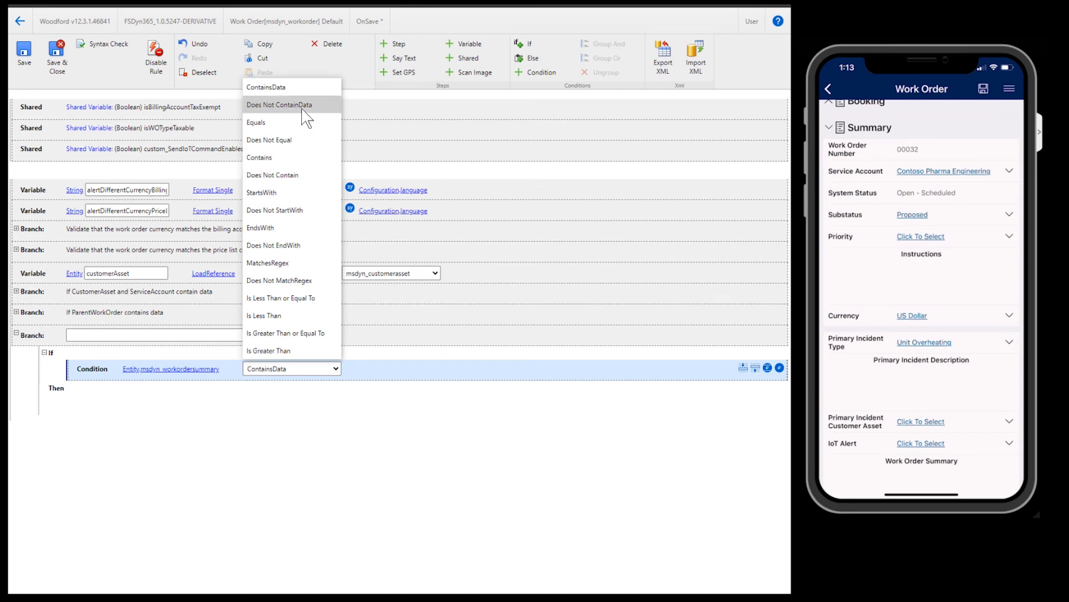
{"action": "left_click", "coordinate": [279, 104]}
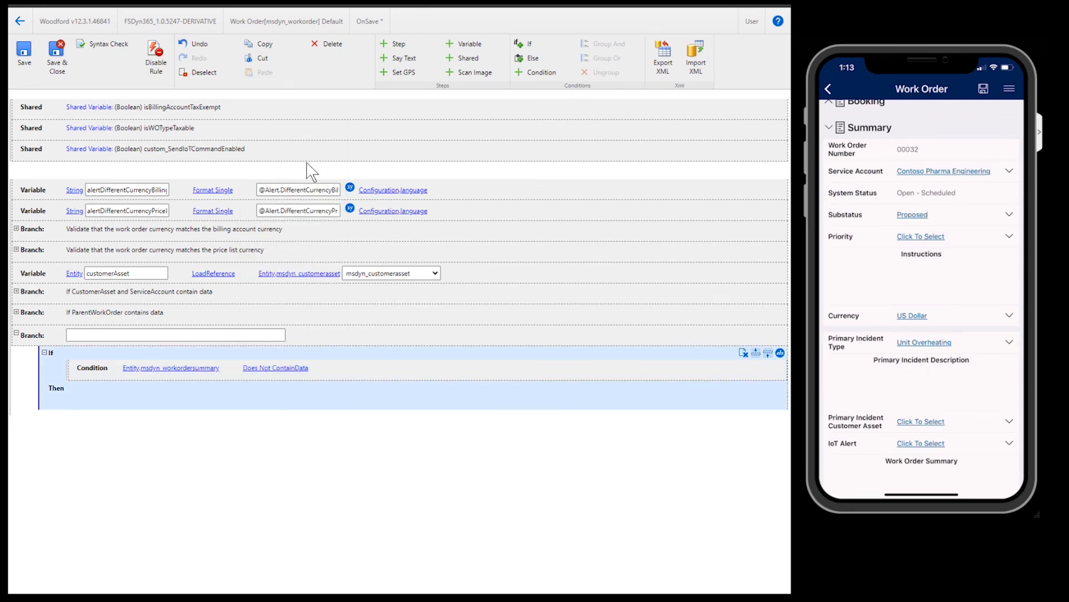
Add an Assign step setting WarningMessage to 'Please enter a summary' and save the rule.
{"action": "left_click", "coordinate": [399, 43]}
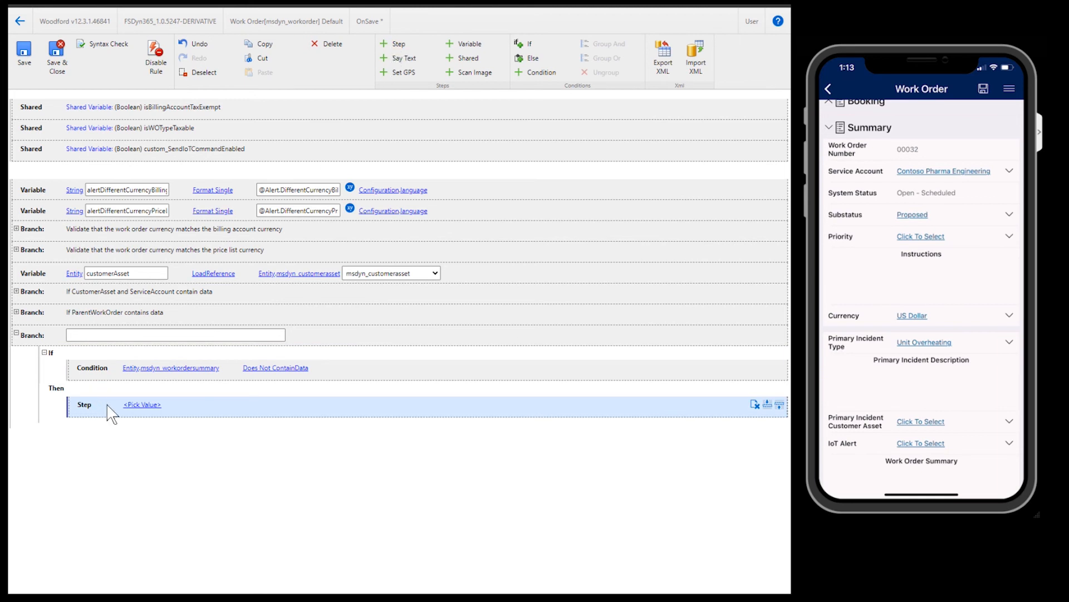
{"action": "left_click", "coordinate": [141, 405]}
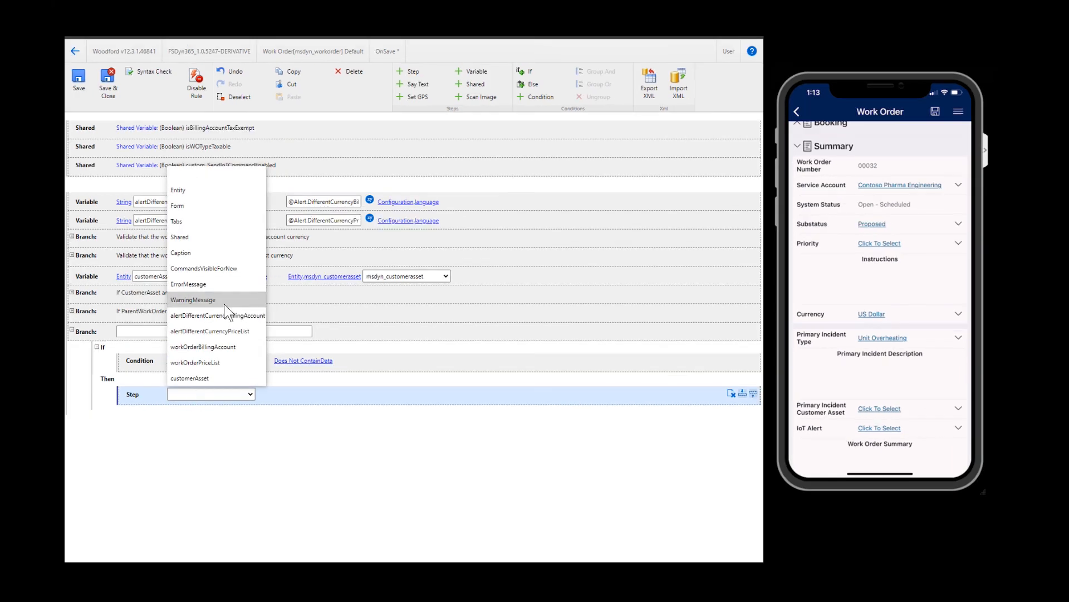
{"action": "left_click", "coordinate": [194, 299]}
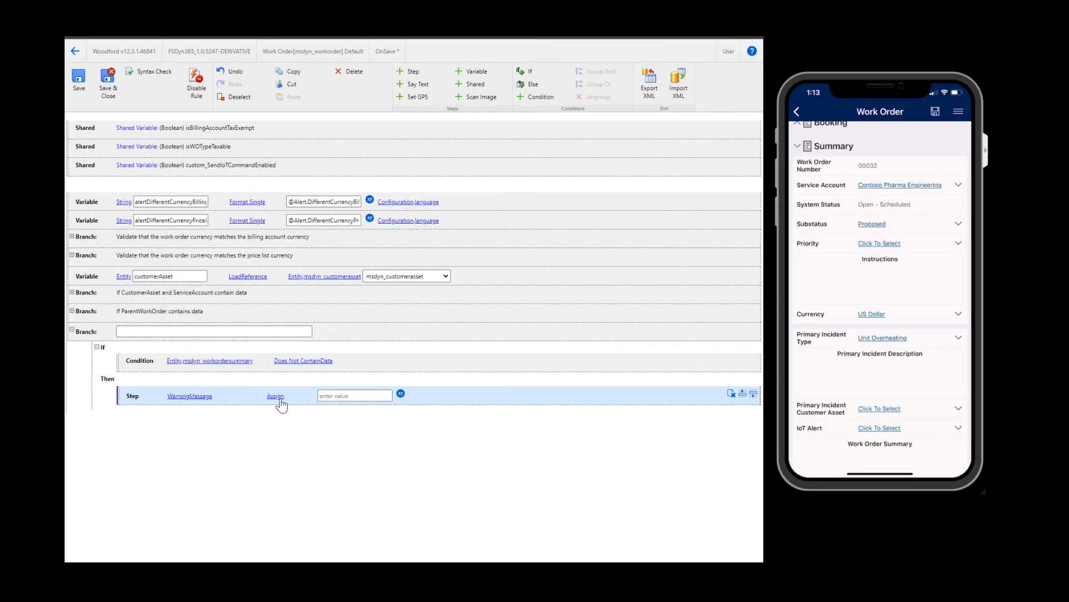
{"action": "left_click", "coordinate": [276, 395]}
{"action": "type", "text": "Please enter a summary"}
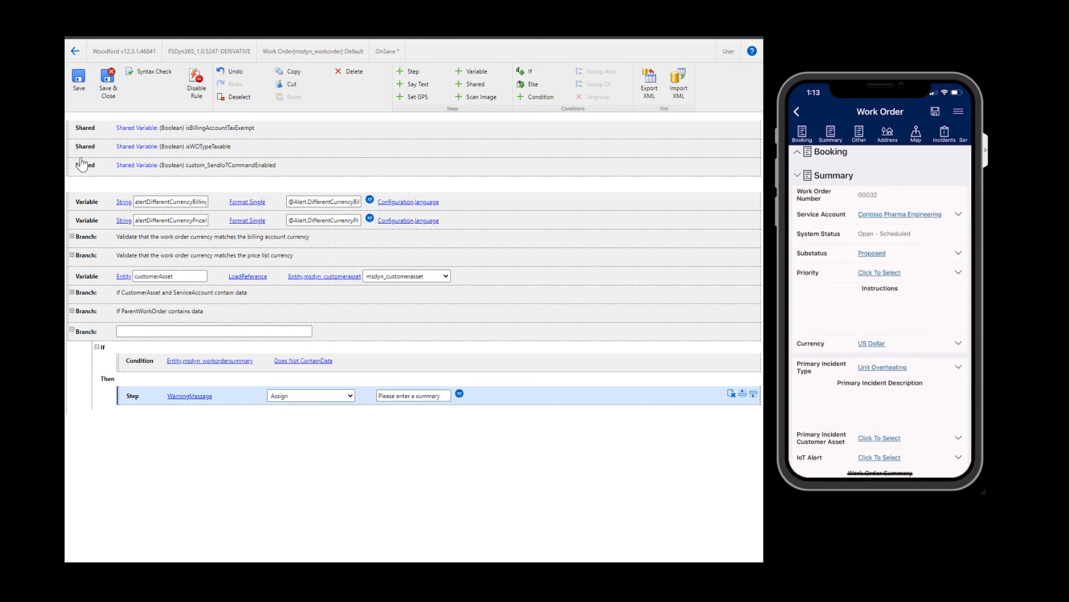
{"action": "left_click", "coordinate": [78, 80]}
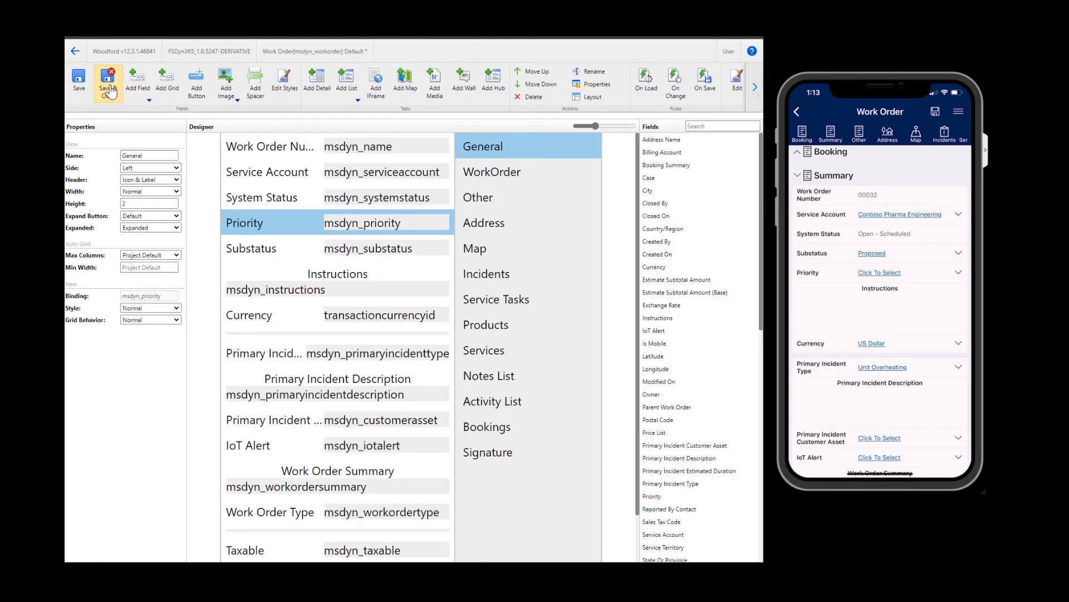
Save and close the Work Order form and publish the project.
{"action": "left_click", "coordinate": [108, 80]}
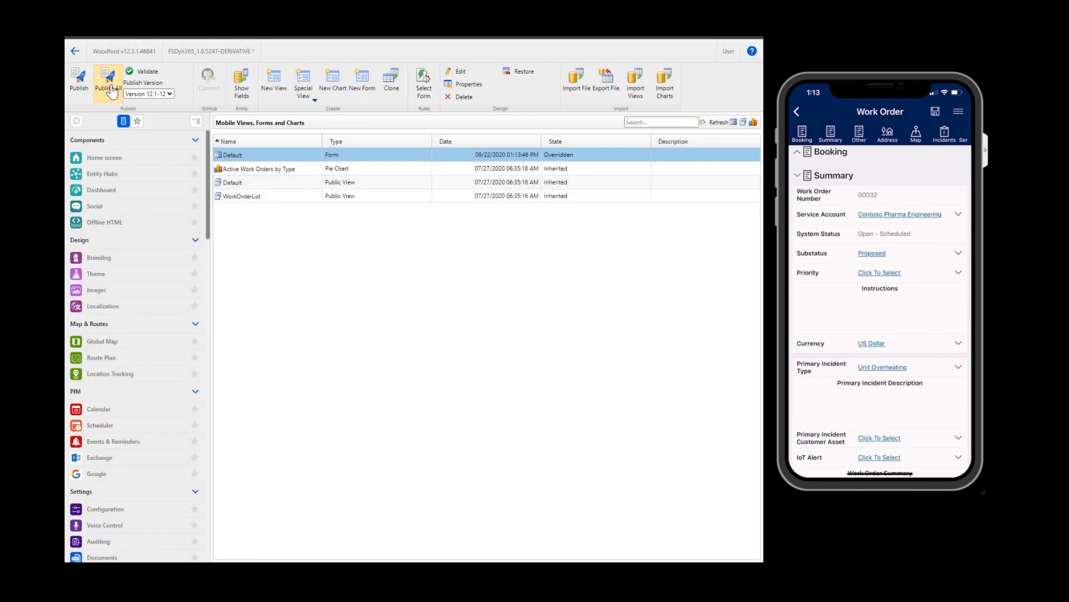
{"action": "left_click", "coordinate": [78, 82]}
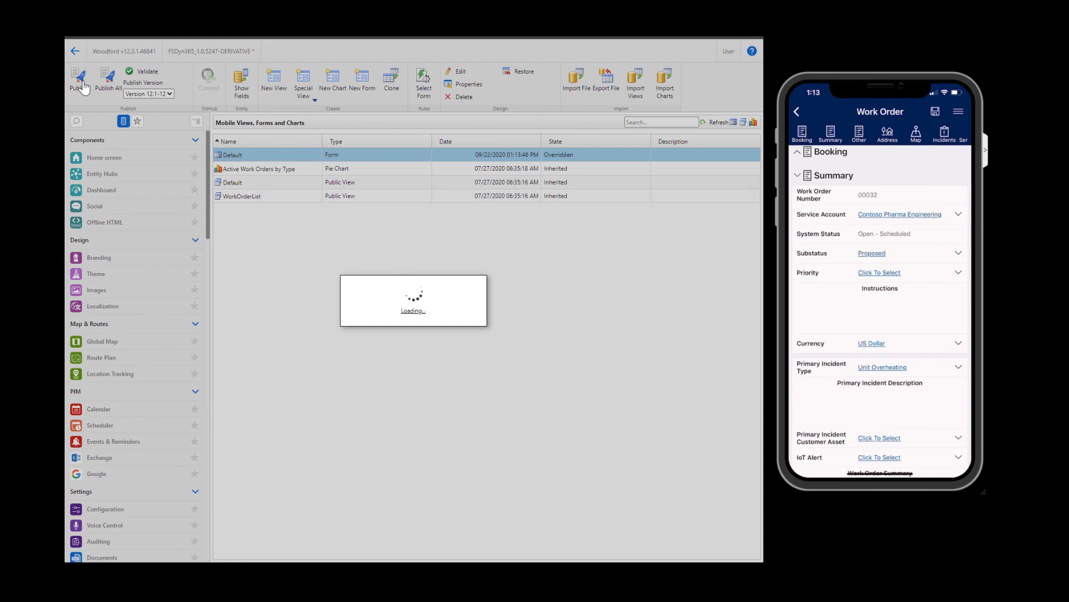
{"action": "left_click", "coordinate": [79, 82]}
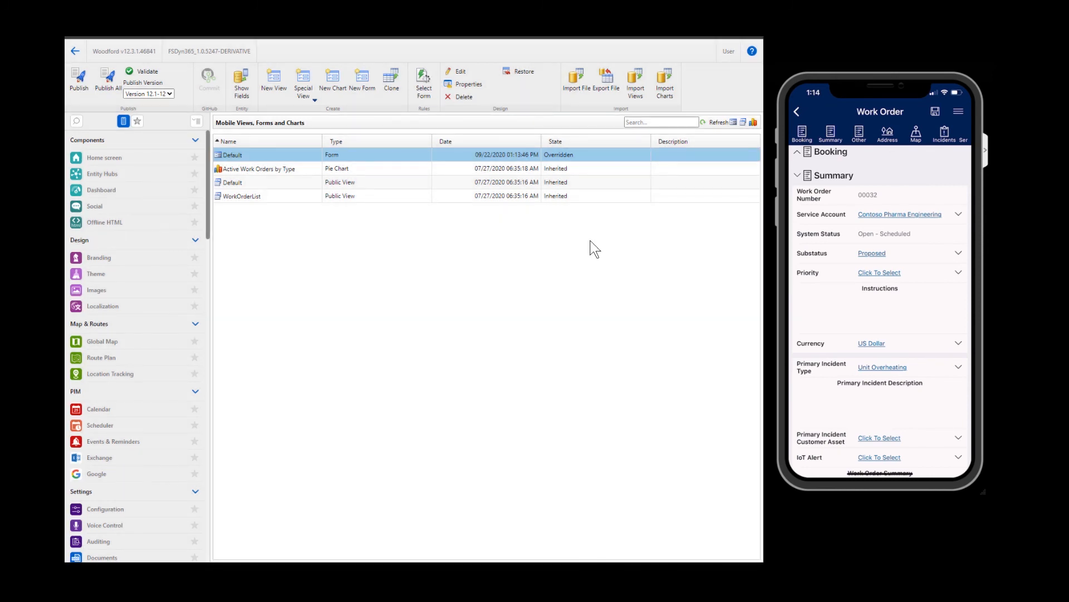
Check the phone's work order now lists Priority above Substatus.
{"action": "left_click", "coordinate": [796, 111]}
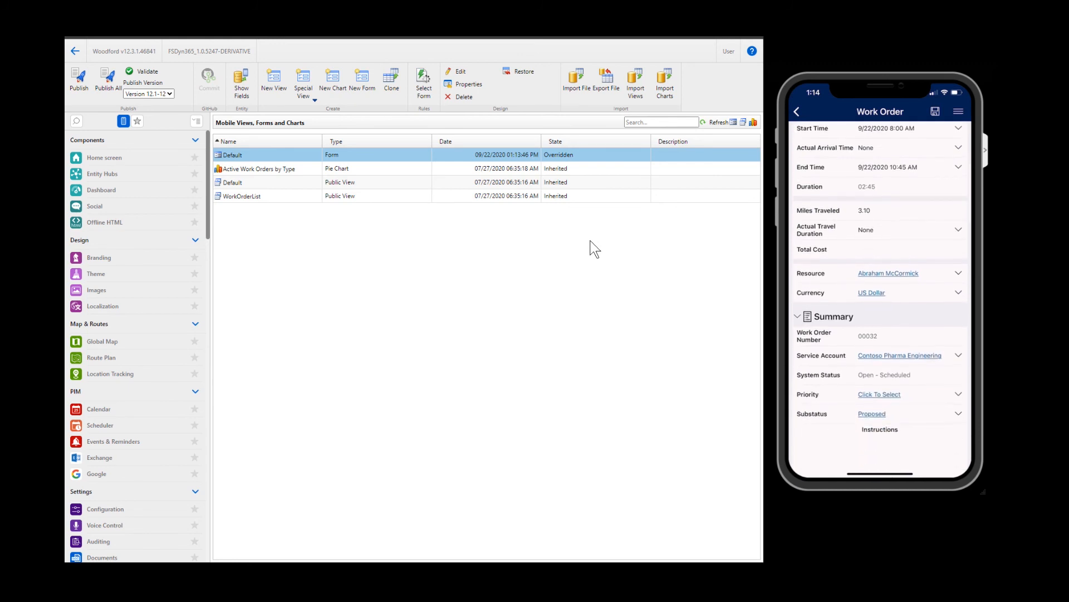
{"action": "scroll", "scroll_direction": "down", "scroll_amount": 3}
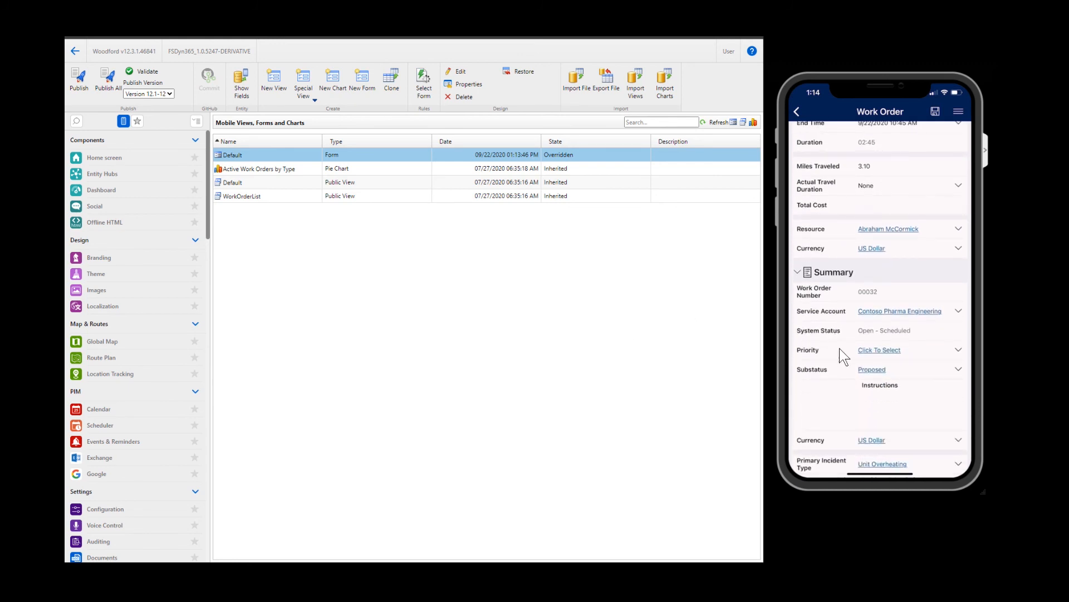
{"action": "mouse_move", "coordinate": [907, 513]}
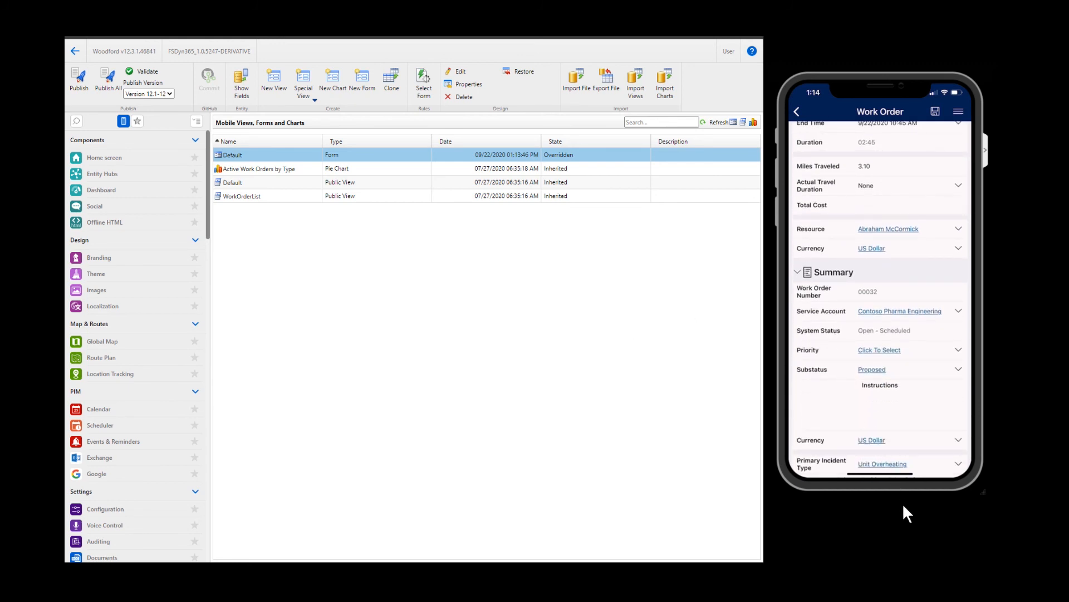
{"action": "scroll", "scroll_direction": "up", "scroll_amount": 3}
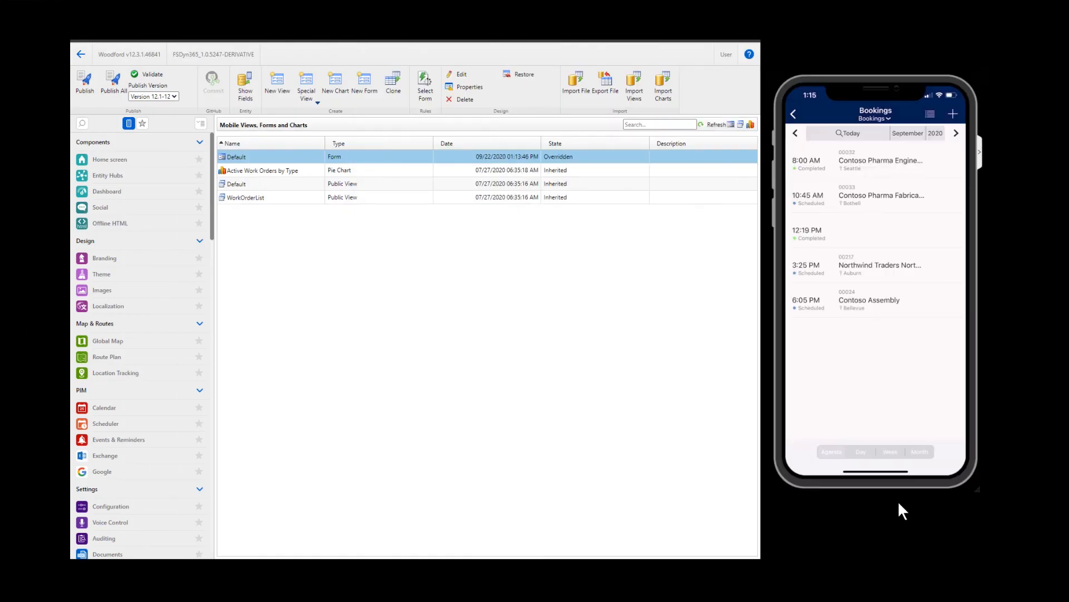
{"action": "mouse_move", "coordinate": [762, 538]}
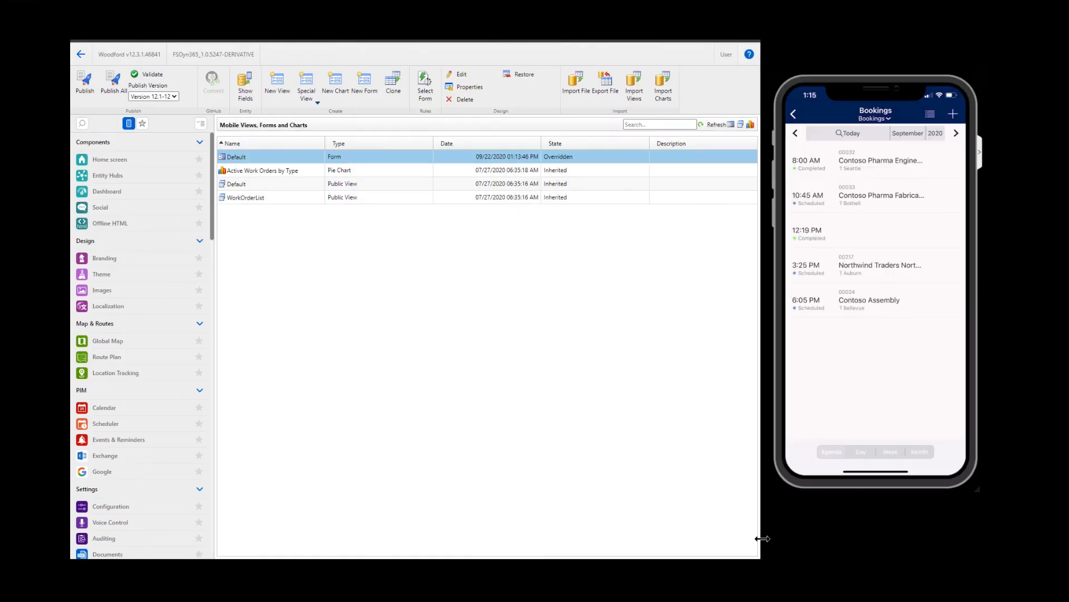
{"action": "mouse_move", "coordinate": [348, 346]}
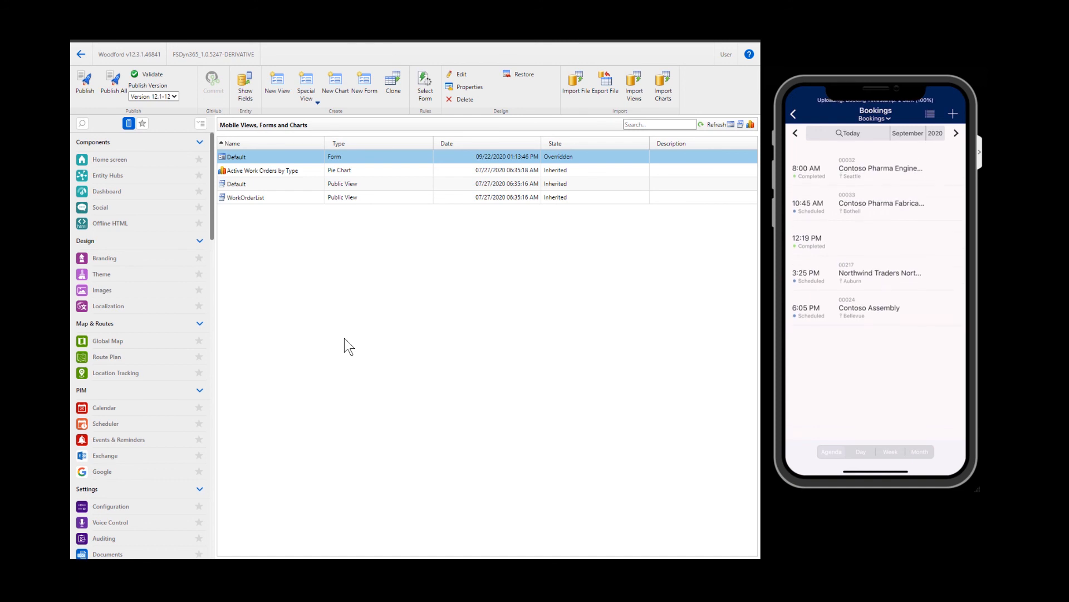
{"action": "mouse_move", "coordinate": [162, 305]}
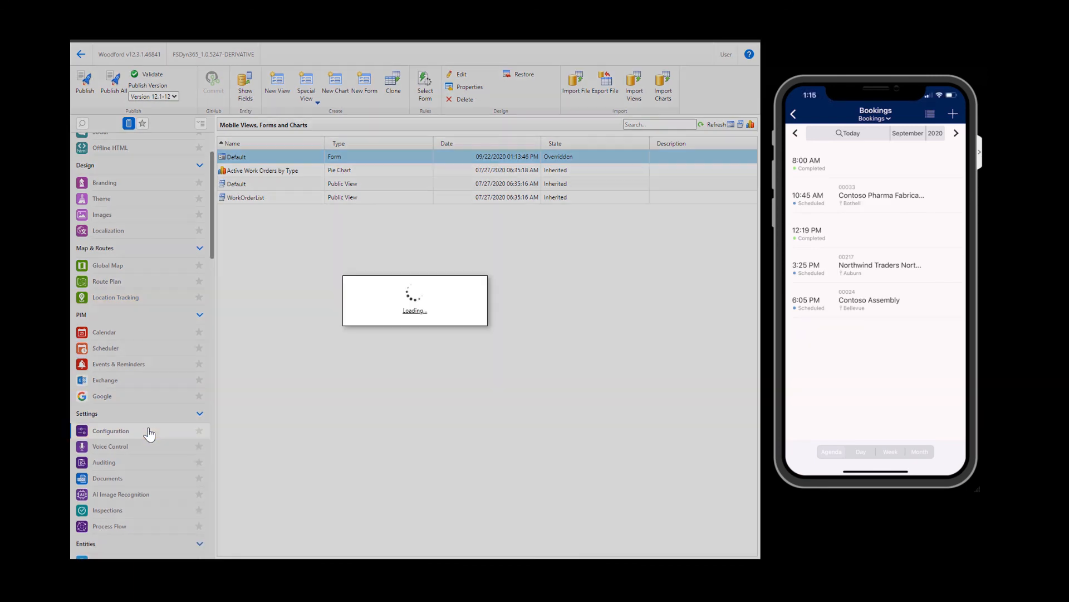
Open Settings > Configuration to show Mobile CRM Configuration on its UI tab.
{"action": "left_click", "coordinate": [111, 431]}
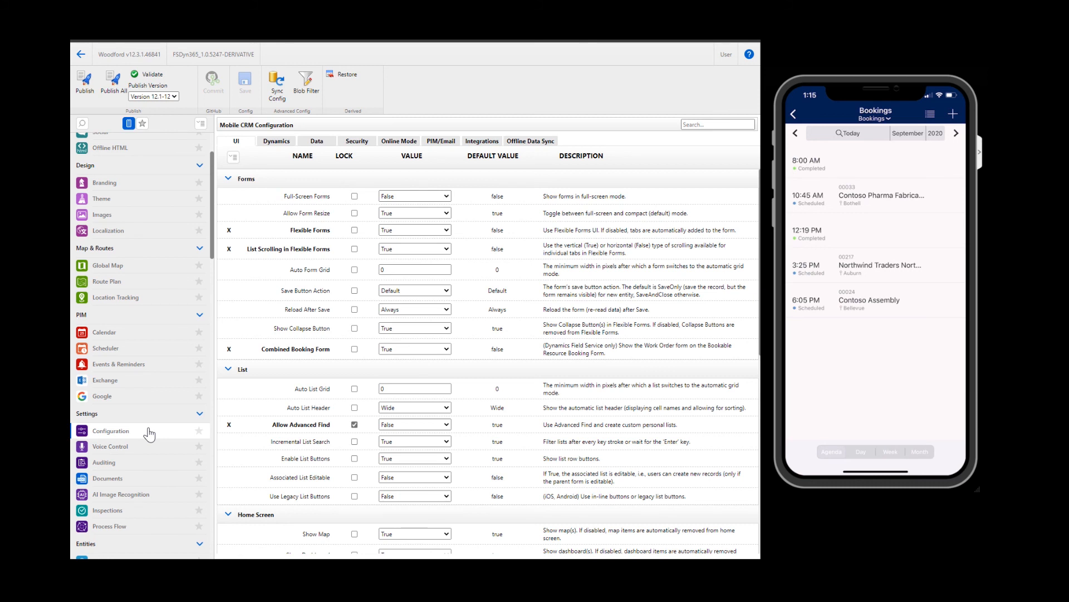
{"action": "mouse_move", "coordinate": [167, 355]}
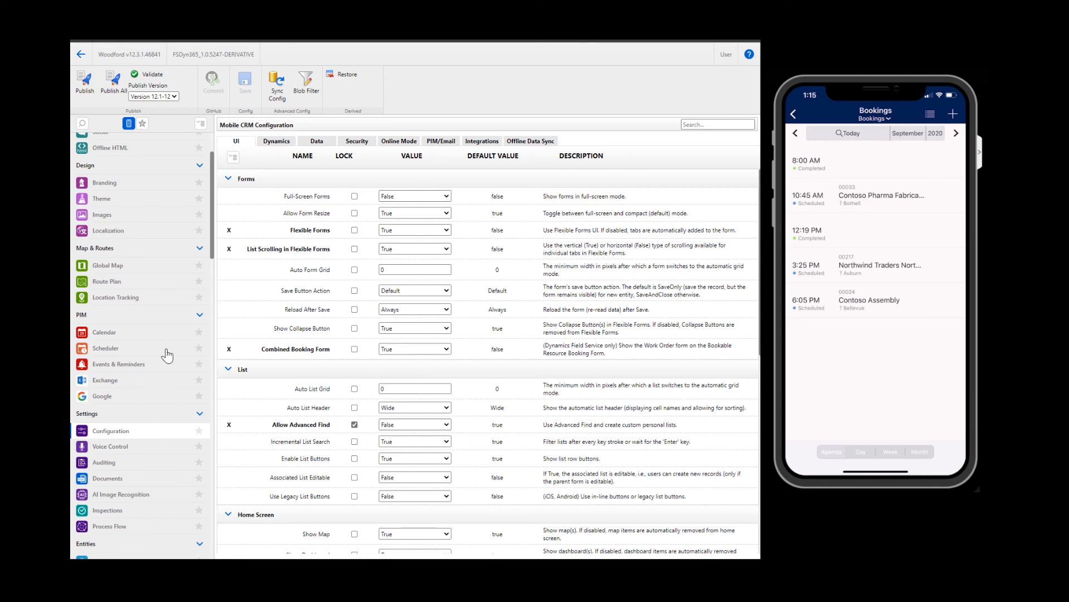
Review the Security tab's password and certificate options, then show the Data tab.
{"action": "left_click", "coordinate": [356, 140]}
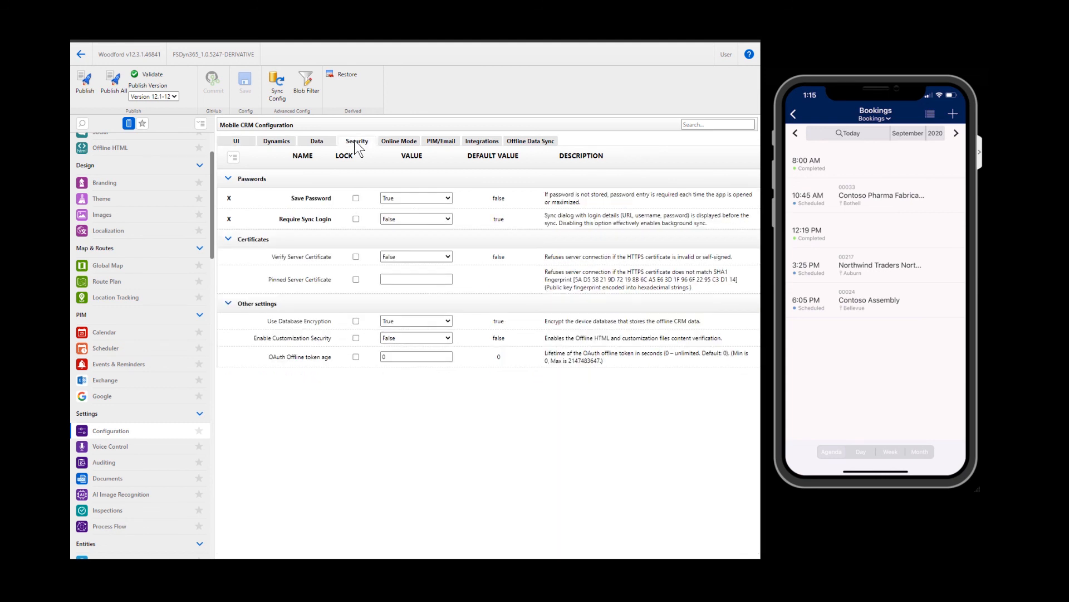
{"action": "mouse_move", "coordinate": [318, 199]}
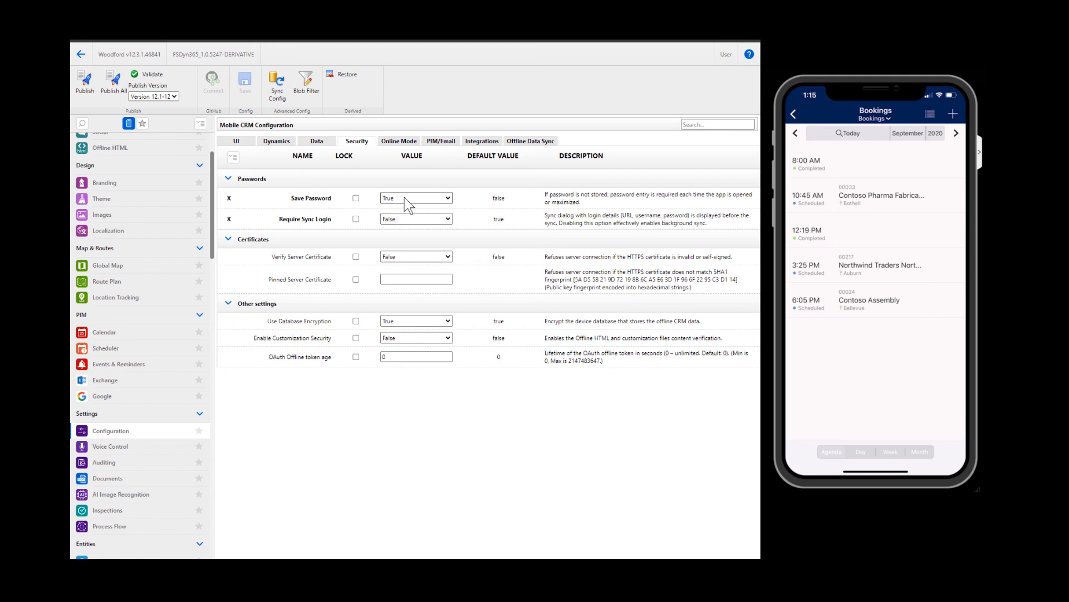
{"action": "left_click", "coordinate": [317, 141]}
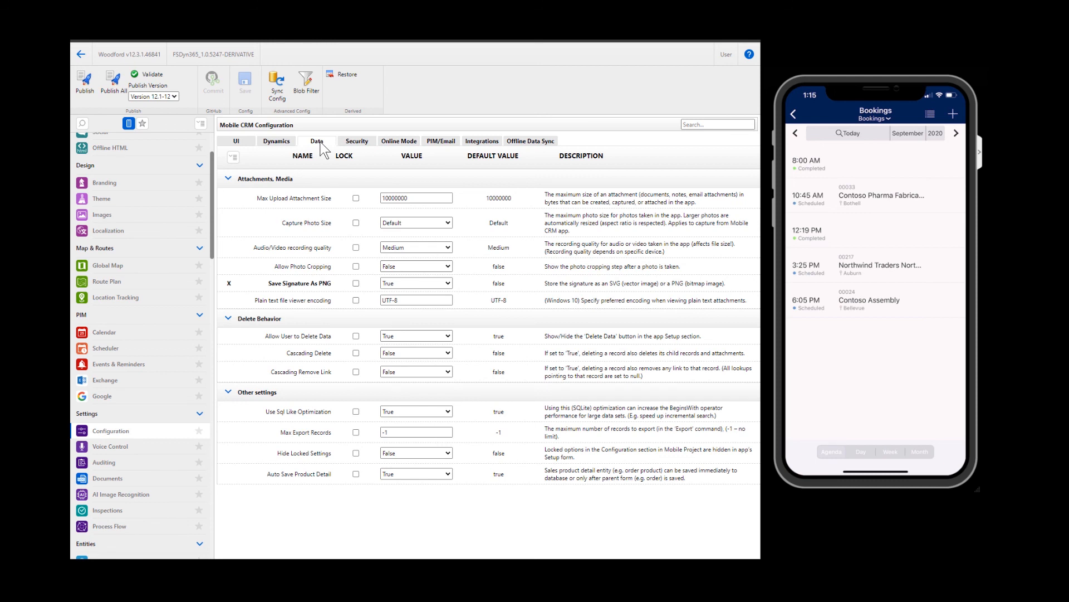
Review the Online Mode dropdowns, keeping Manual and NoAction unchanged.
{"action": "left_click", "coordinate": [399, 141]}
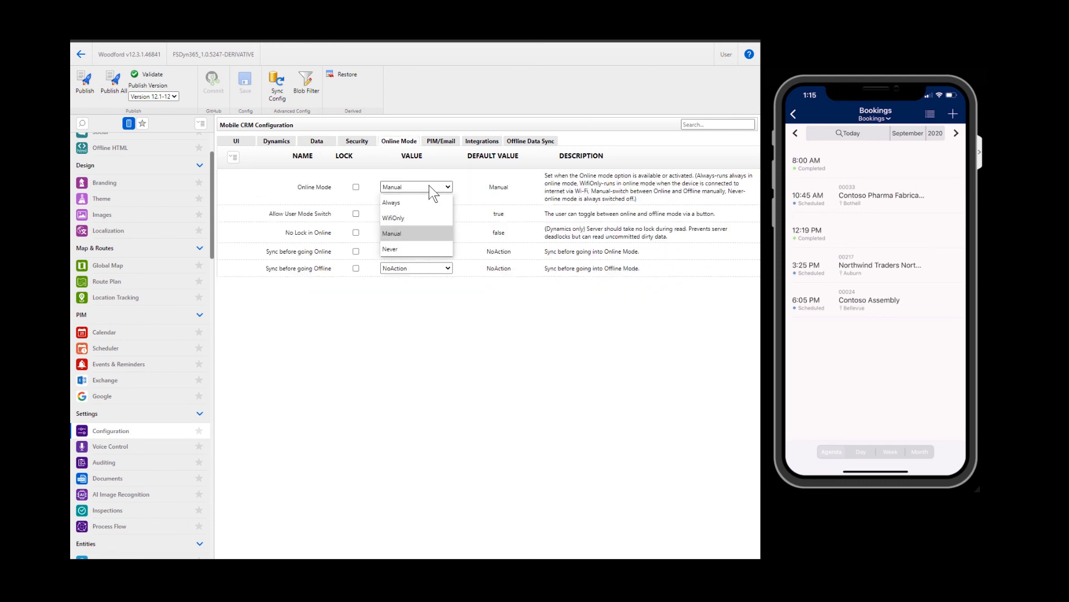
{"action": "mouse_move", "coordinate": [435, 221]}
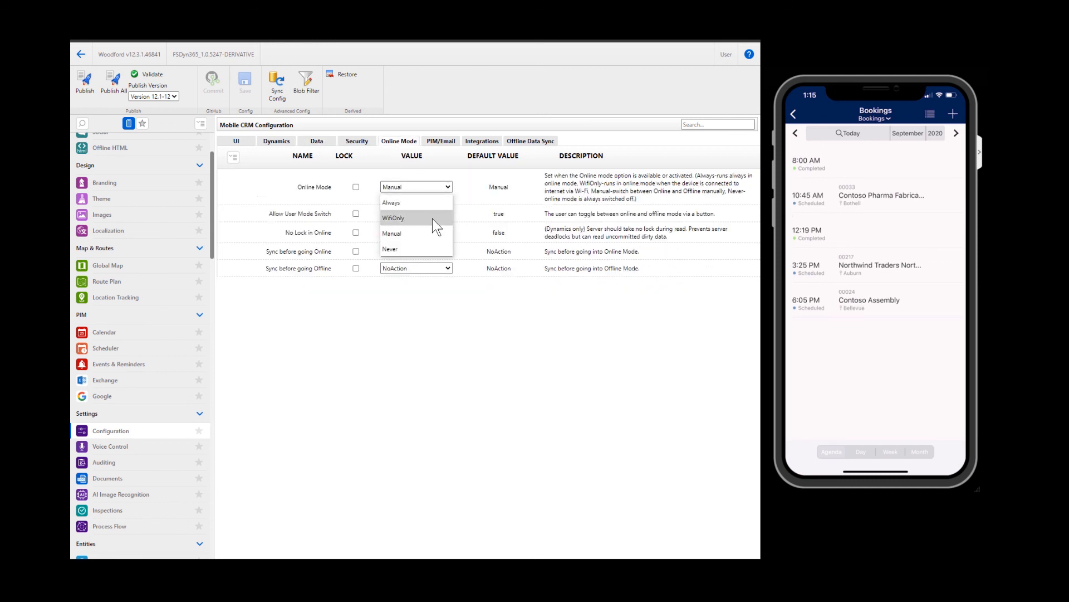
{"action": "mouse_move", "coordinate": [436, 233]}
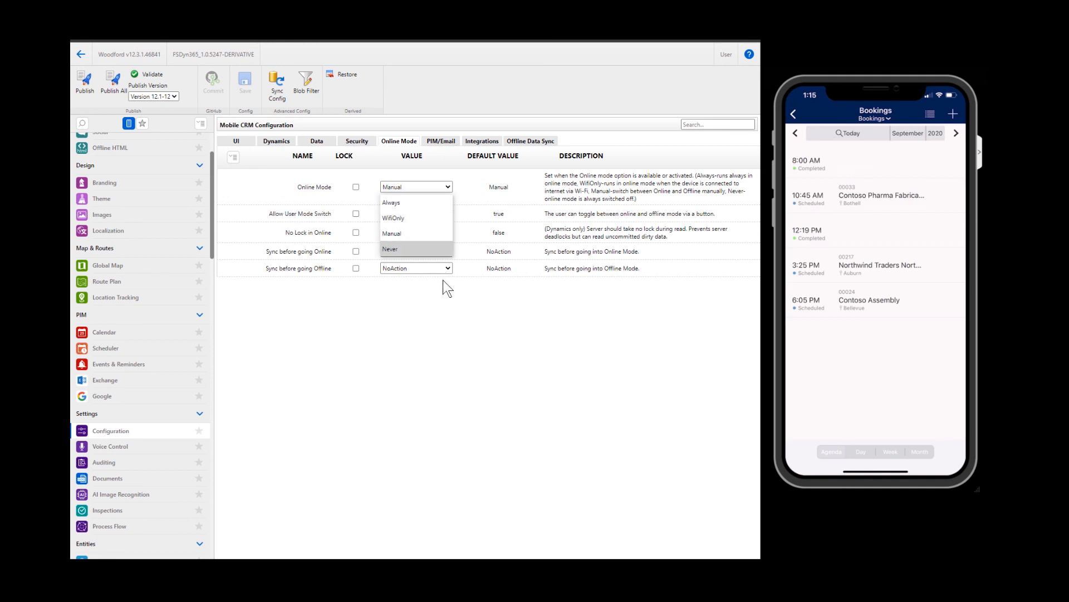
{"action": "left_click", "coordinate": [415, 232]}
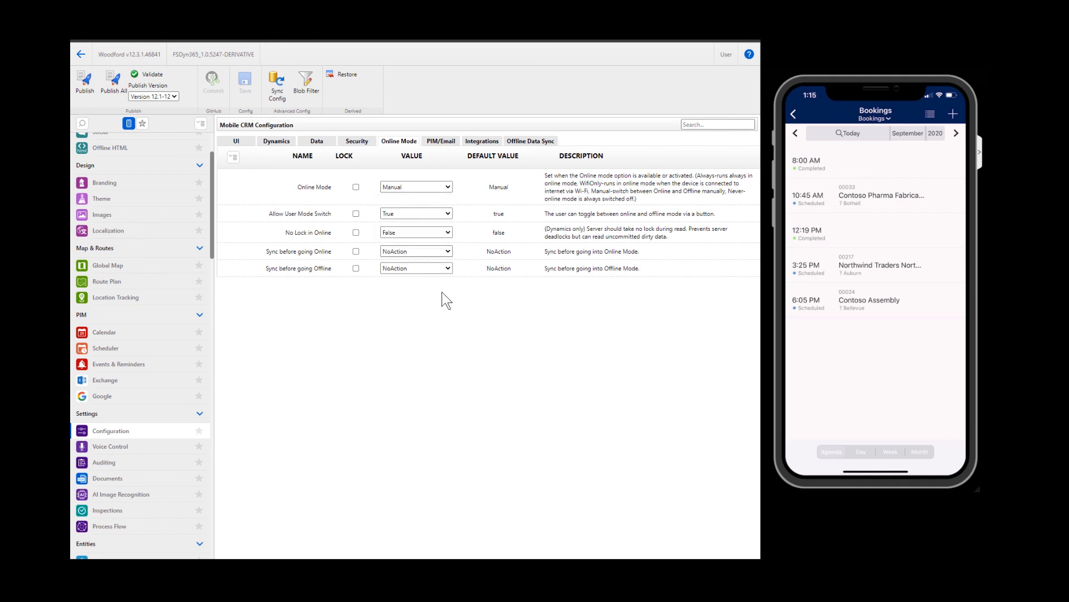
{"action": "mouse_move", "coordinate": [443, 297]}
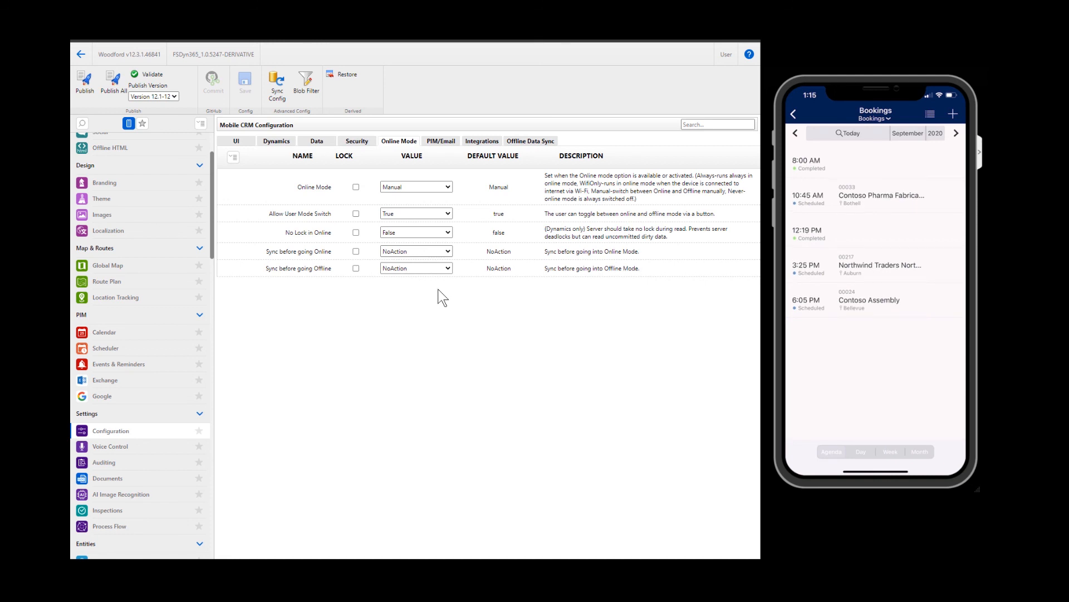
{"action": "mouse_move", "coordinate": [401, 277]}
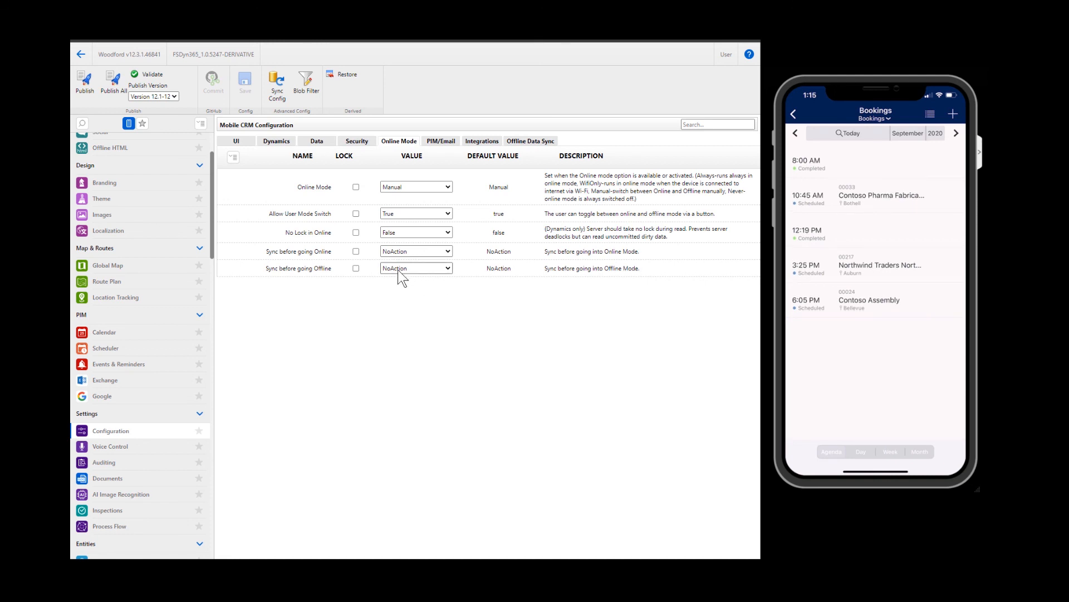
{"action": "left_click", "coordinate": [416, 268]}
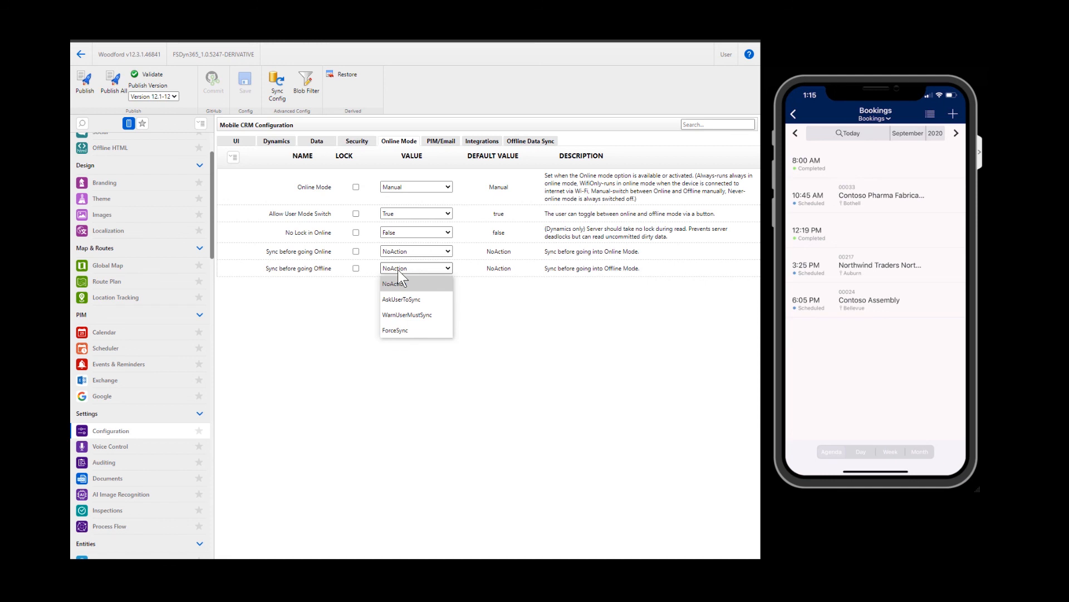
{"action": "left_click", "coordinate": [394, 267]}
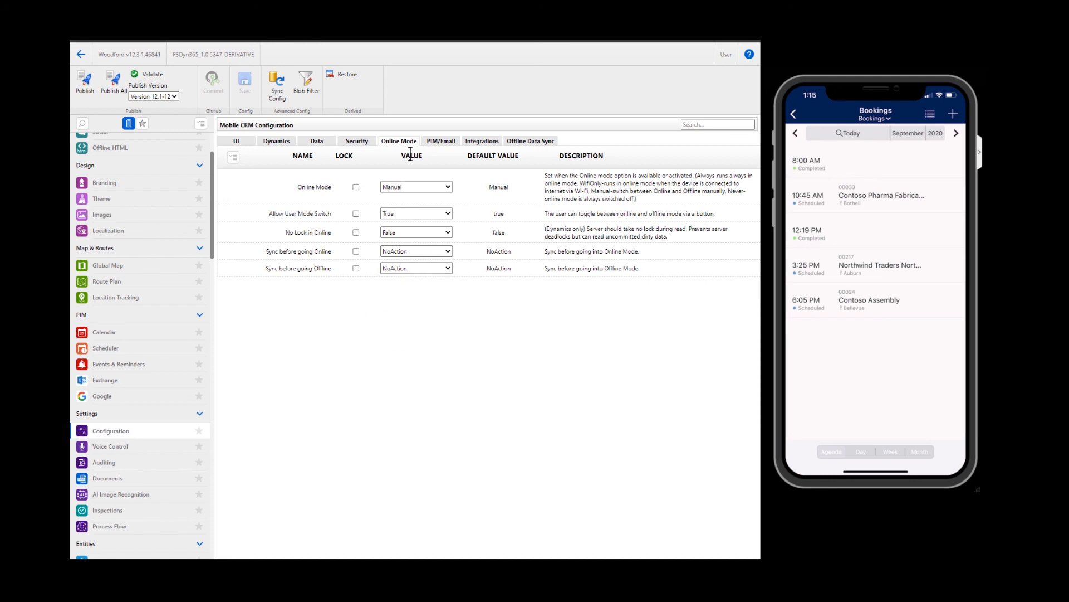
Browse the Integrations settings for Google, SharePoint, DocuSign and Maps.
{"action": "left_click", "coordinate": [481, 141]}
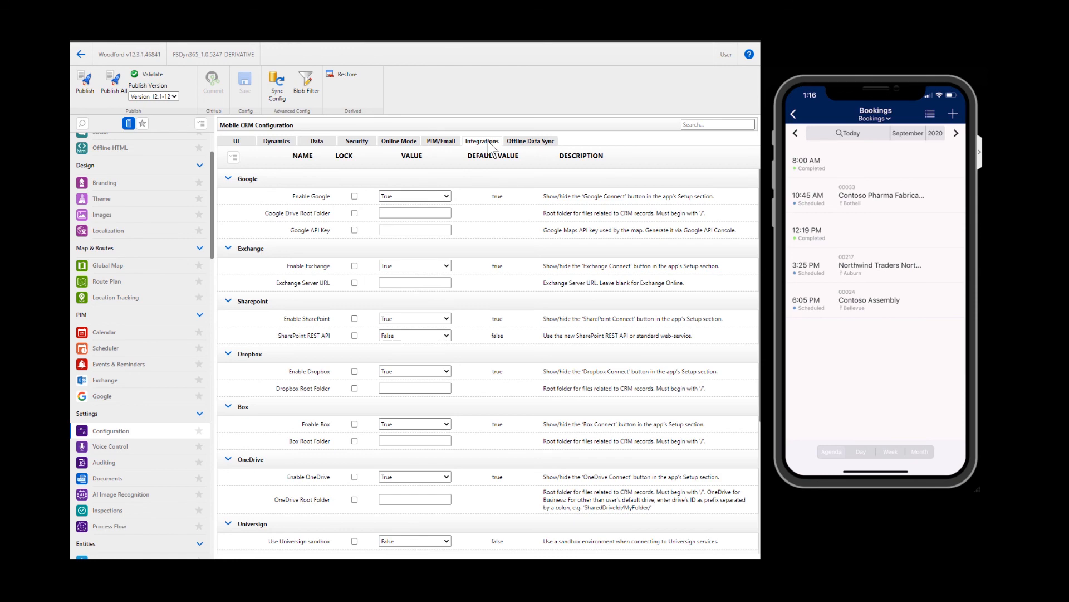
{"action": "scroll", "scroll_direction": "down", "scroll_amount": 3}
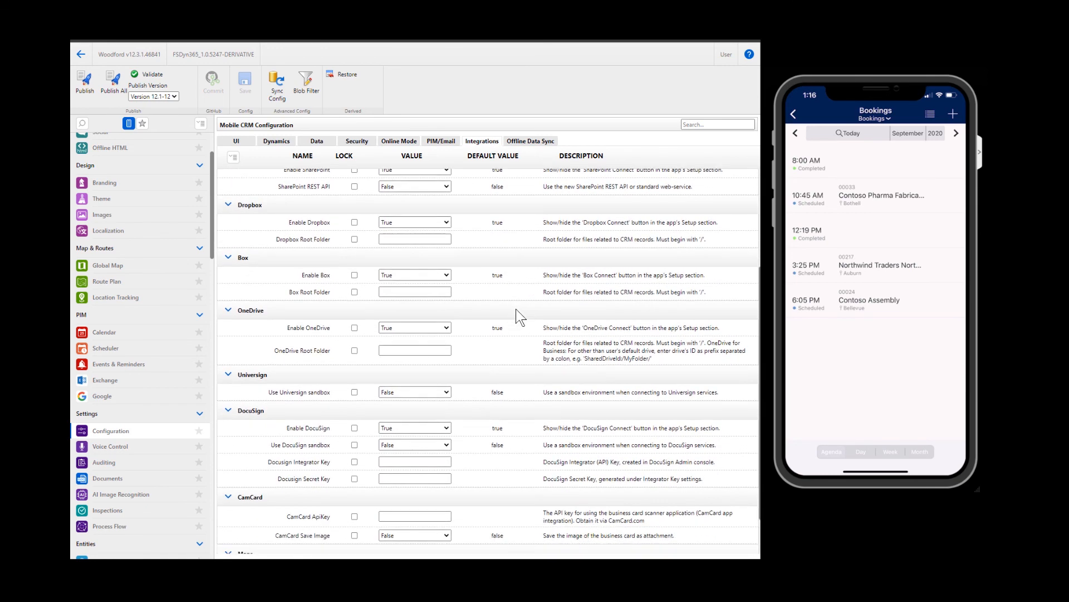
{"action": "scroll", "scroll_direction": "down", "scroll_amount": 3}
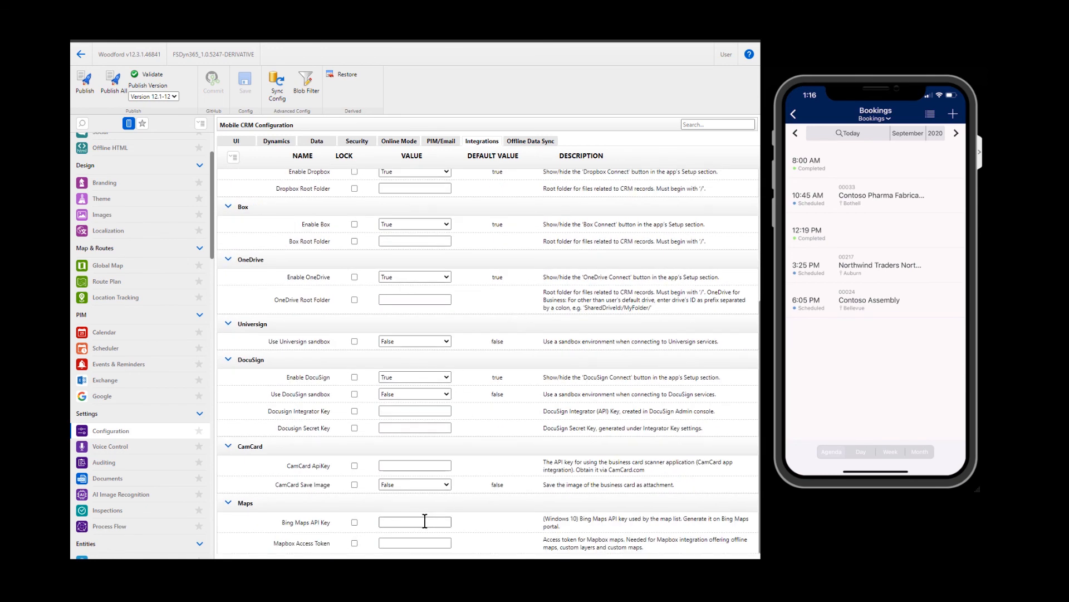